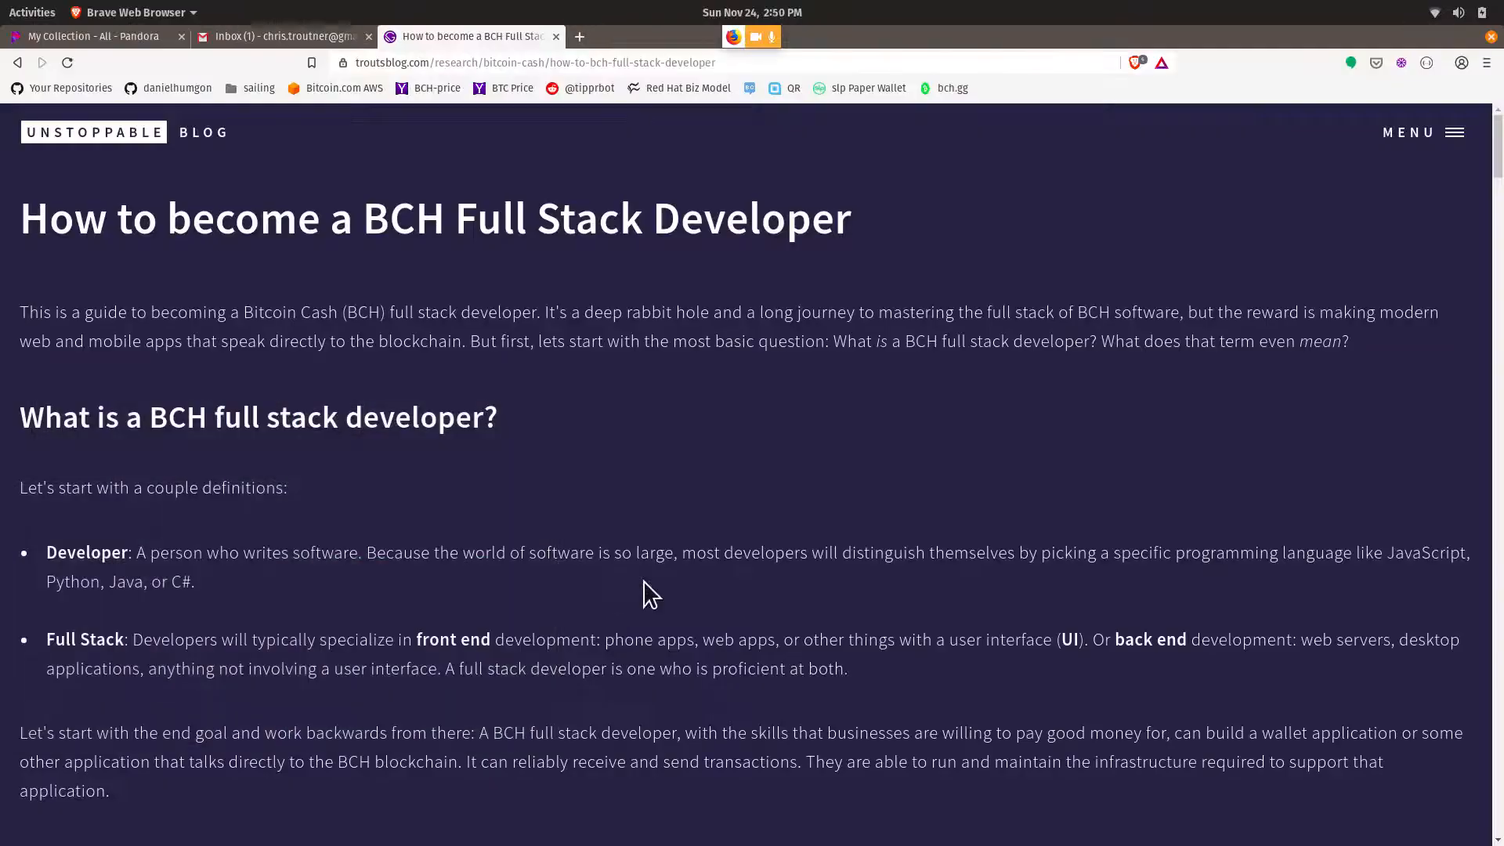
- Go to troutsblog.com's Research page and expand the Bitcoin Cash (BCH) topic
left_click(534, 63)
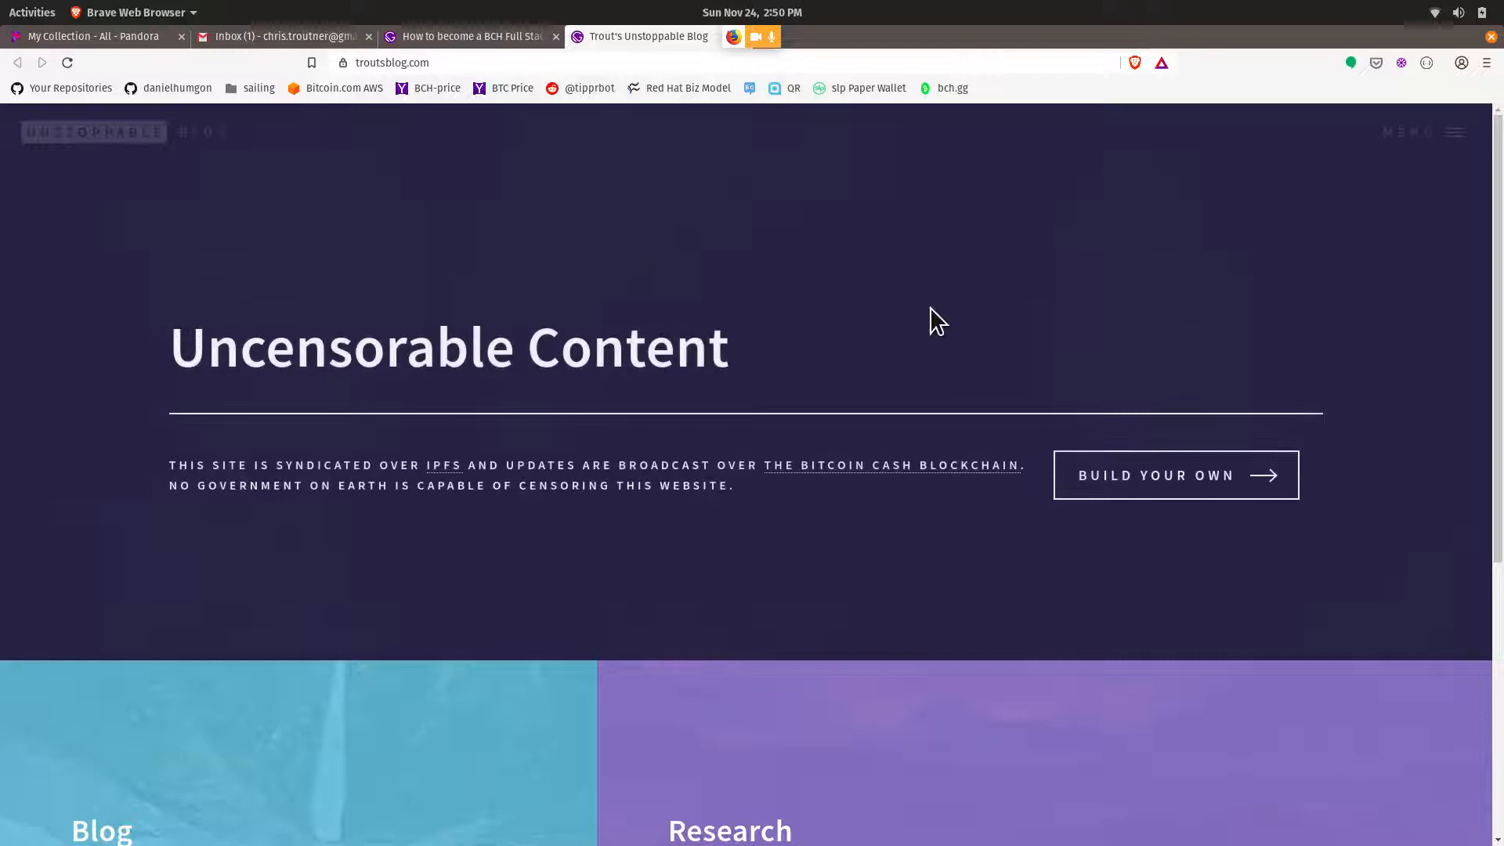
scroll("down", 3)
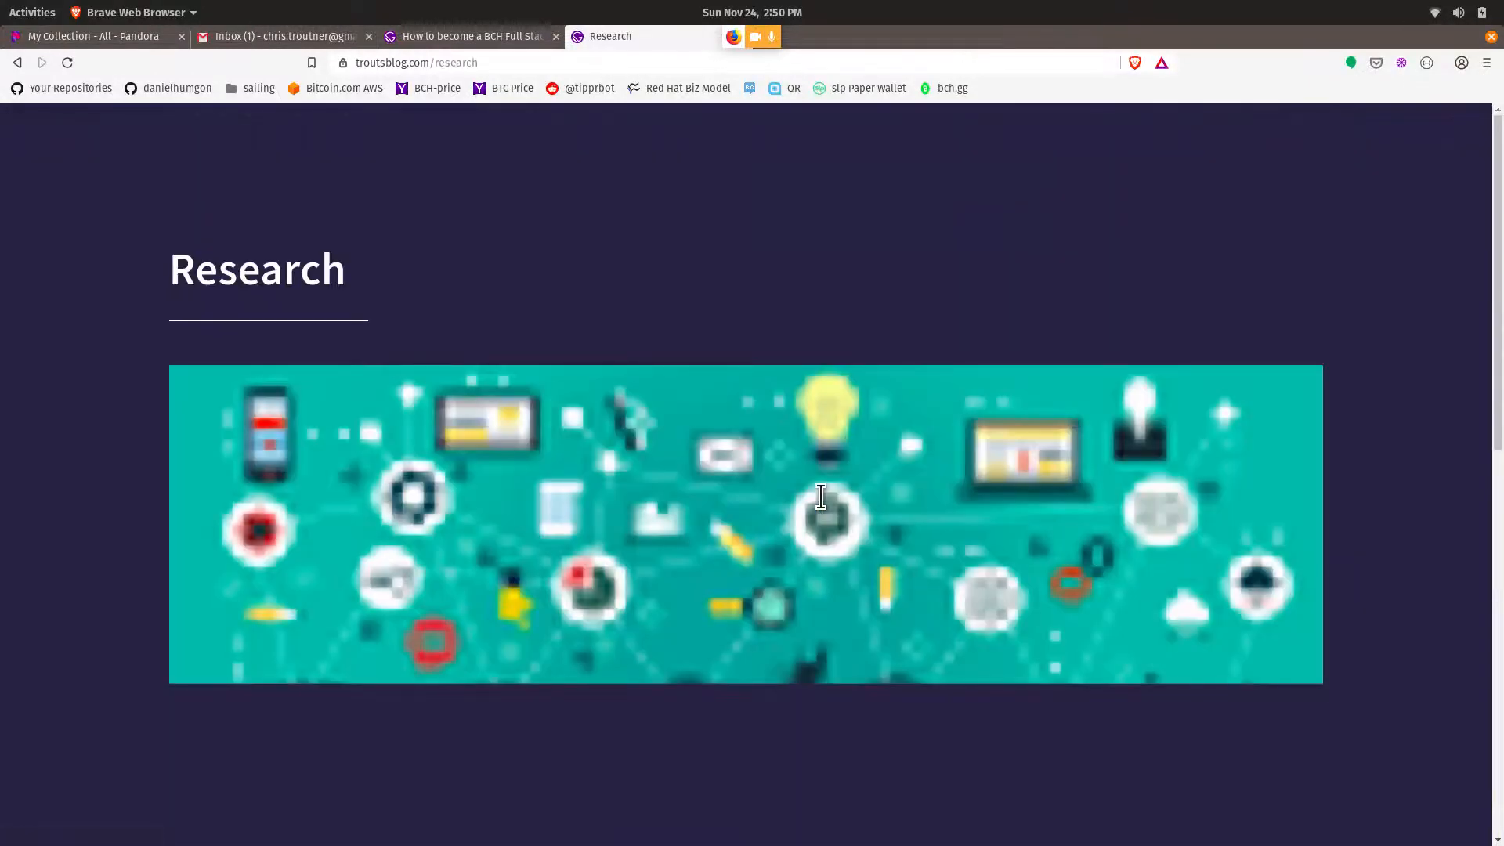
scroll("down", 3)
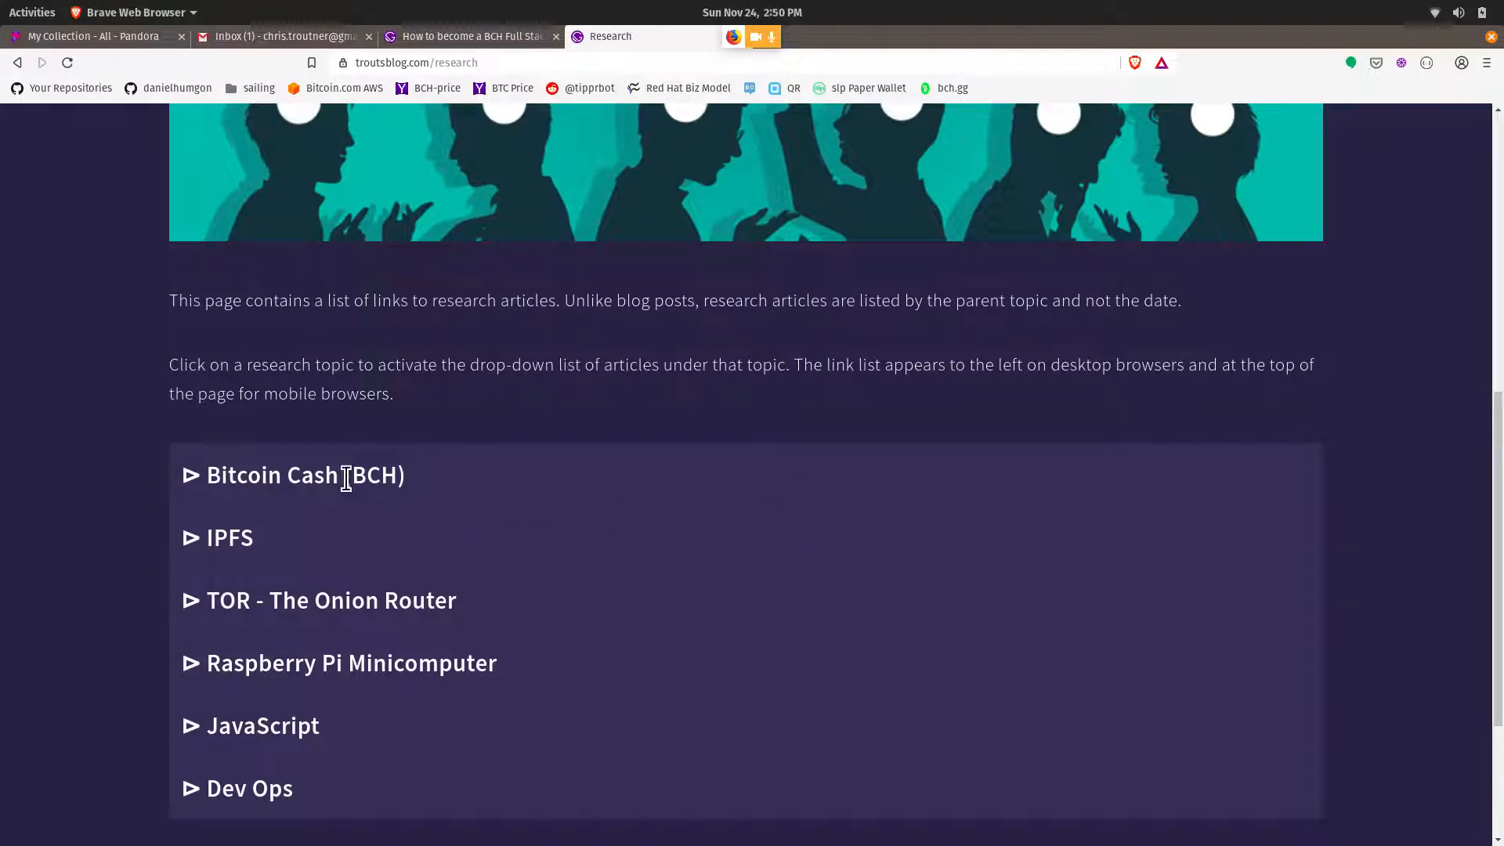
left_click(306, 474)
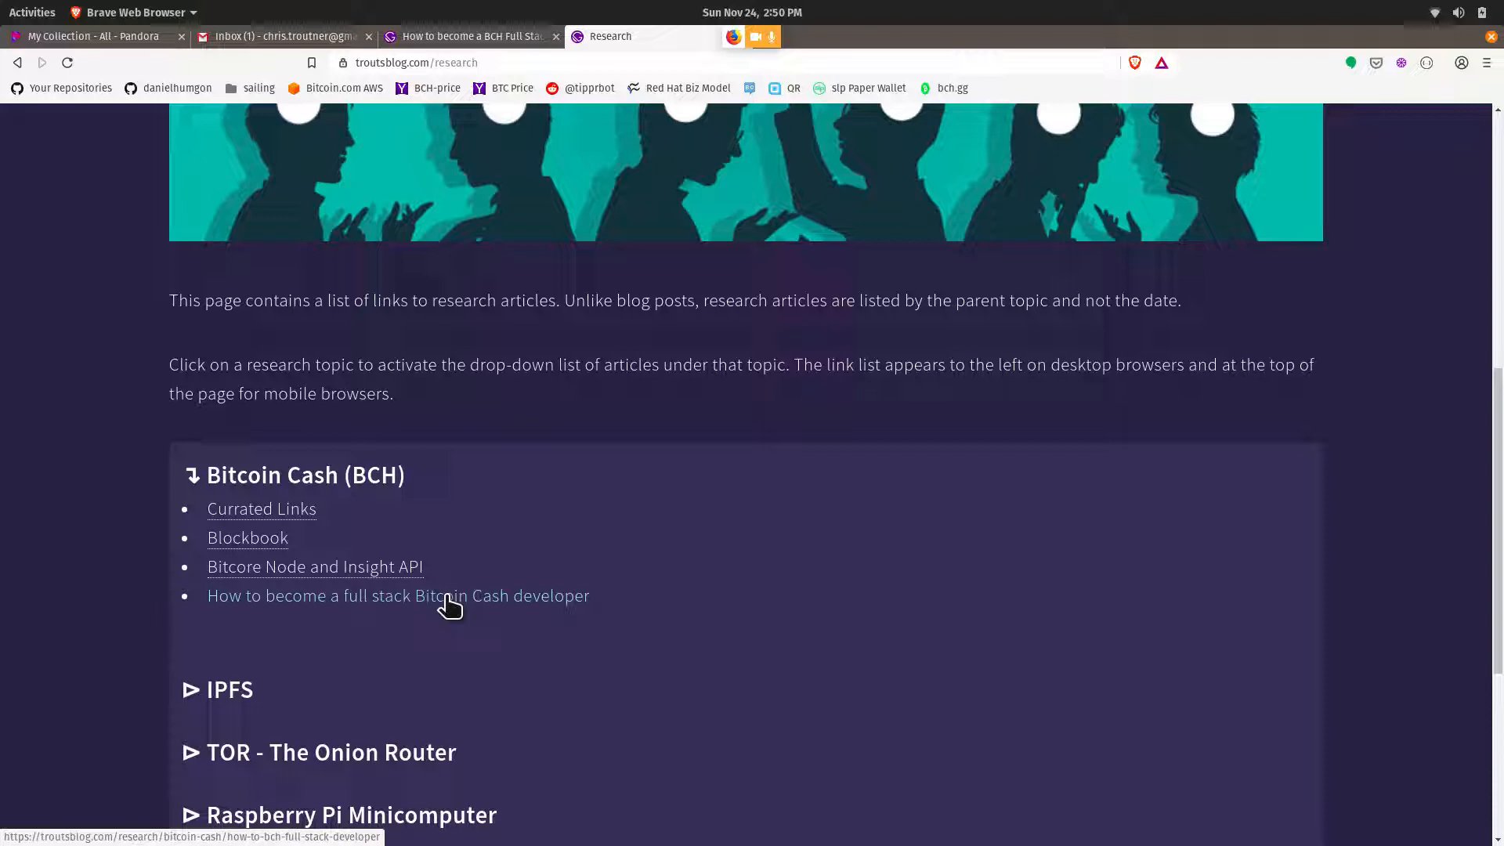
- Read the 'How to become a BCH Full Stack Developer' article down to the Full BCH Stack diagram
left_click(399, 595)
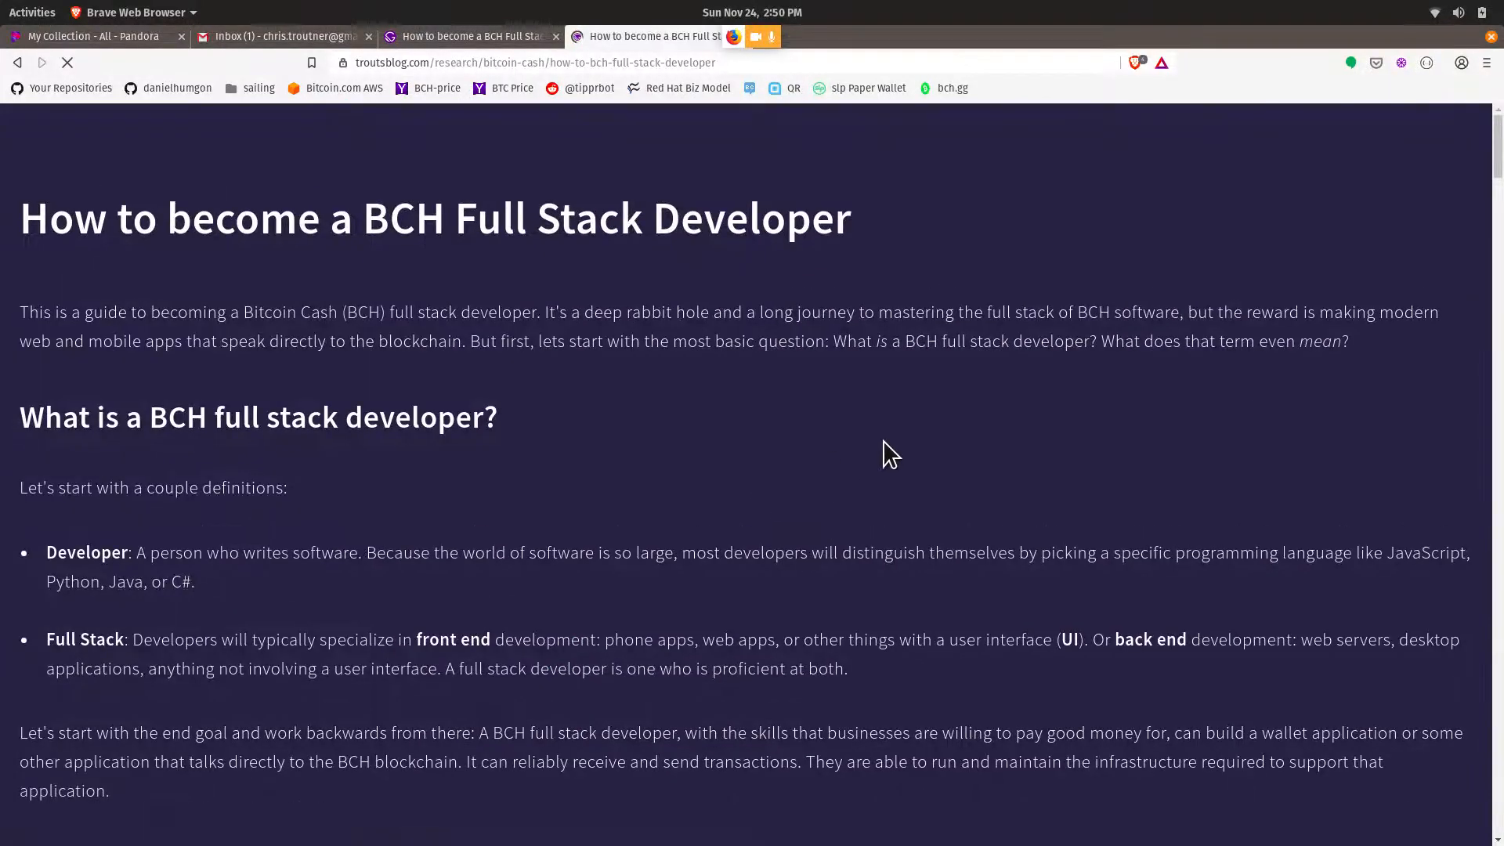
scroll("down", 3)
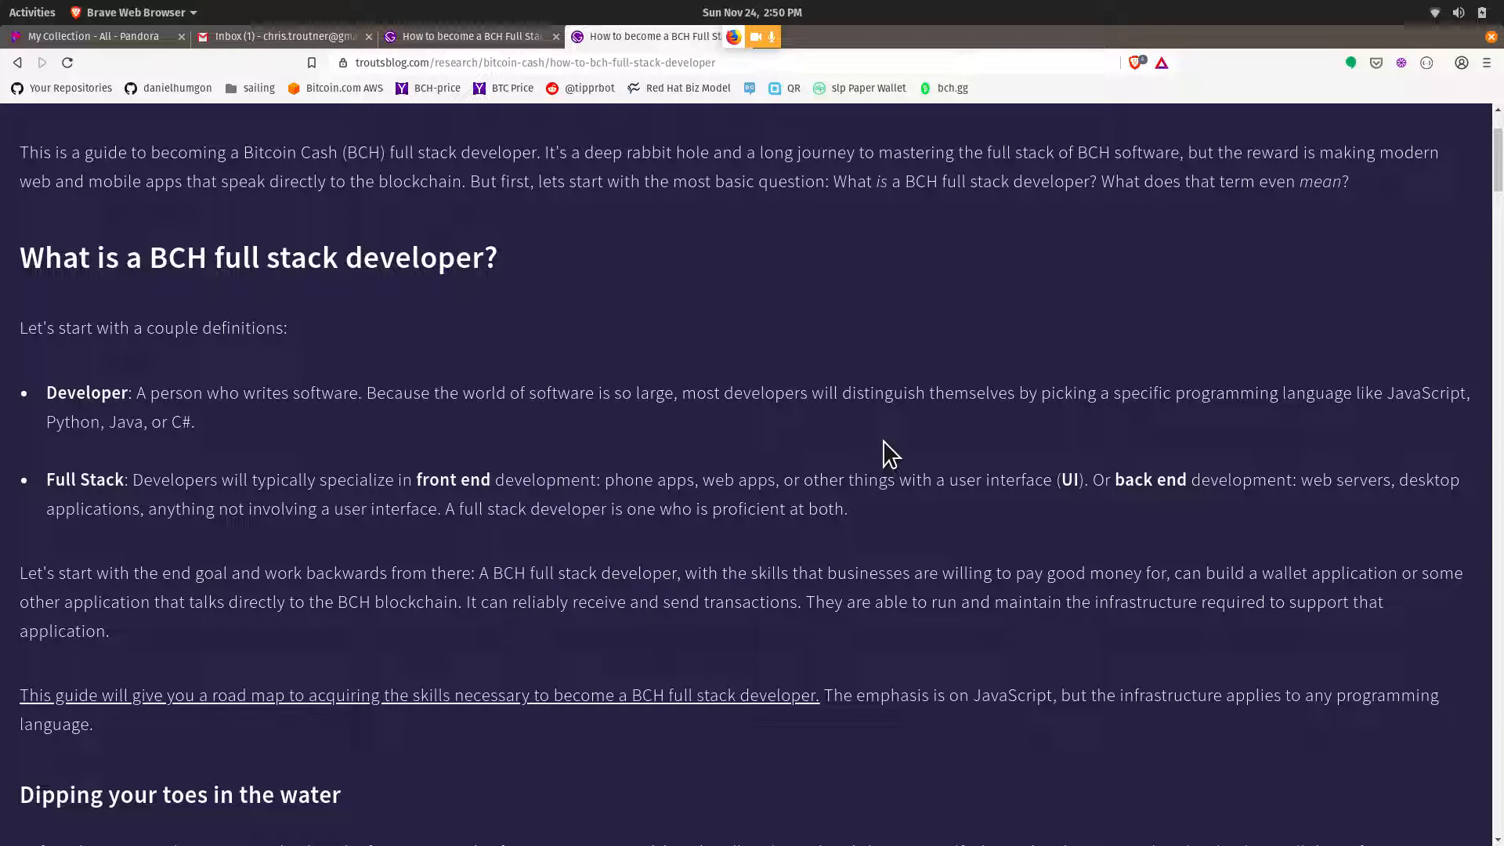
scroll("down", 3)
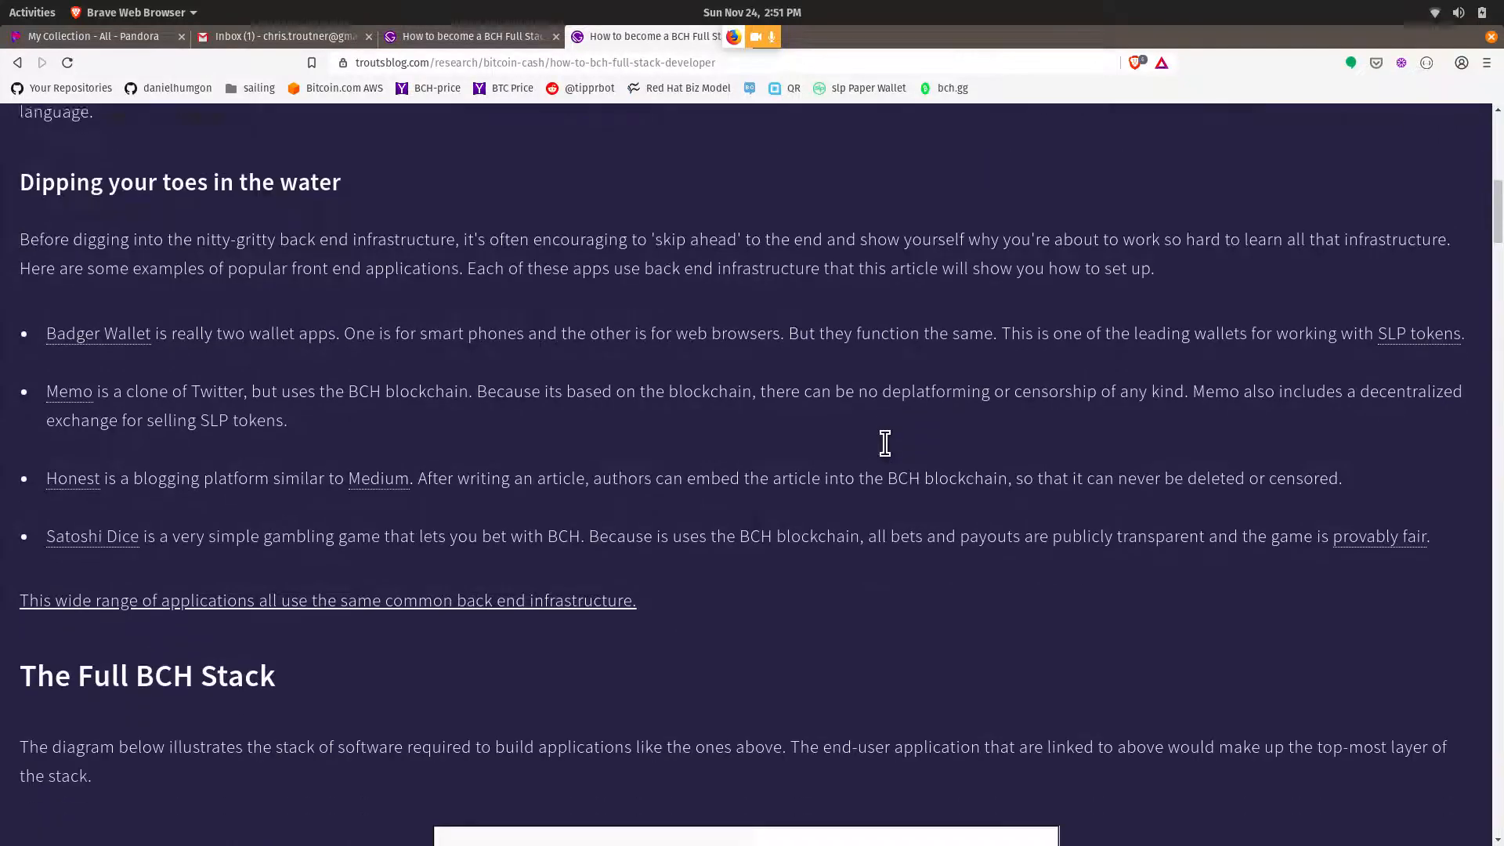
scroll("down", 3)
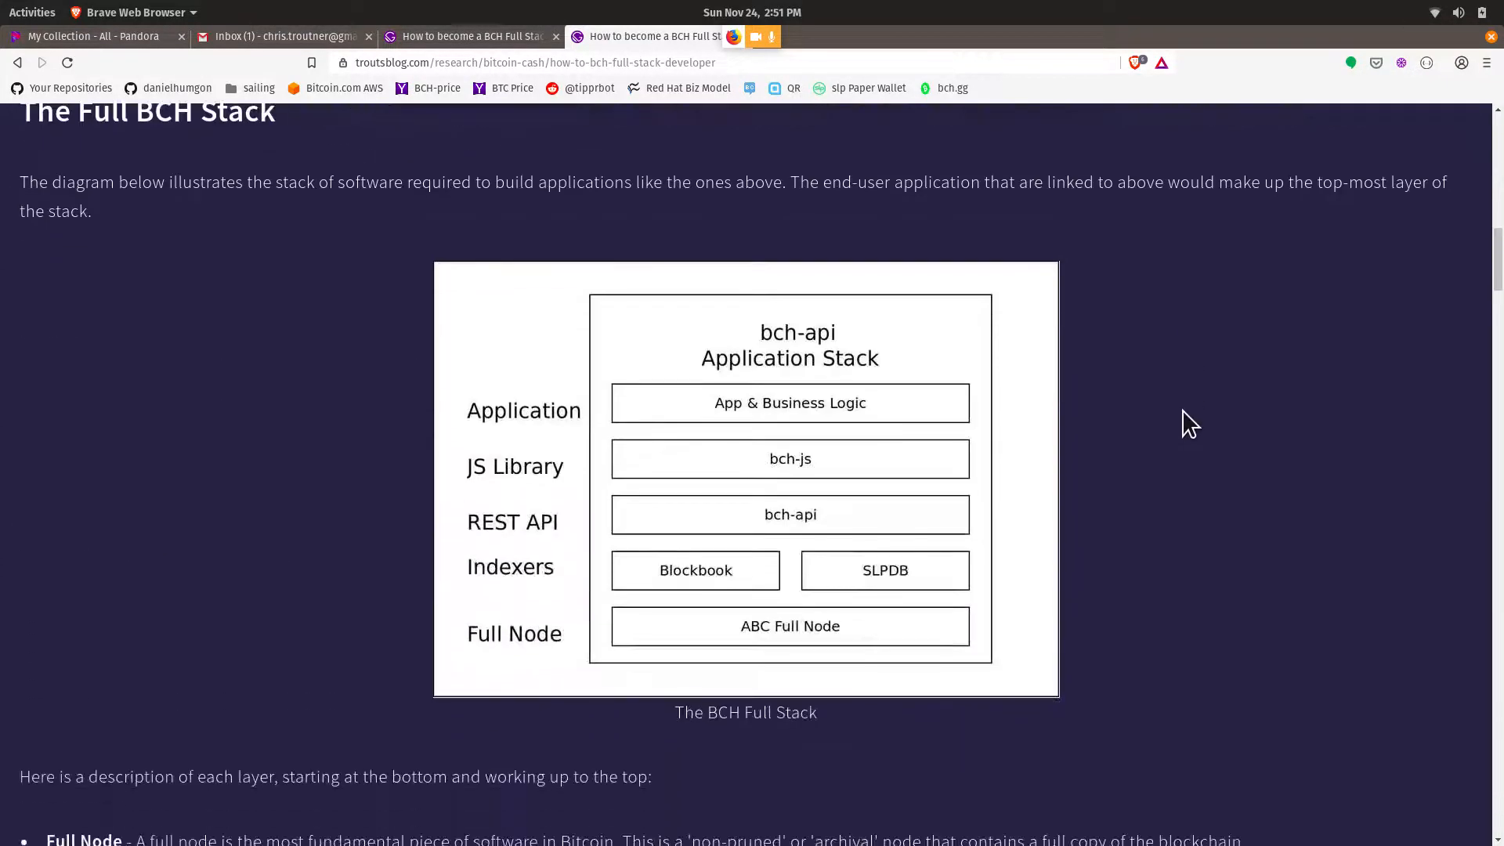
scroll("up", 3)
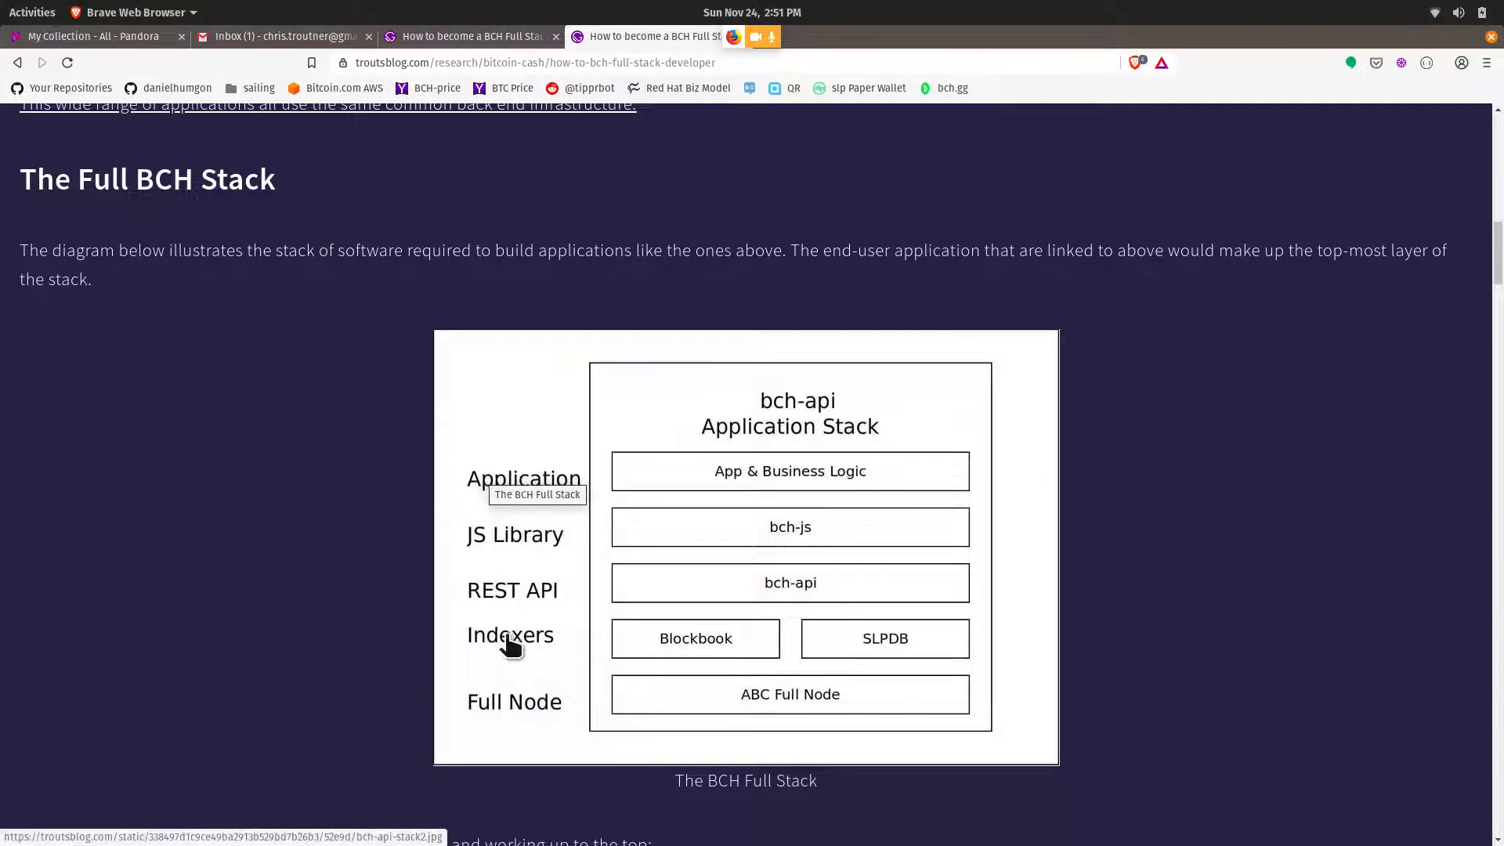
mouse_move(392, 733)
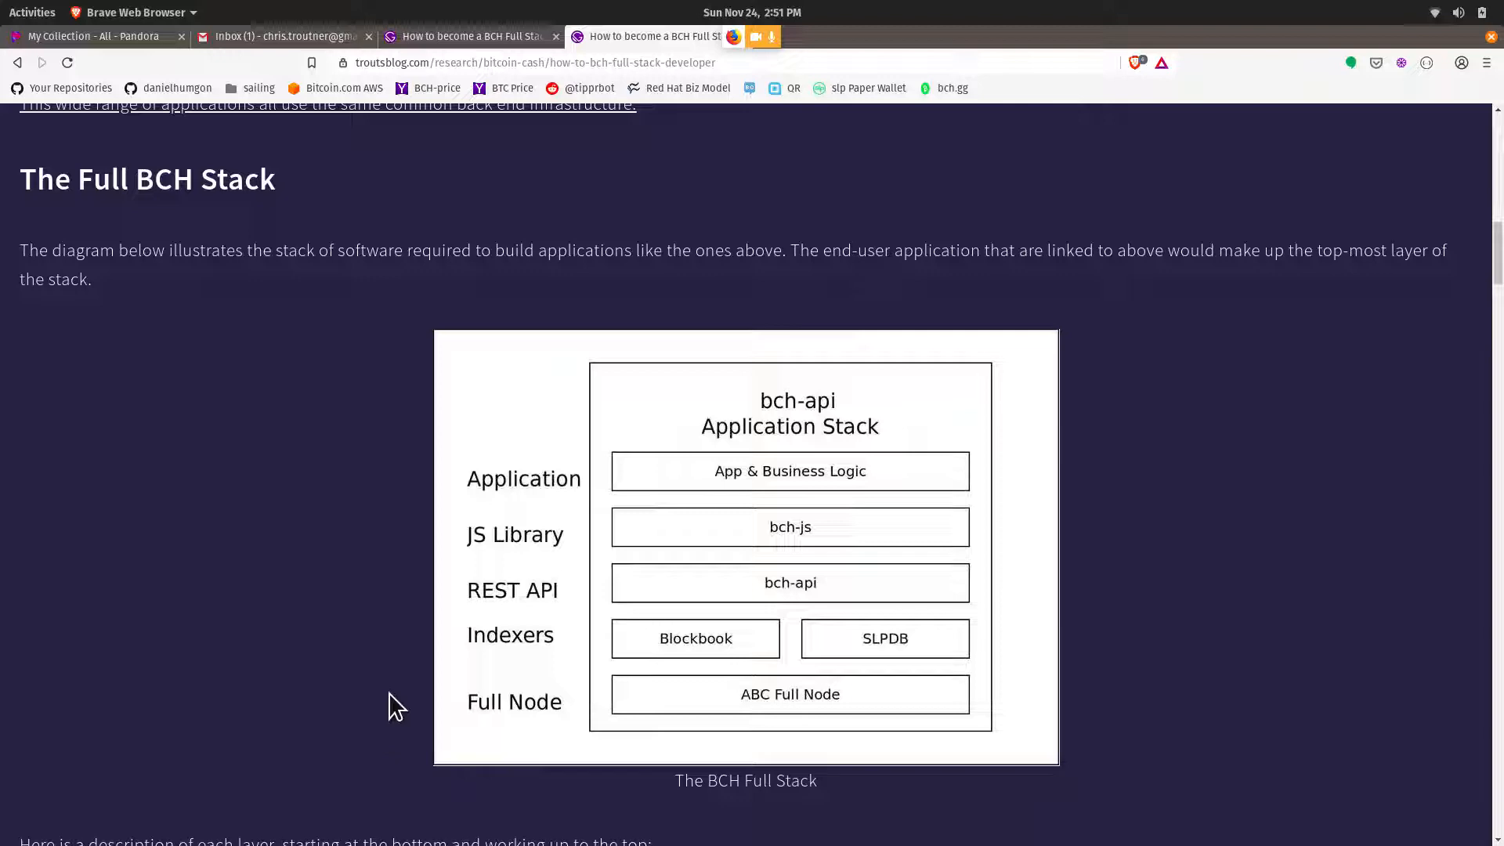
mouse_move(396, 661)
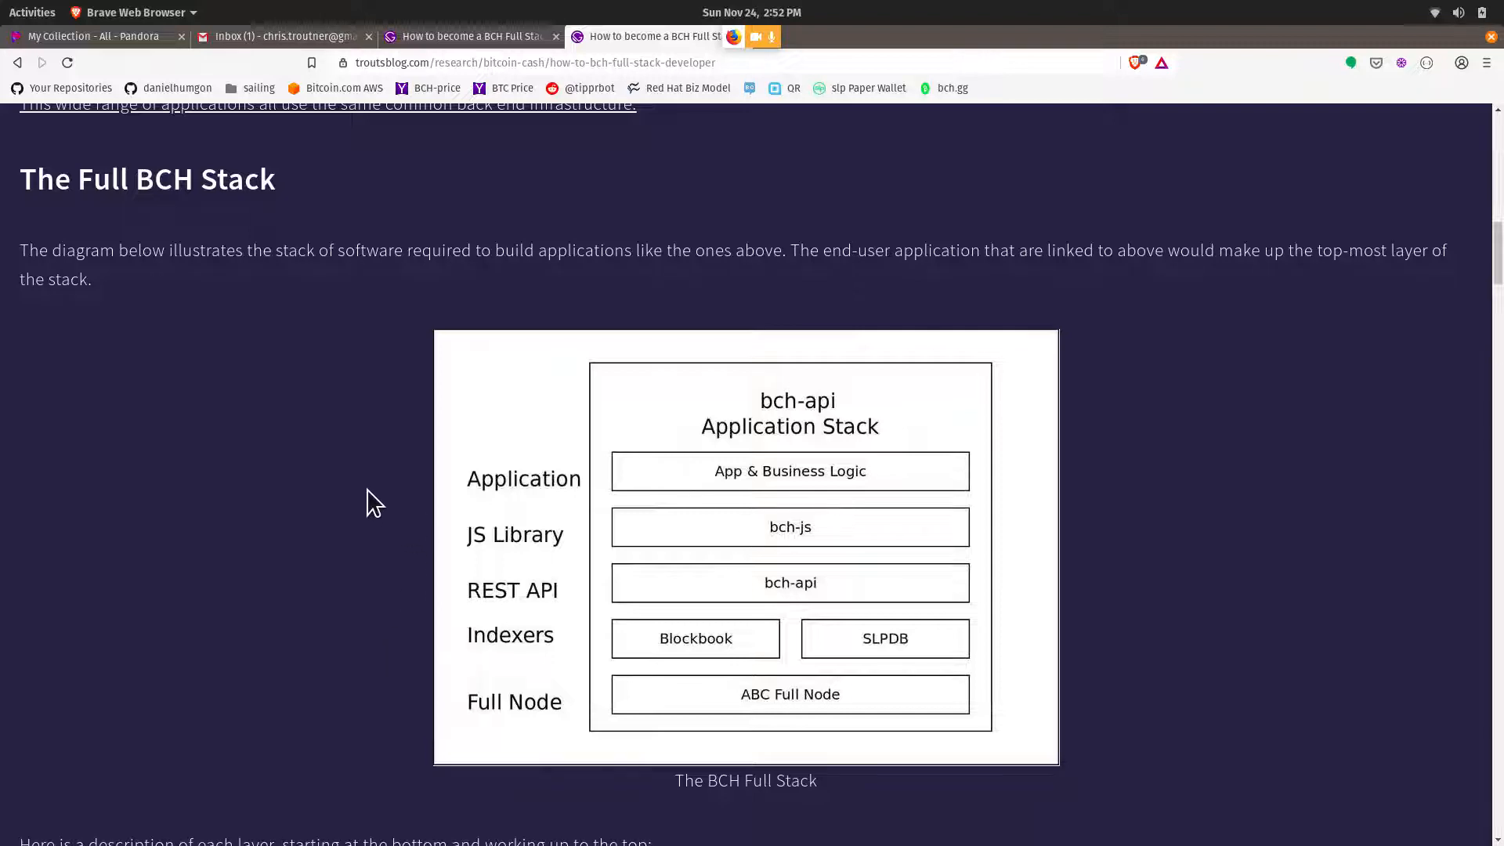
mouse_move(263, 497)
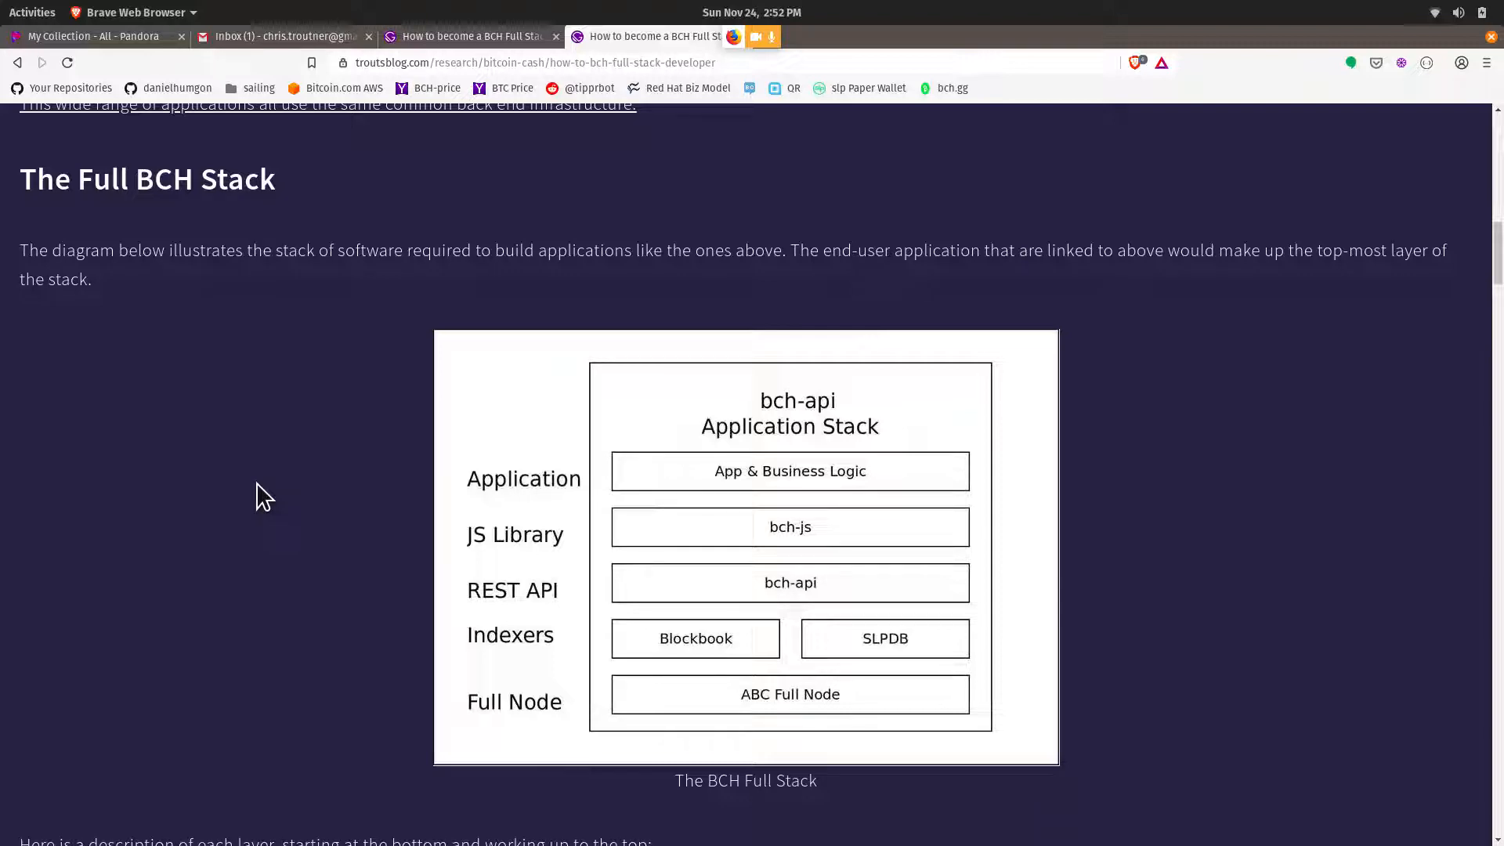
mouse_move(276, 743)
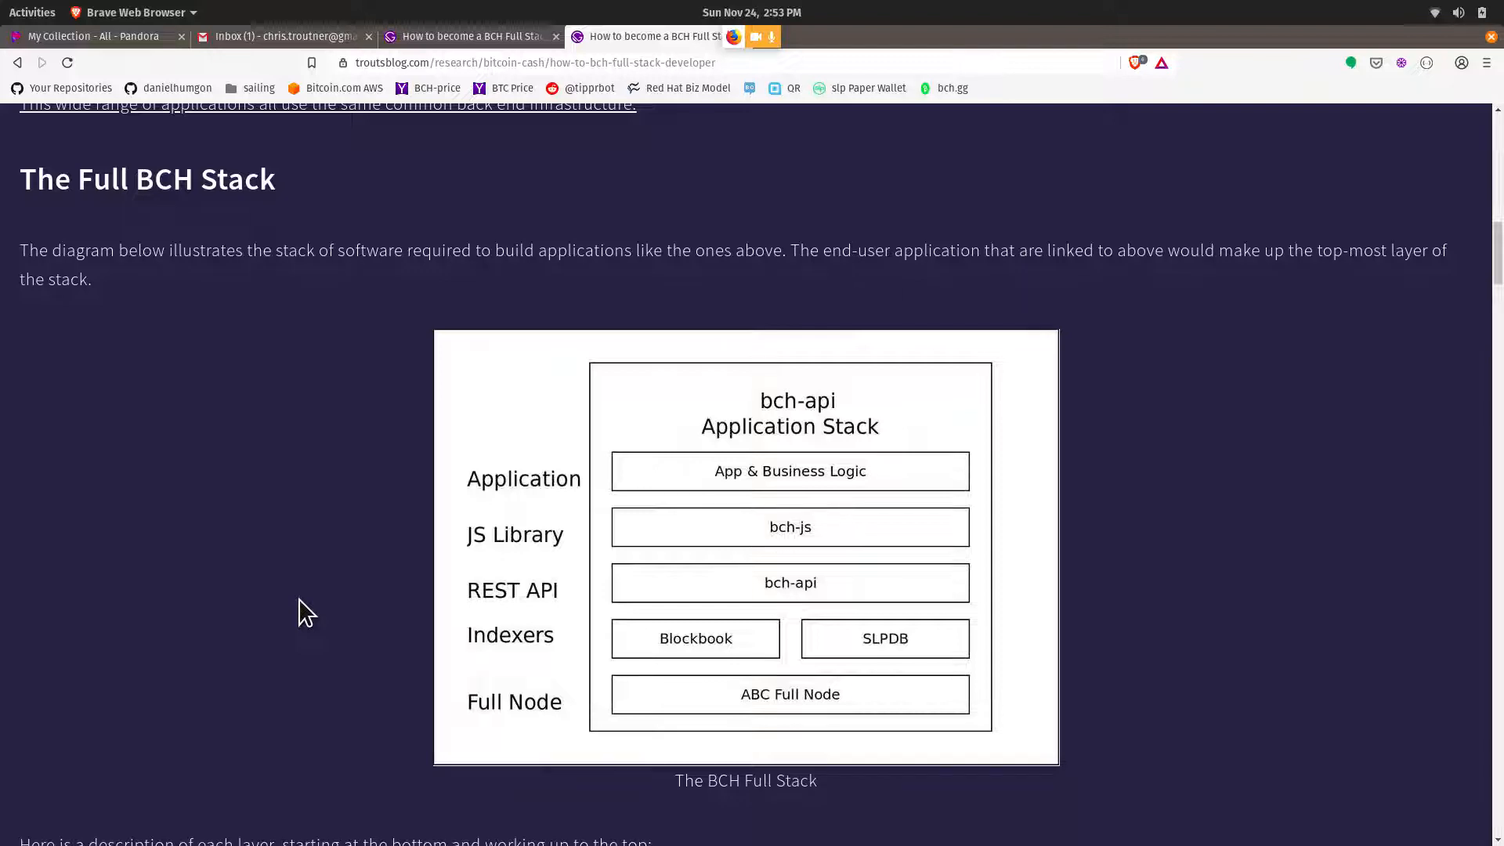
- Reread from the article intro down to the 'Dipping your toes in the water' front end app examples
scroll("up", 3)
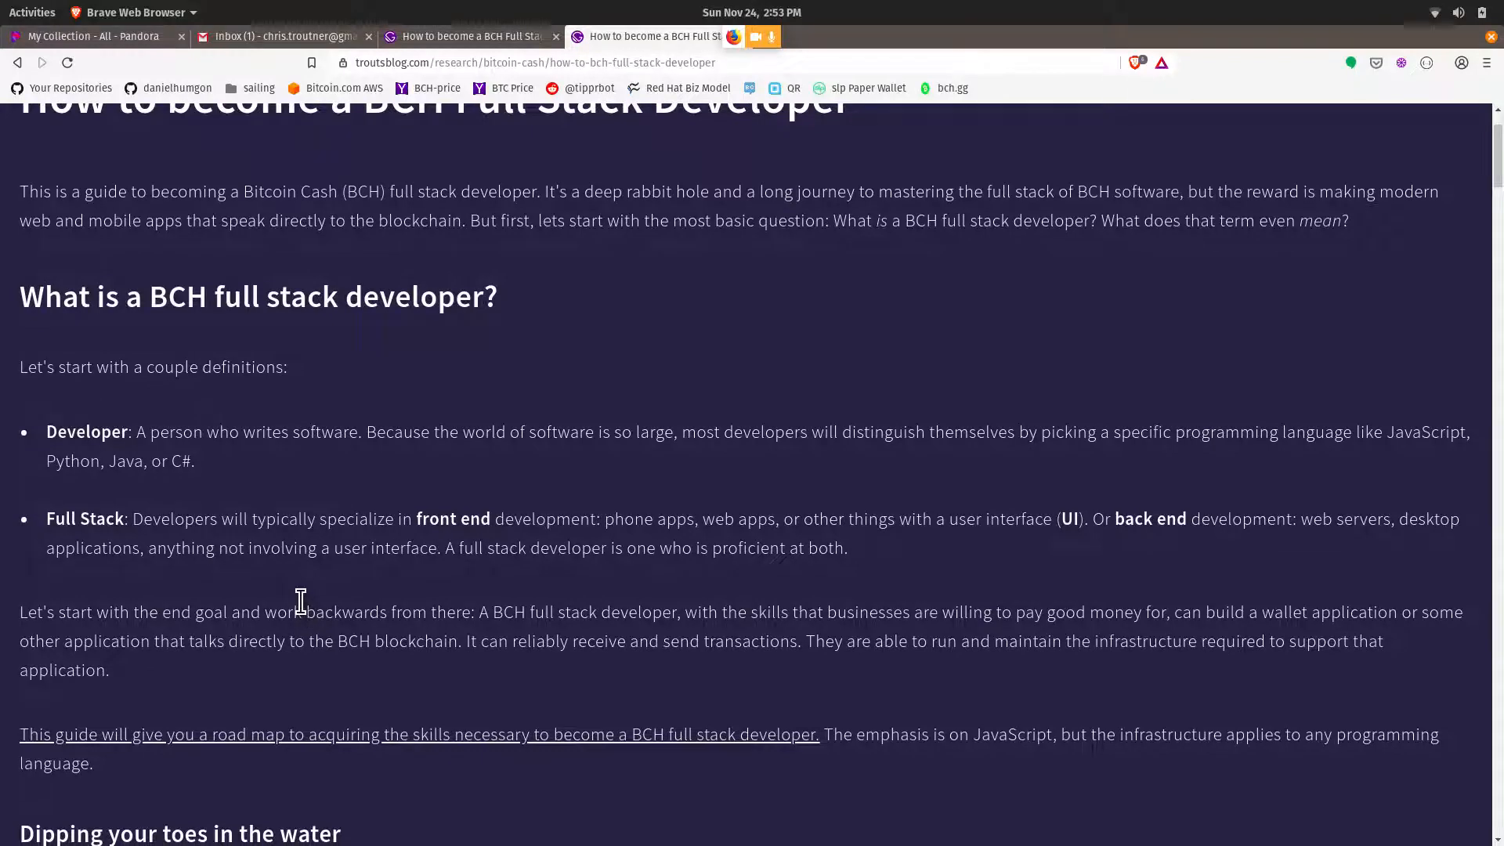
scroll("down", 3)
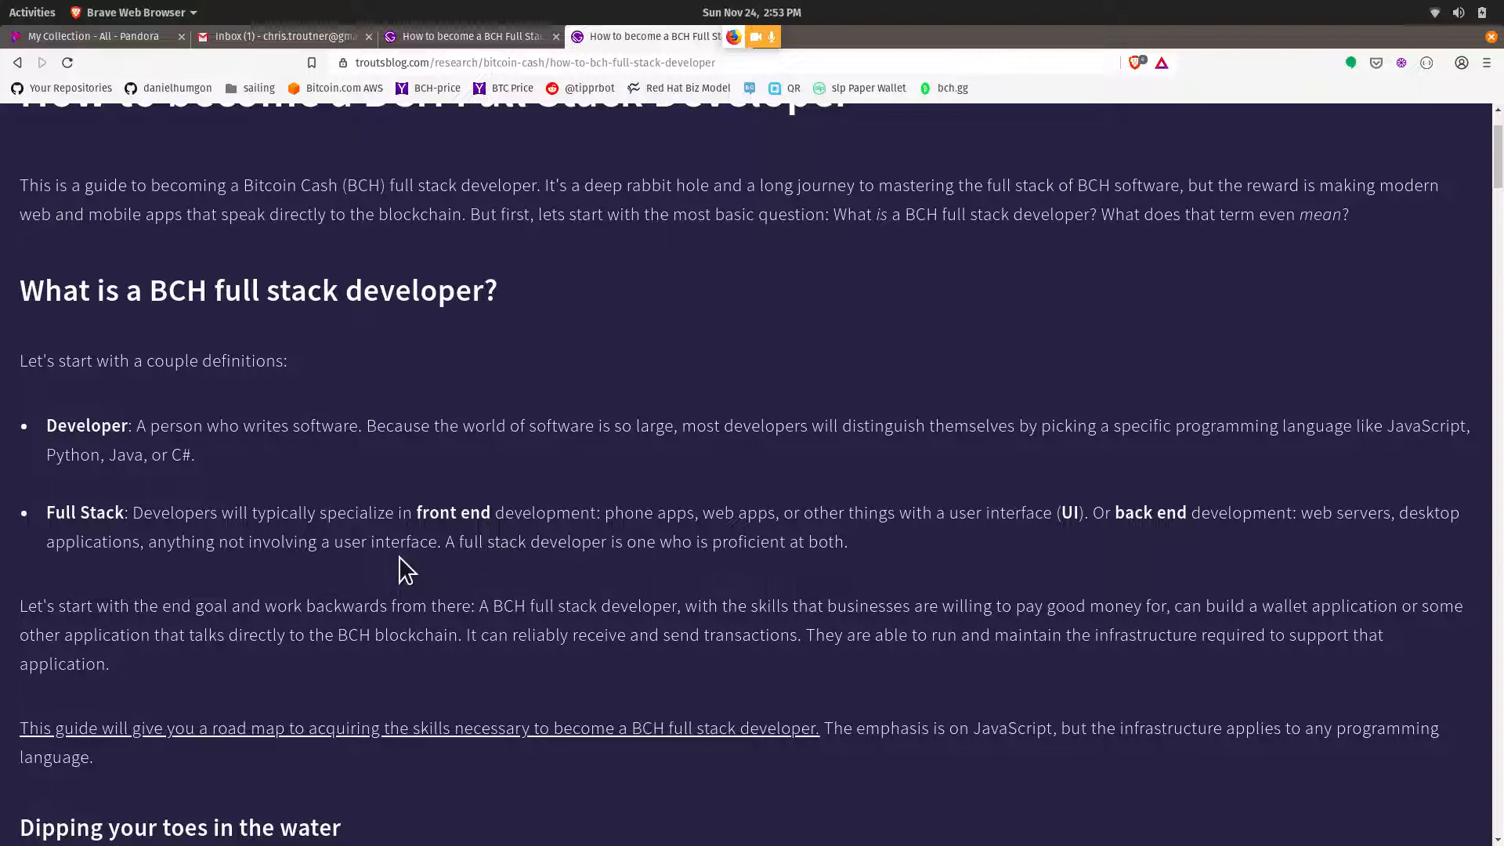
scroll("down", 3)
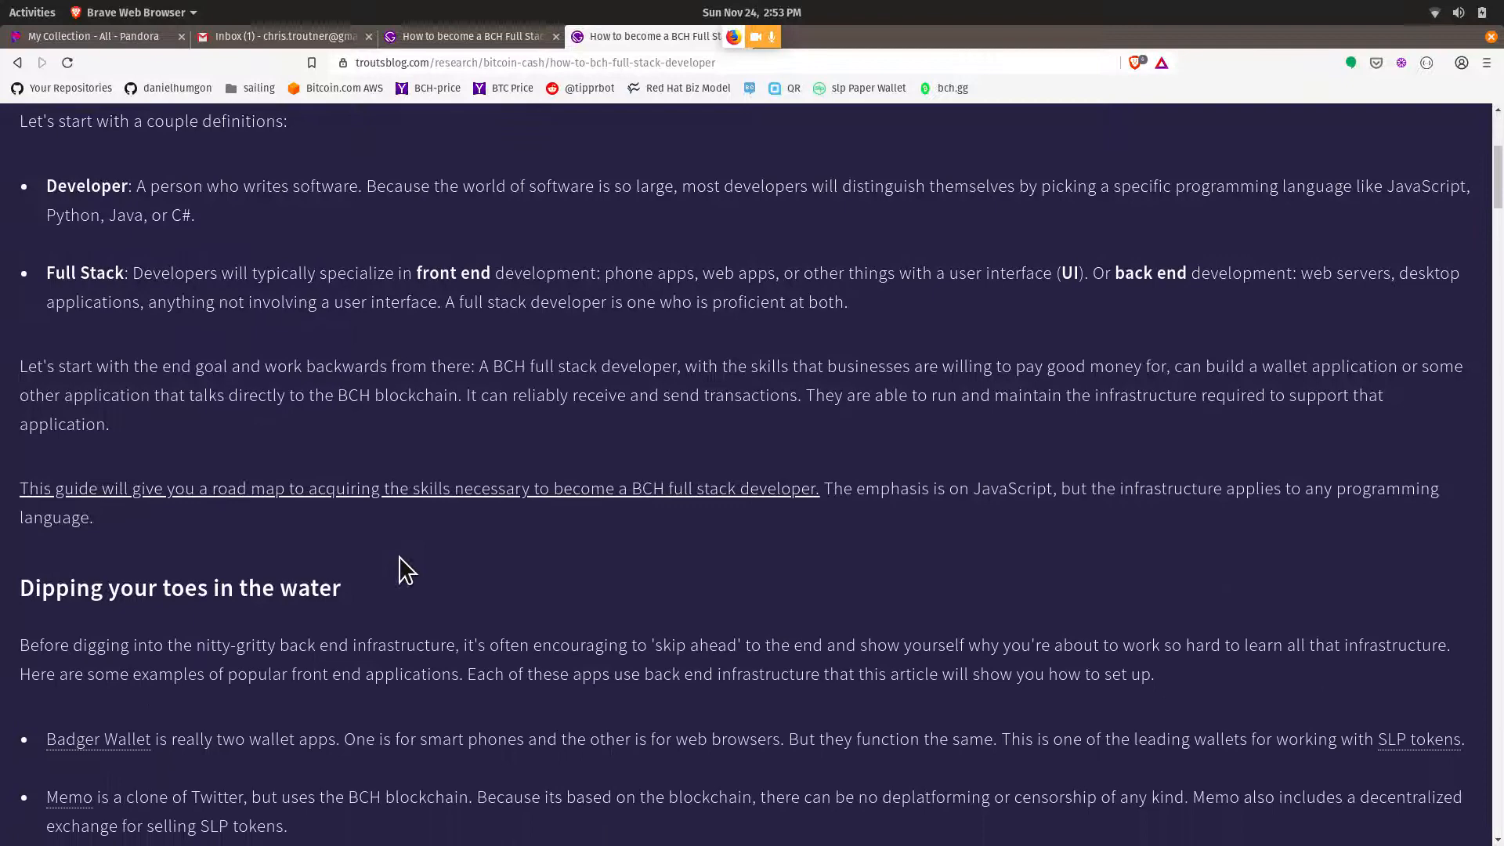
scroll("down", 3)
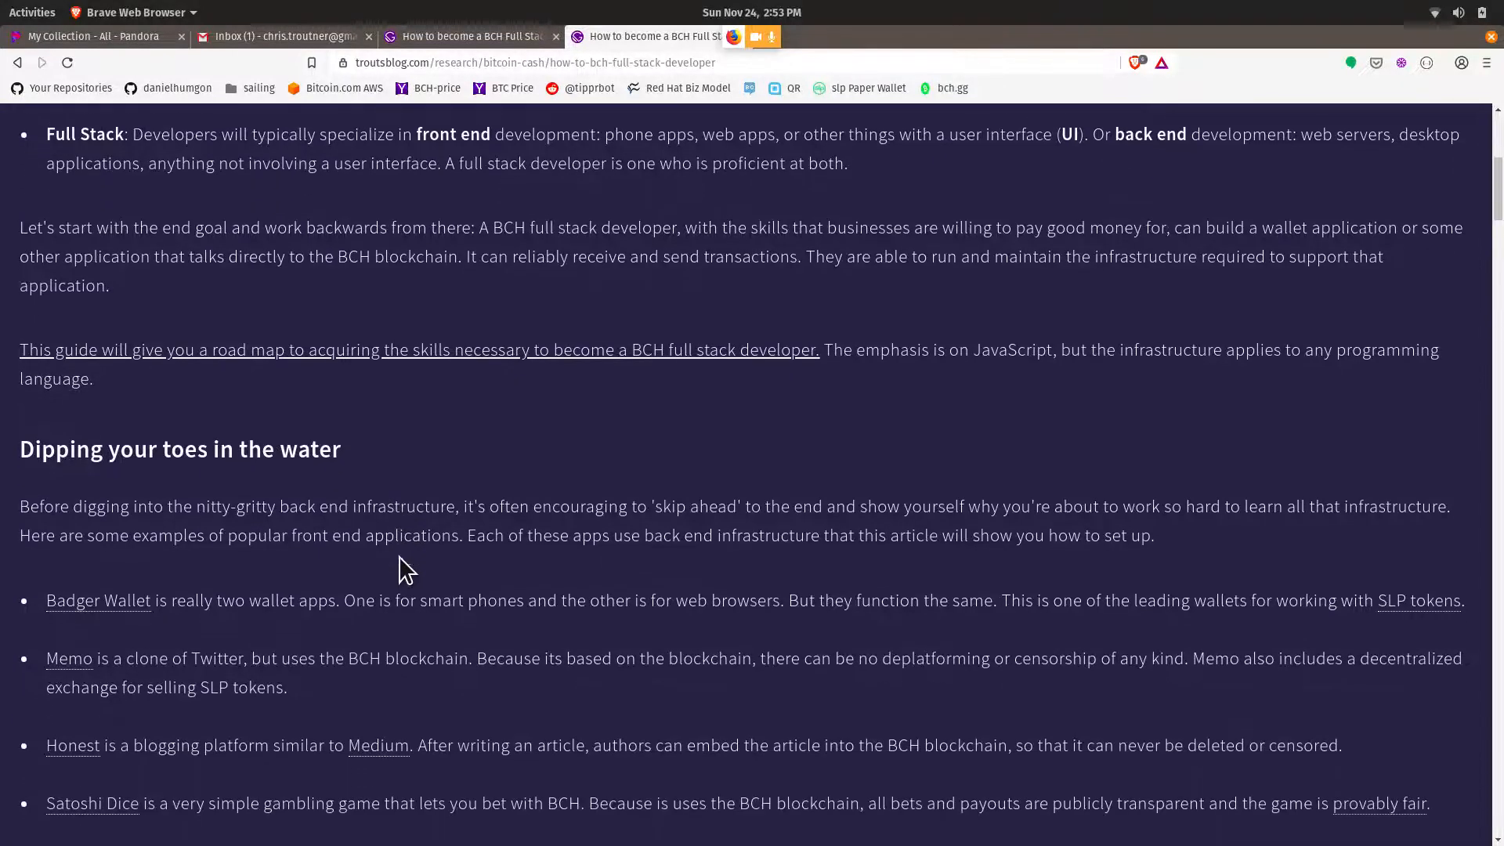
scroll("down", 3)
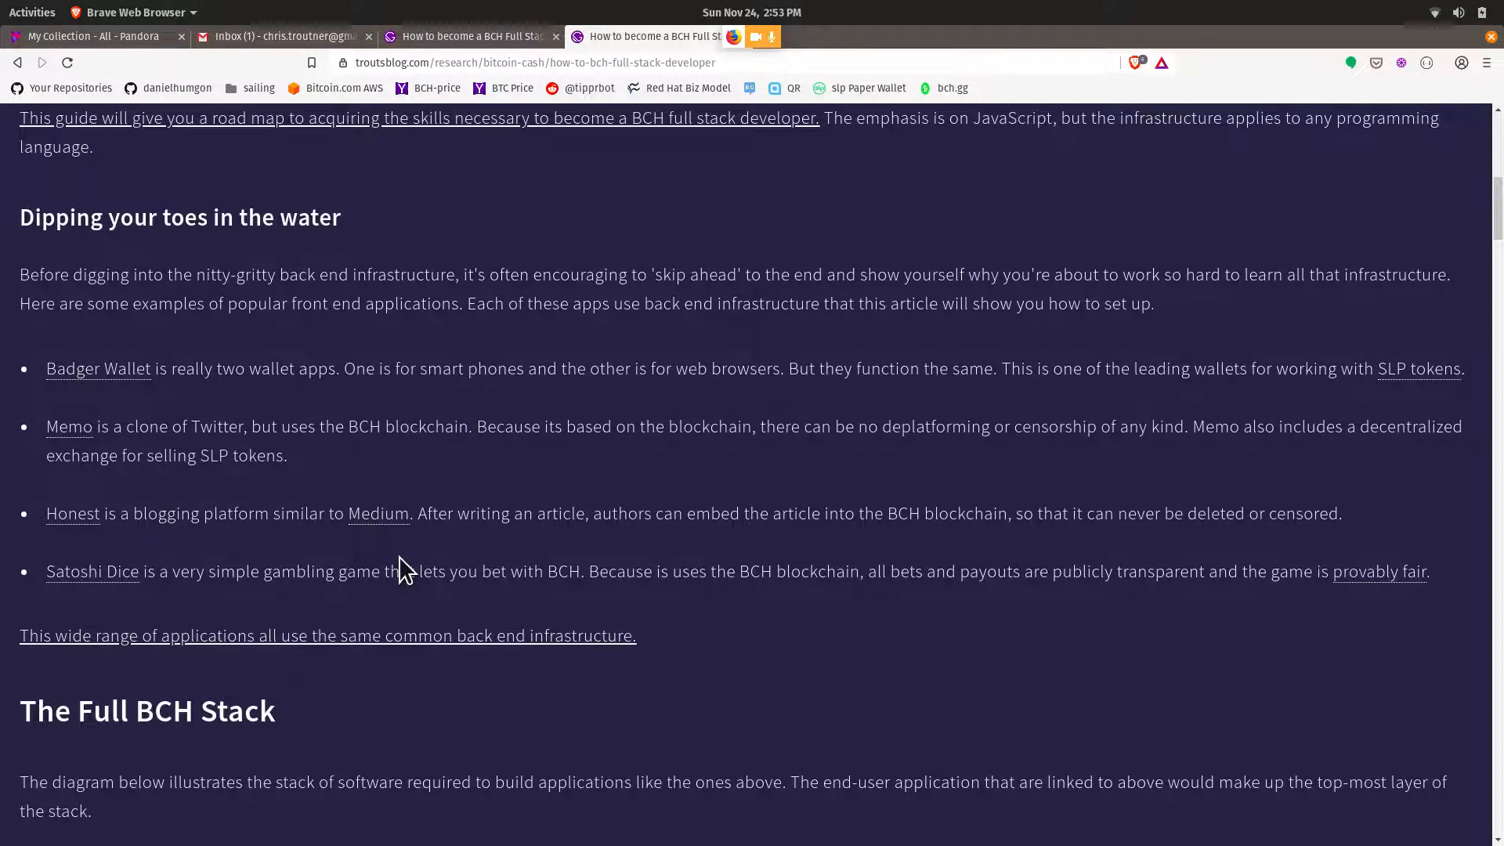
mouse_move(86, 583)
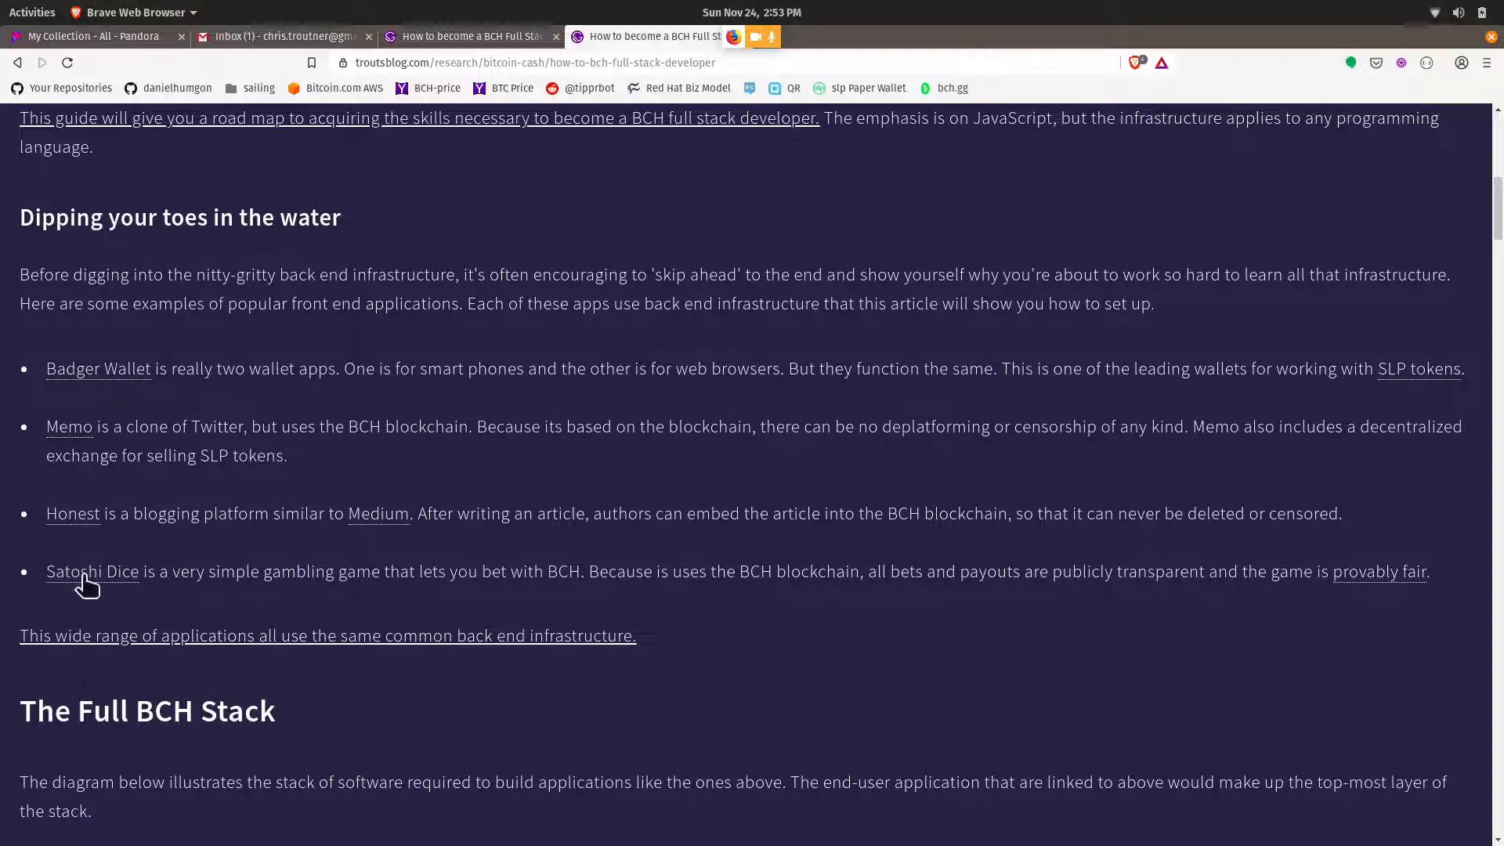
mouse_move(279, 447)
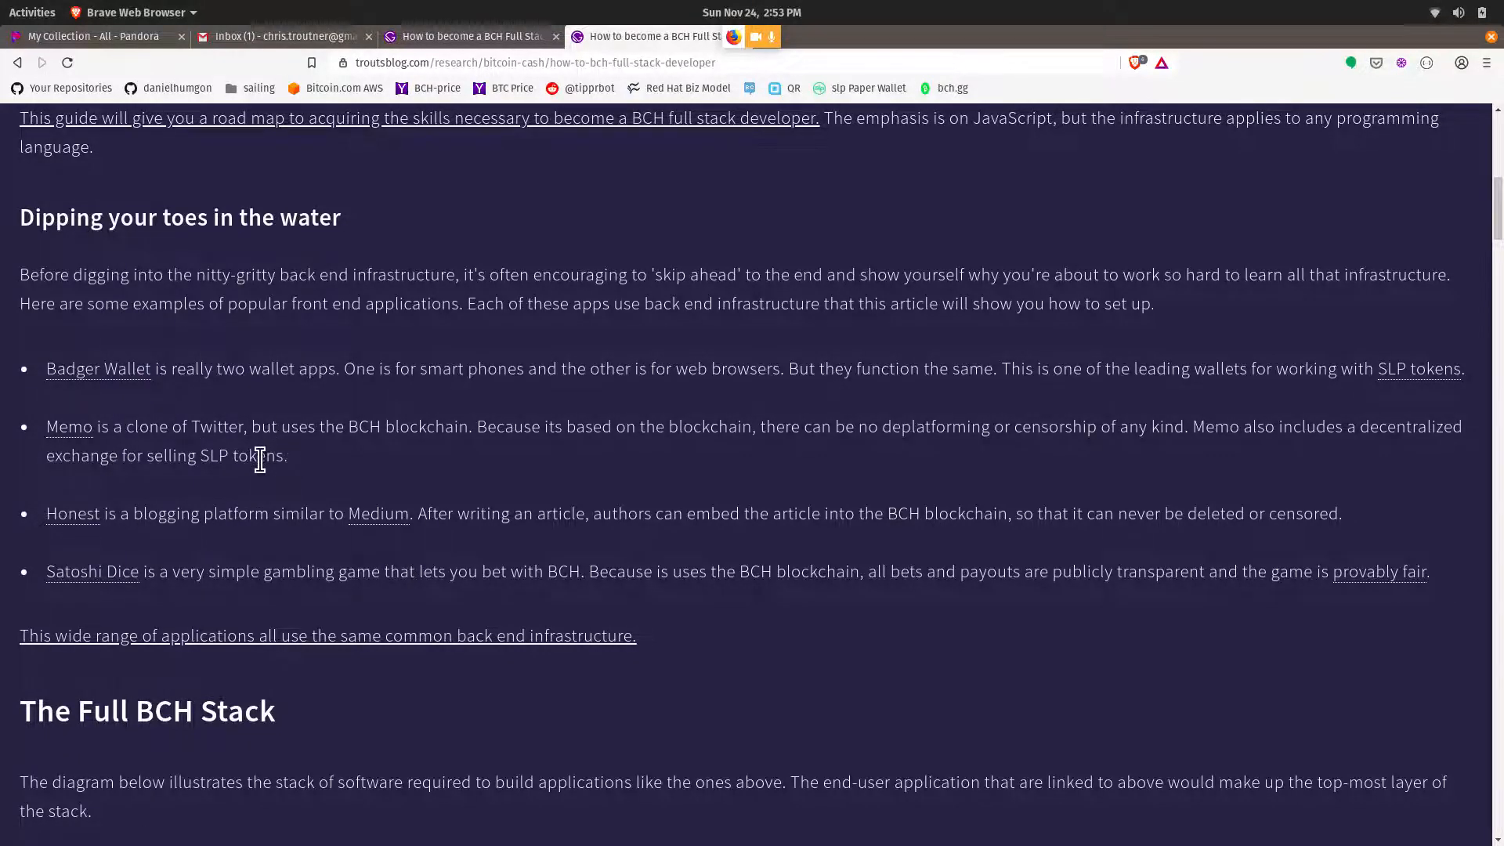
scroll("down", 3)
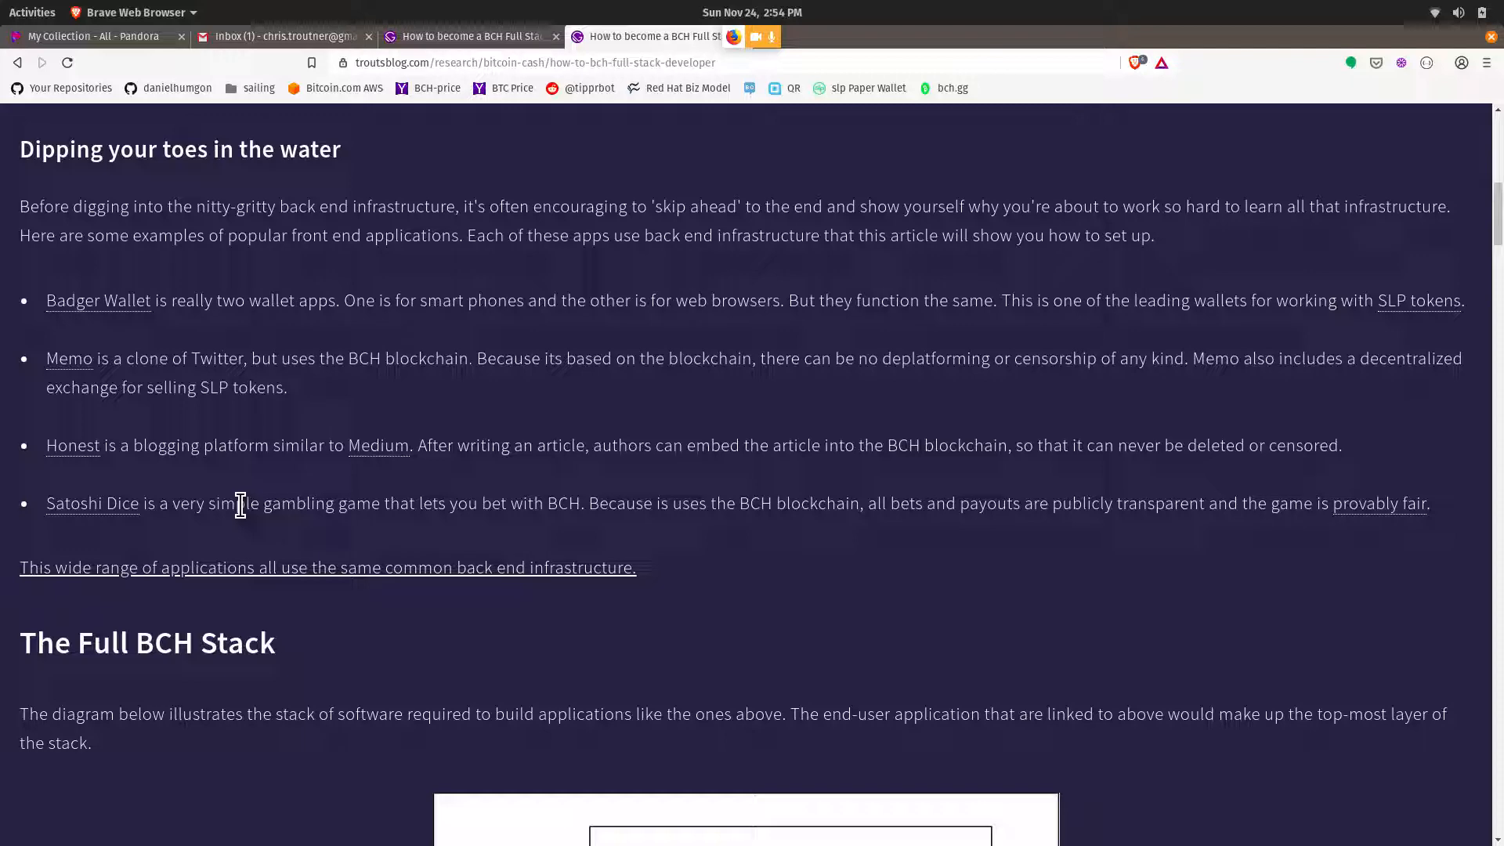
- Scroll past 'Skipping the back end' to the Earn BCH from a REST API video and 'Running a Full Node' heading
scroll("down", 3)
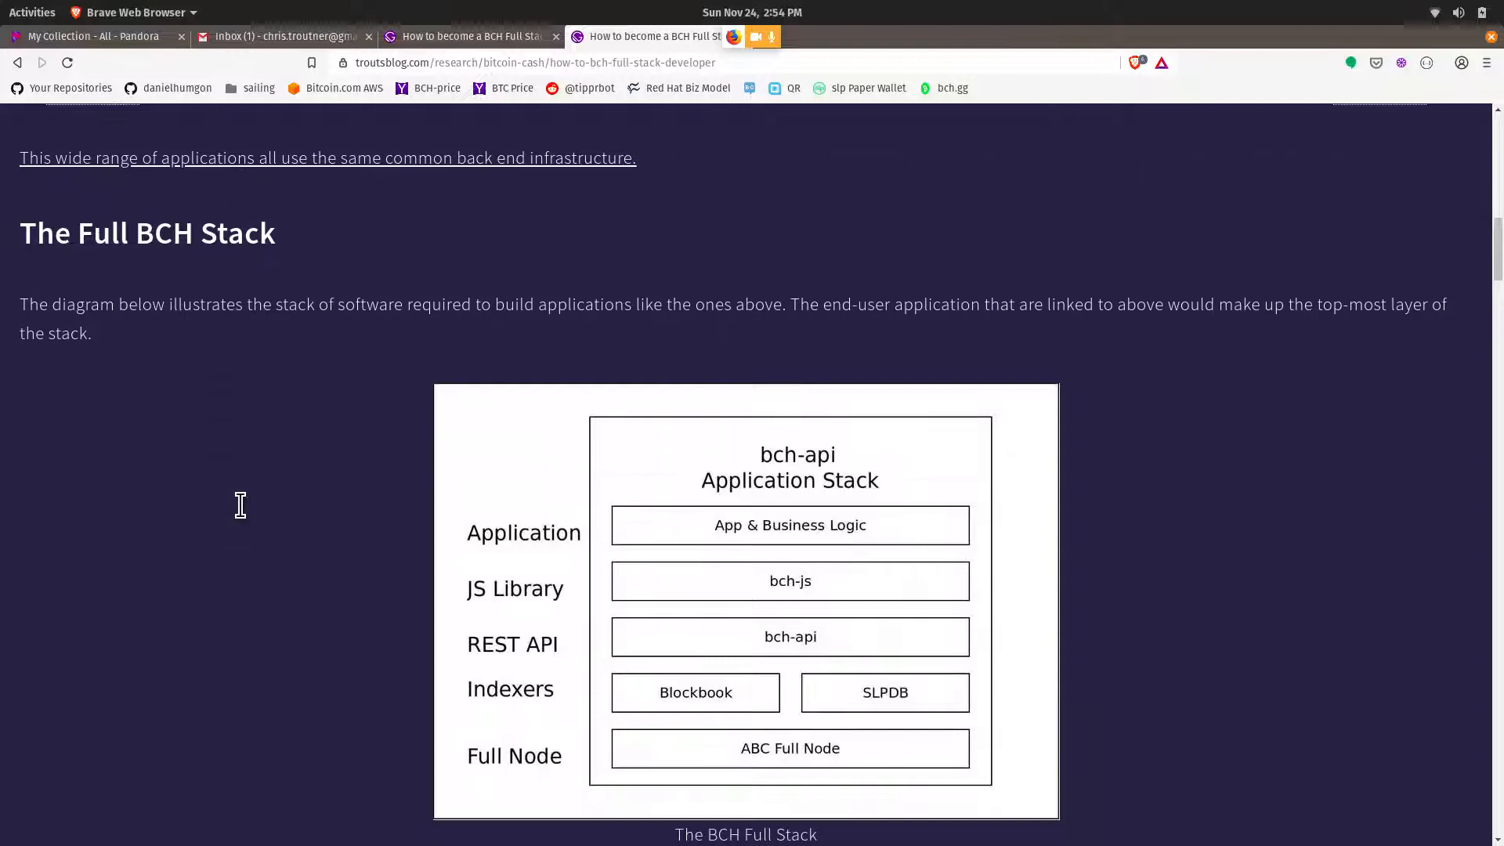
scroll("down", 3)
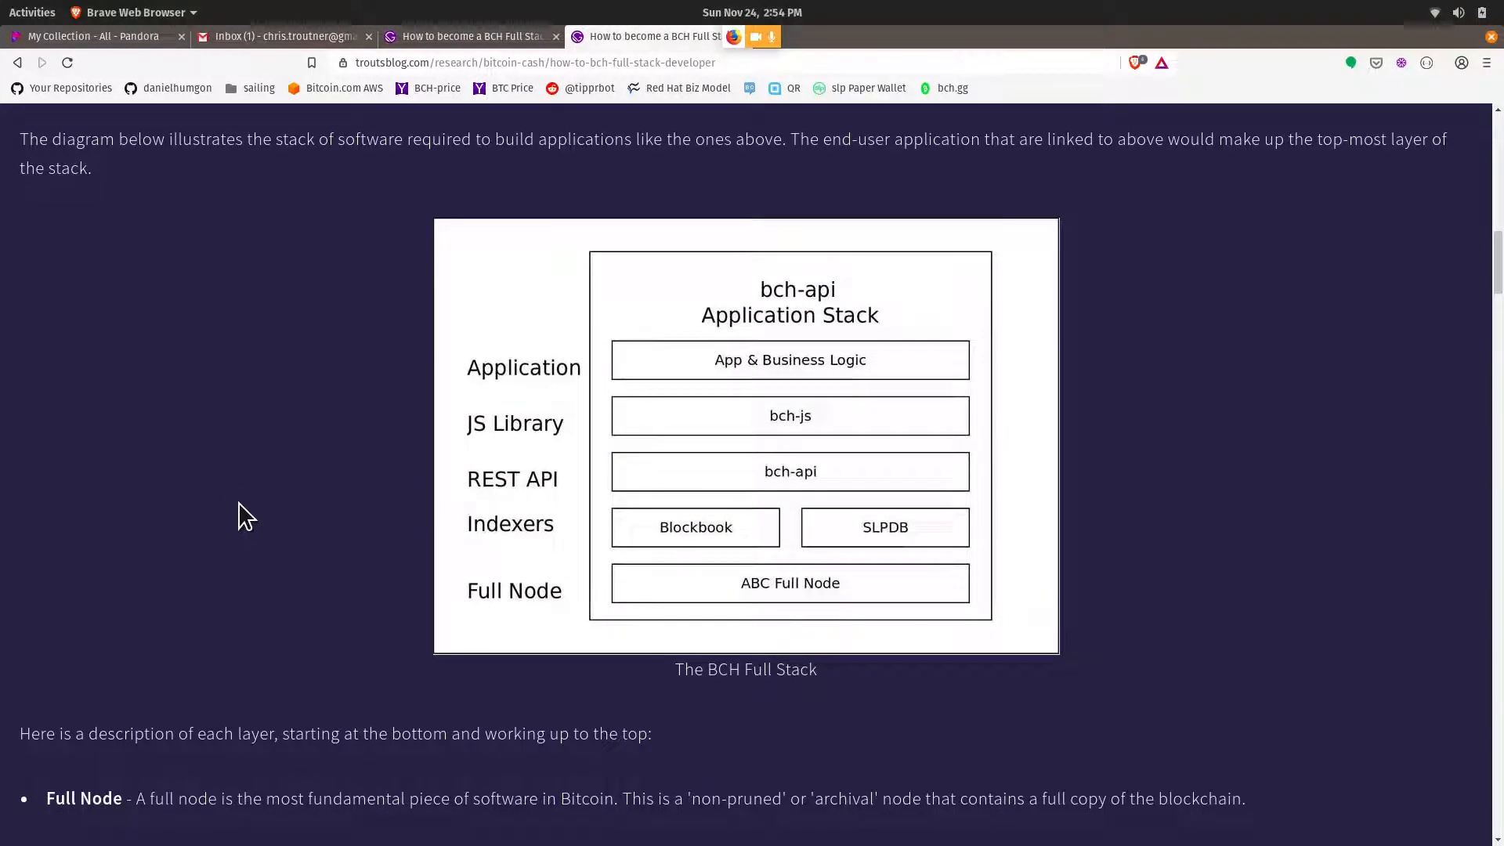
scroll("down", 3)
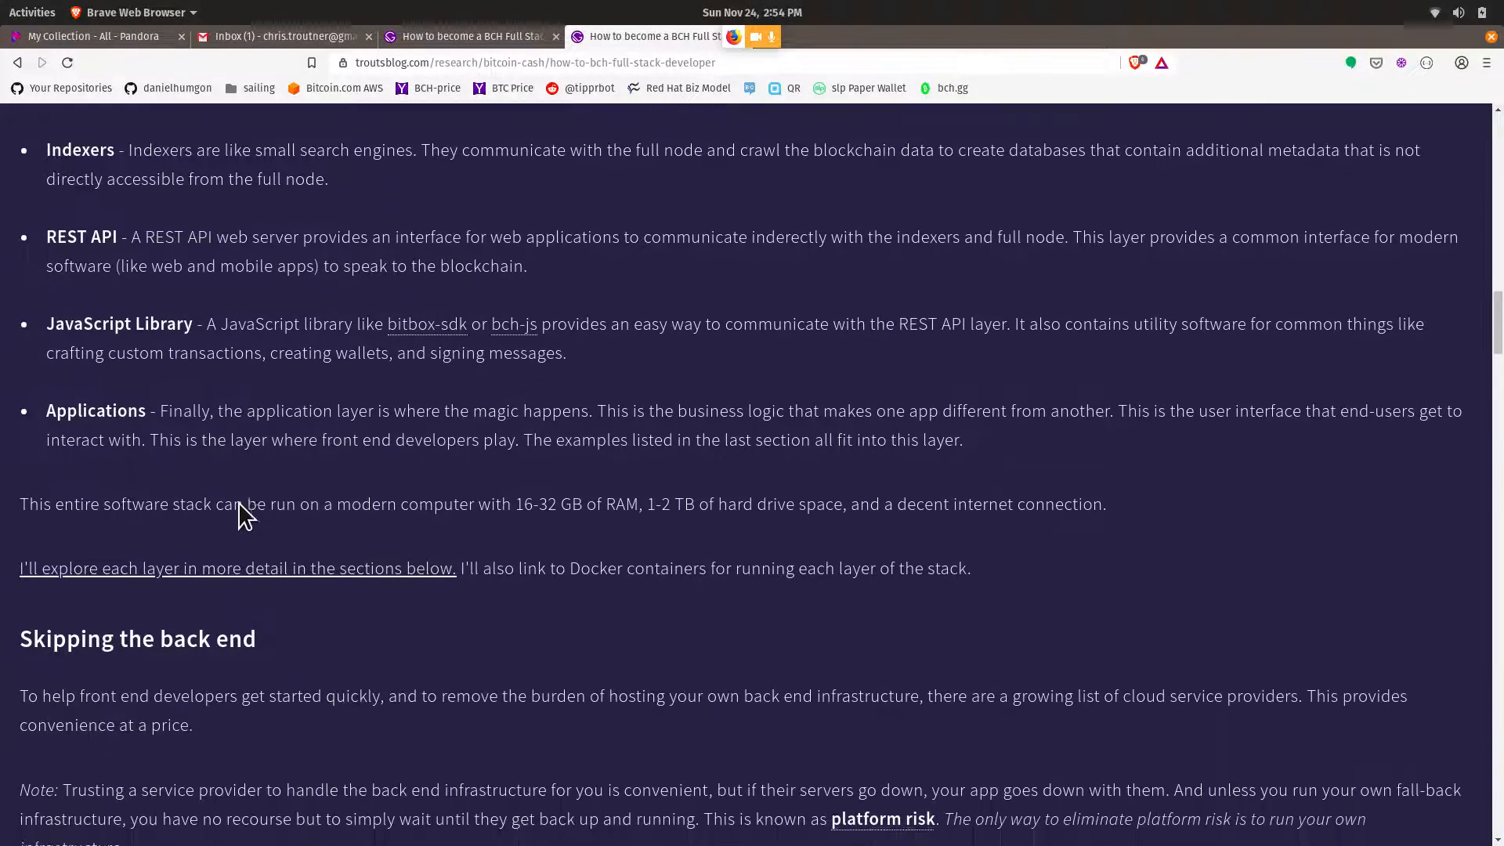
scroll("down", 3)
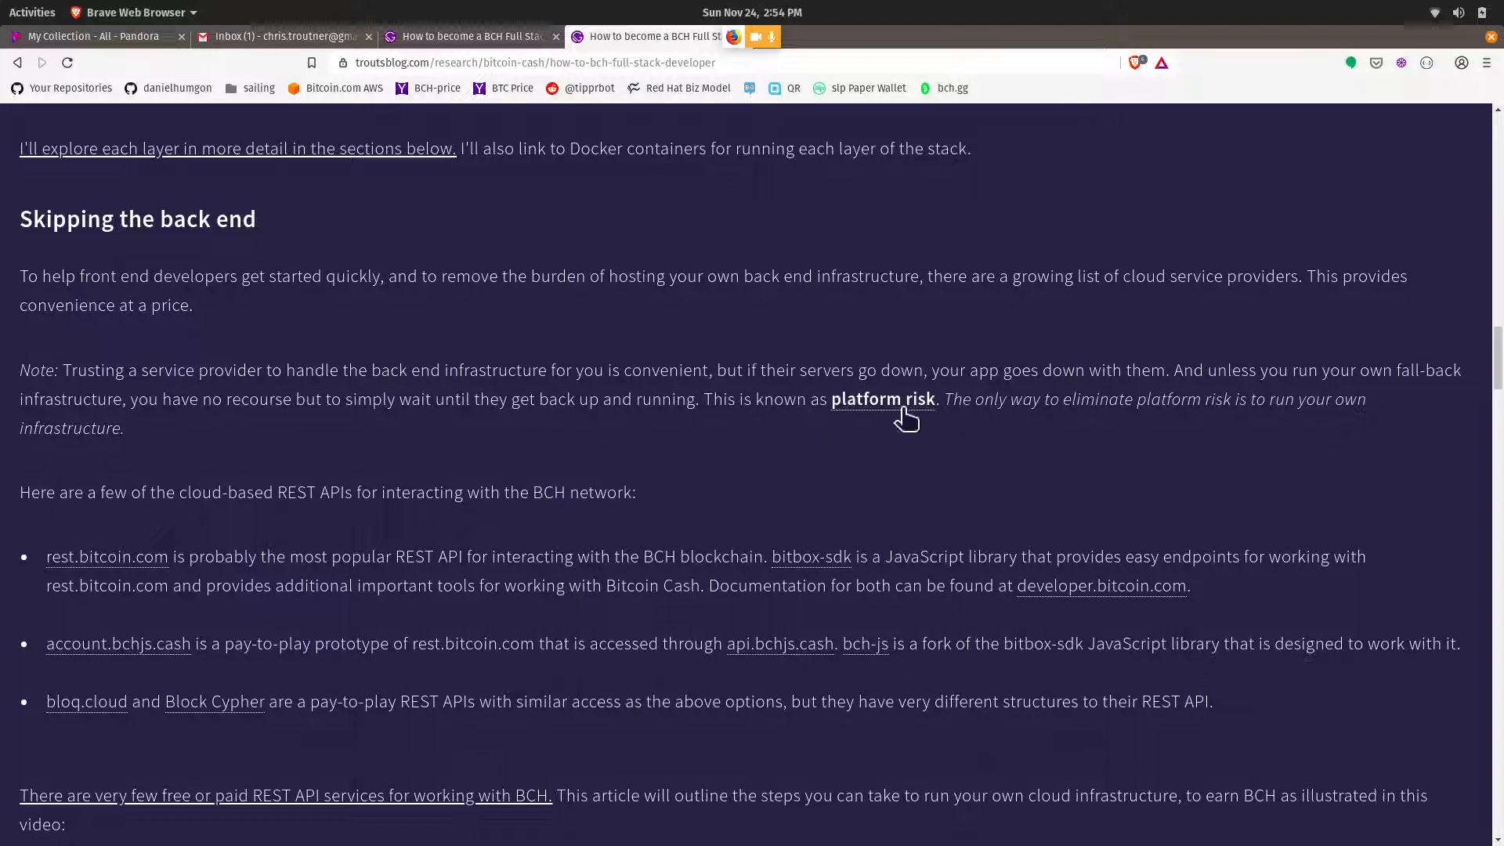
mouse_move(843, 468)
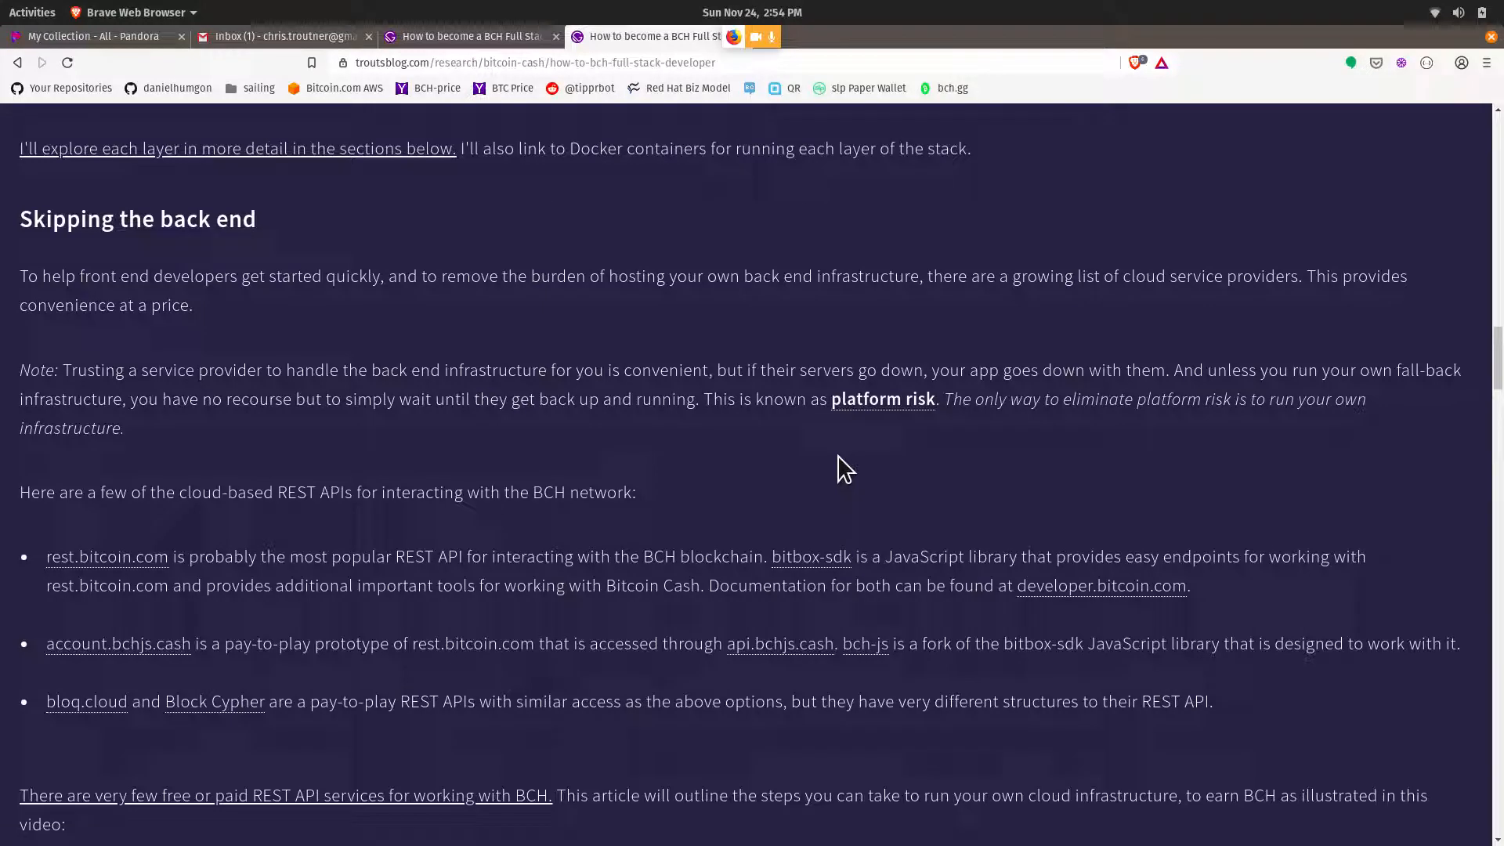
mouse_move(771, 471)
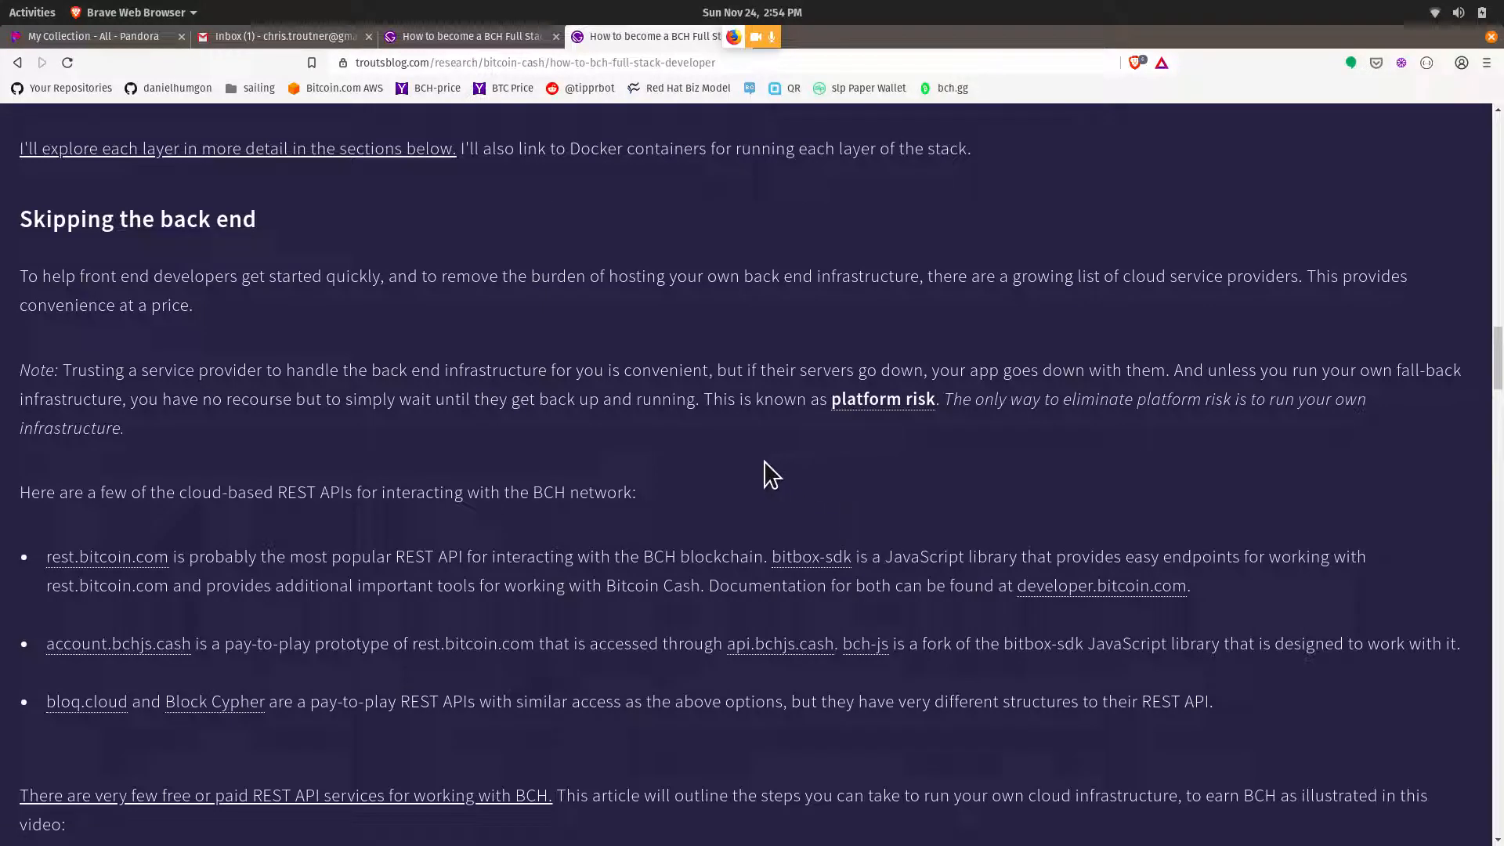
mouse_move(672, 490)
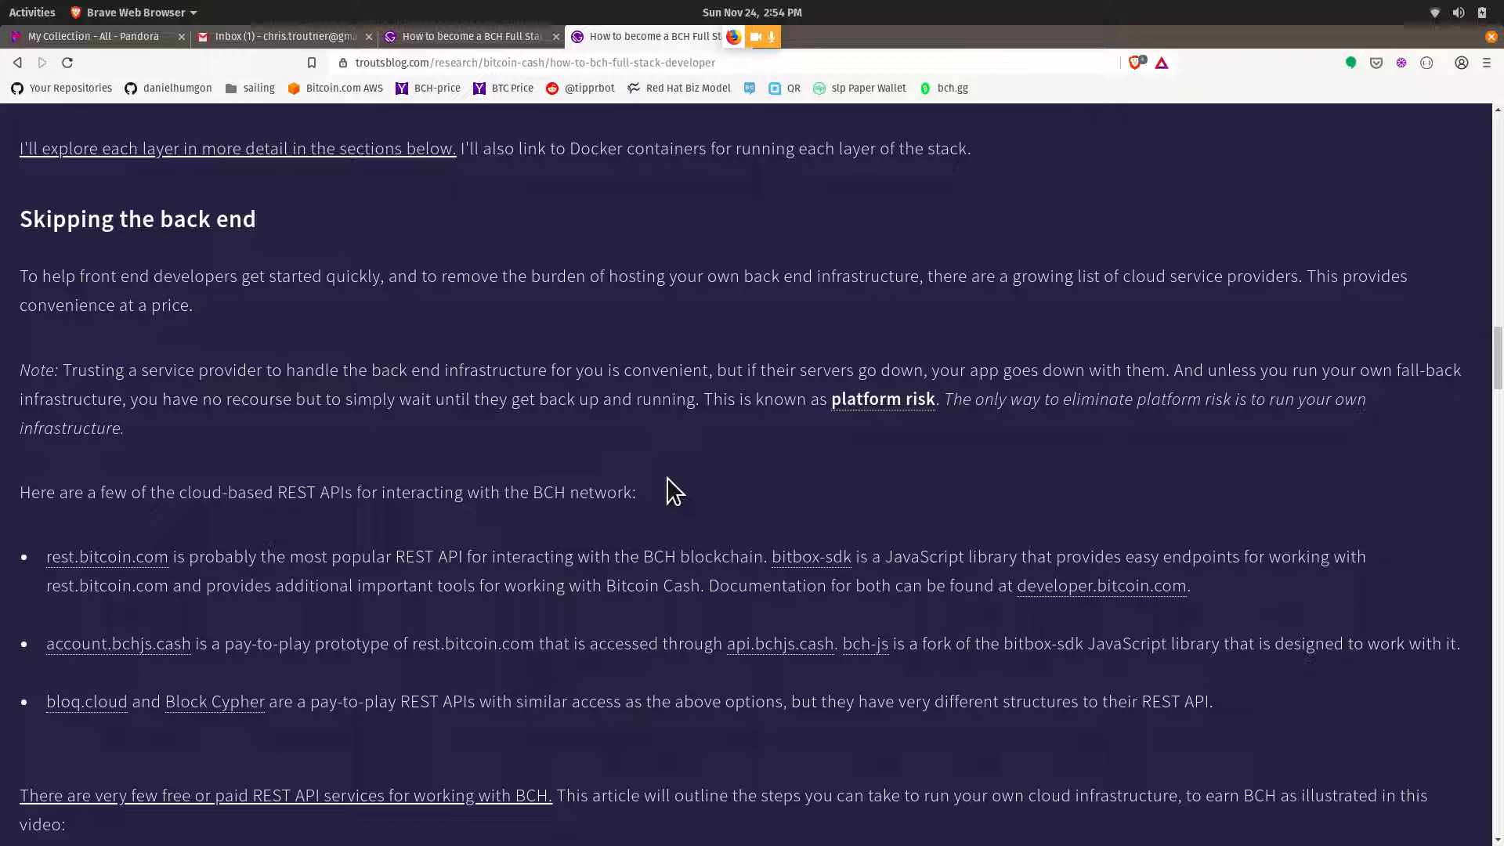
scroll("down", 3)
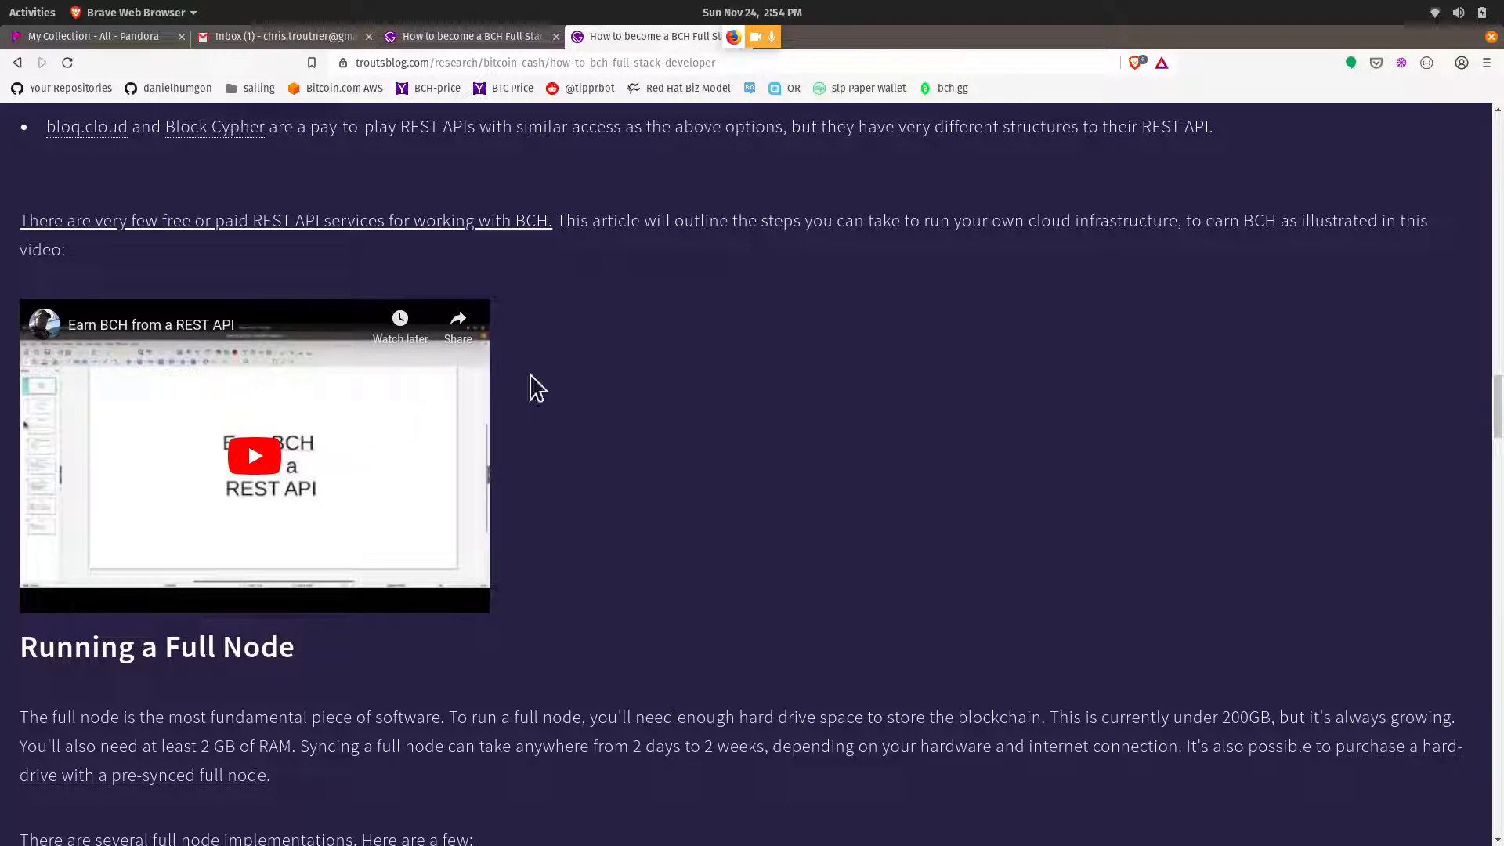
mouse_move(650, 406)
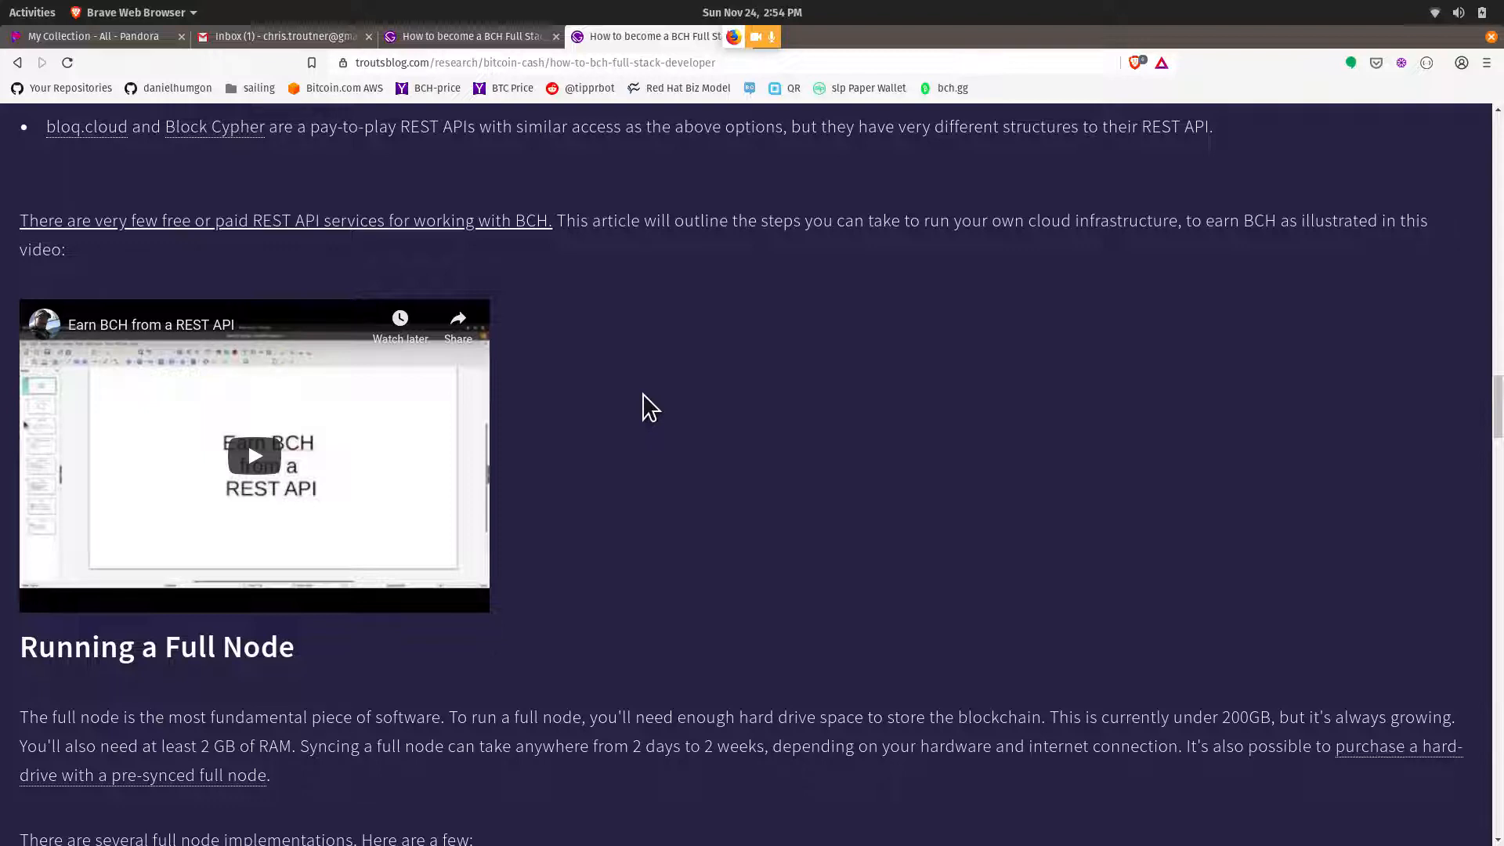
- Scroll through 'Running a Full Node' and 'Indexers' to the 'SLP tokens' and 'REST API' headings
scroll("down", 3)
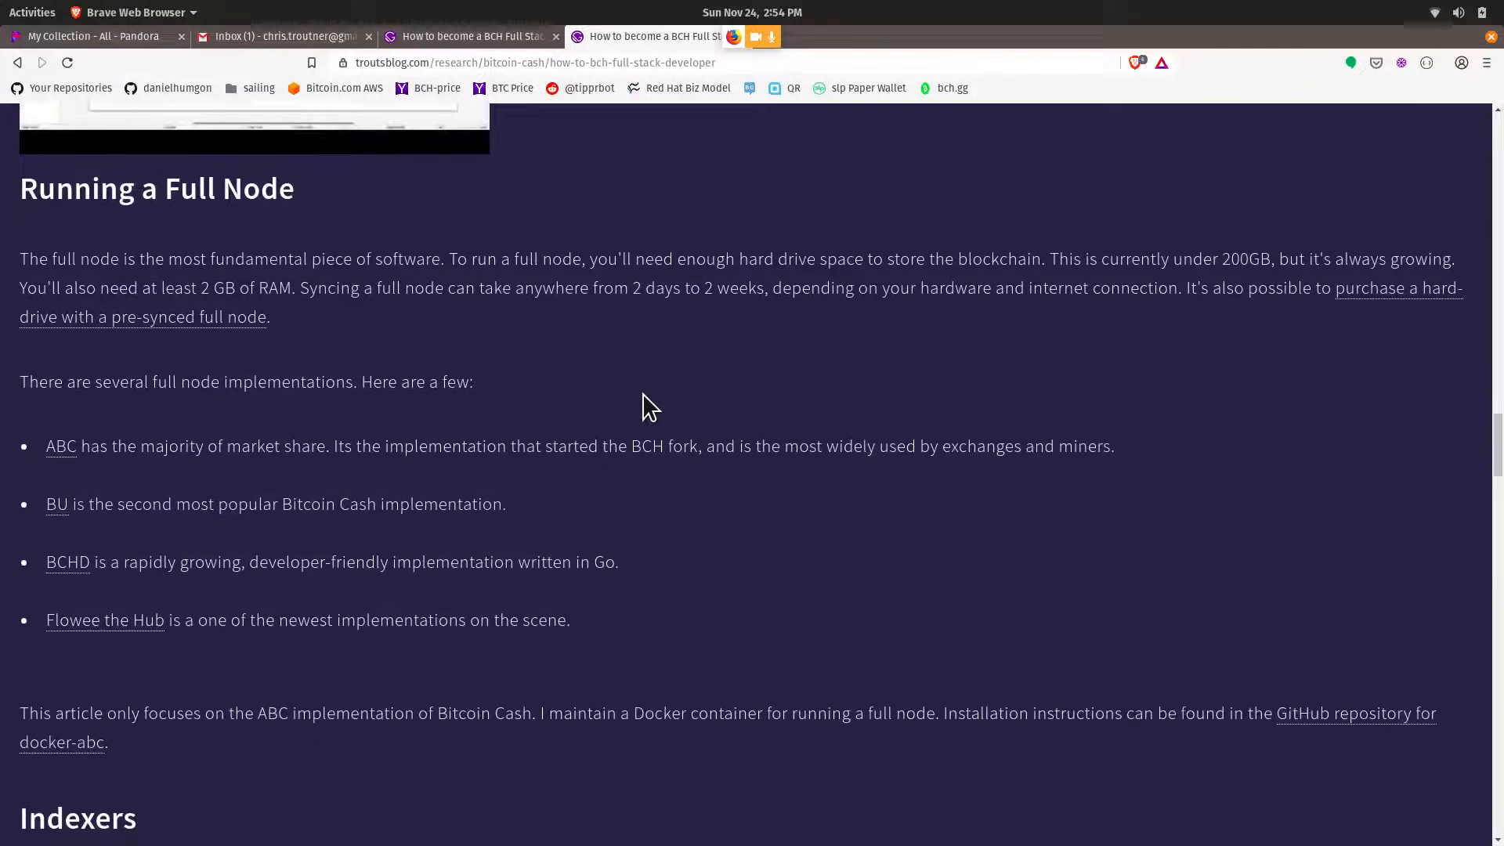
scroll("down", 3)
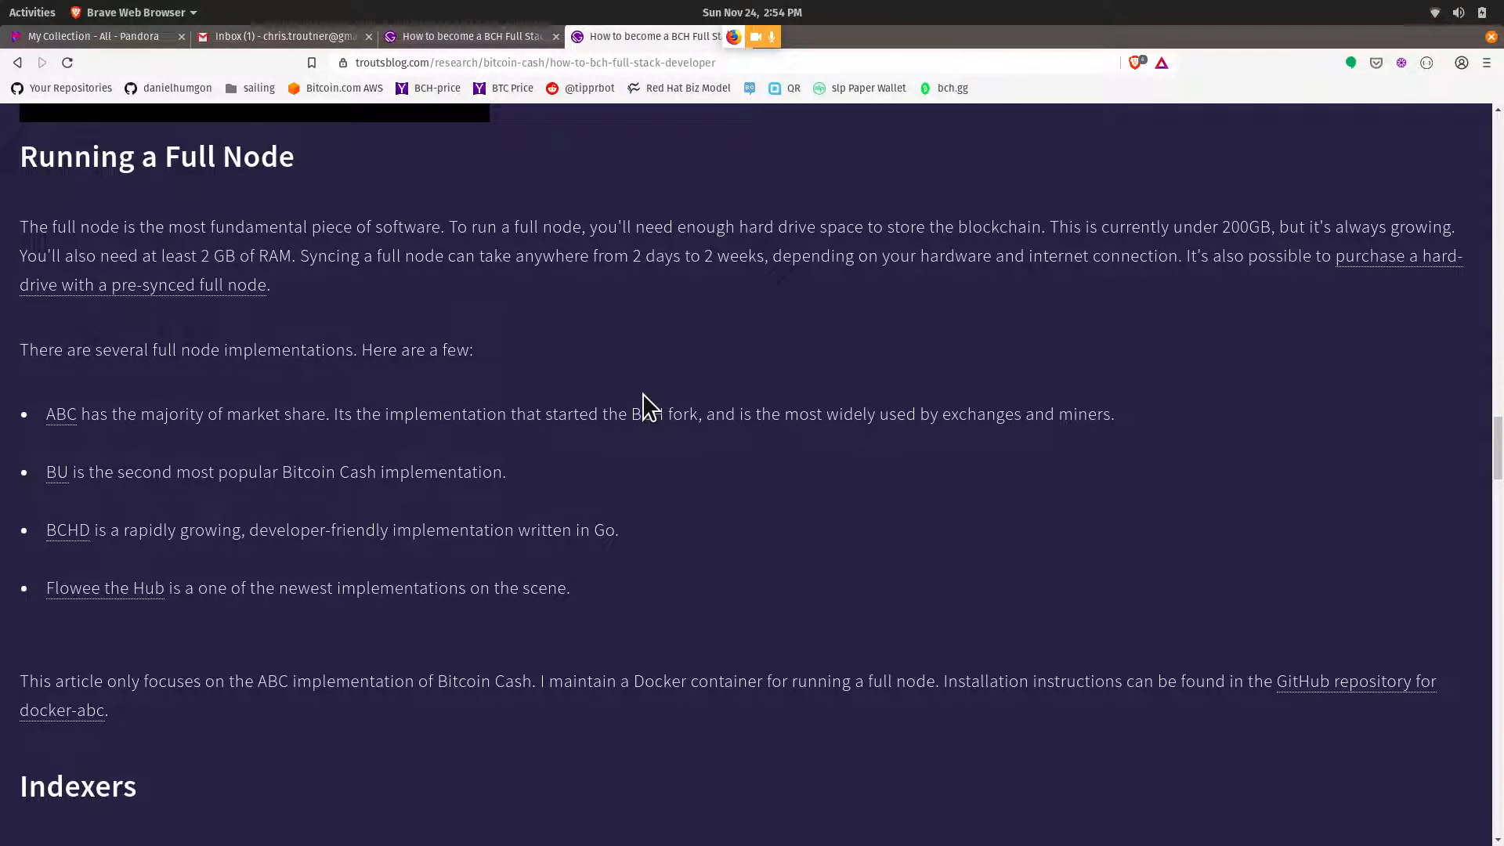
scroll("down", 3)
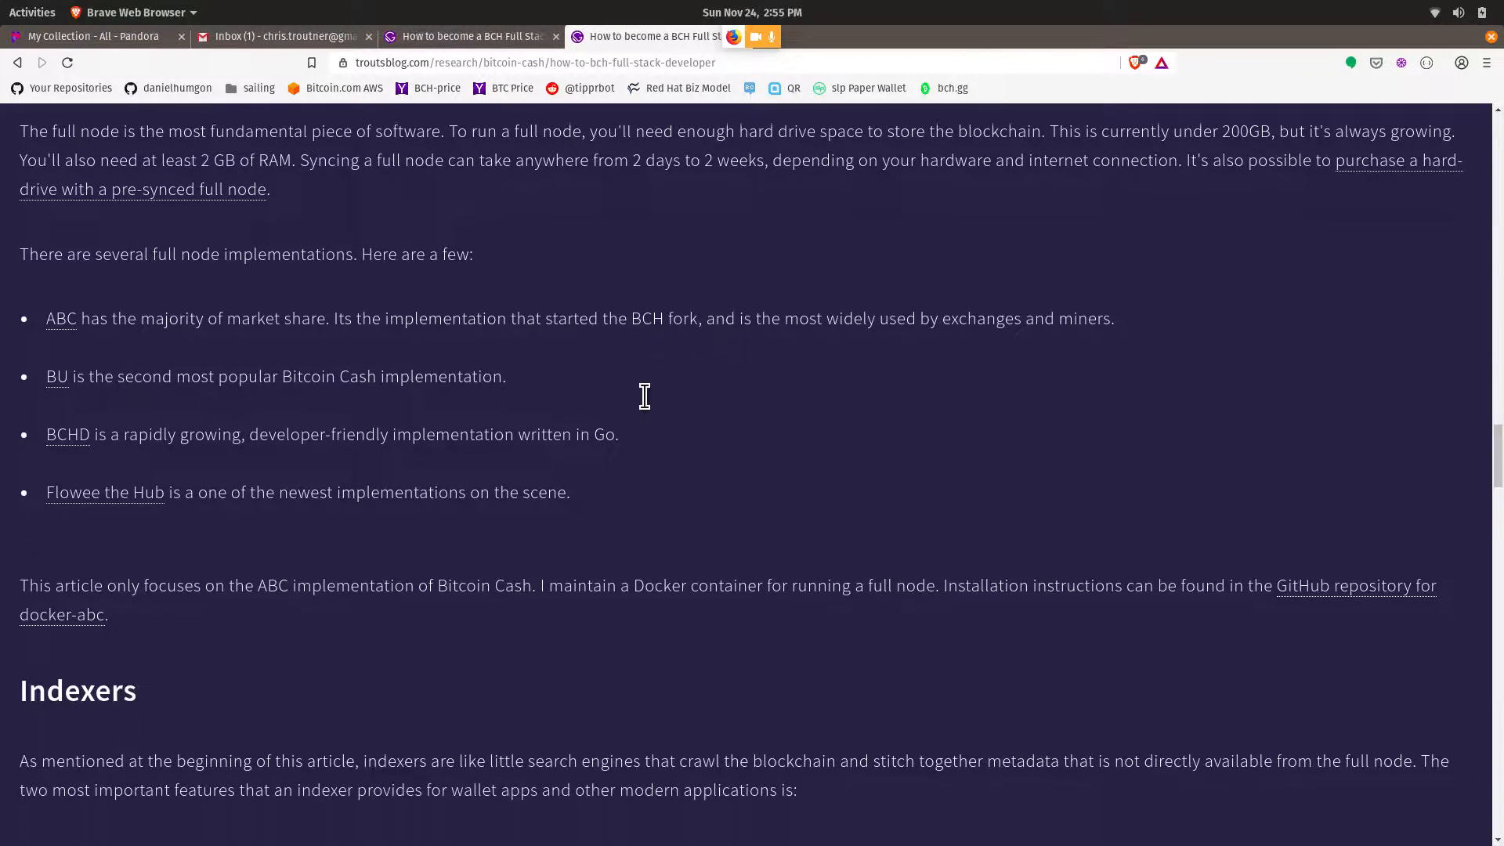
scroll("down", 3)
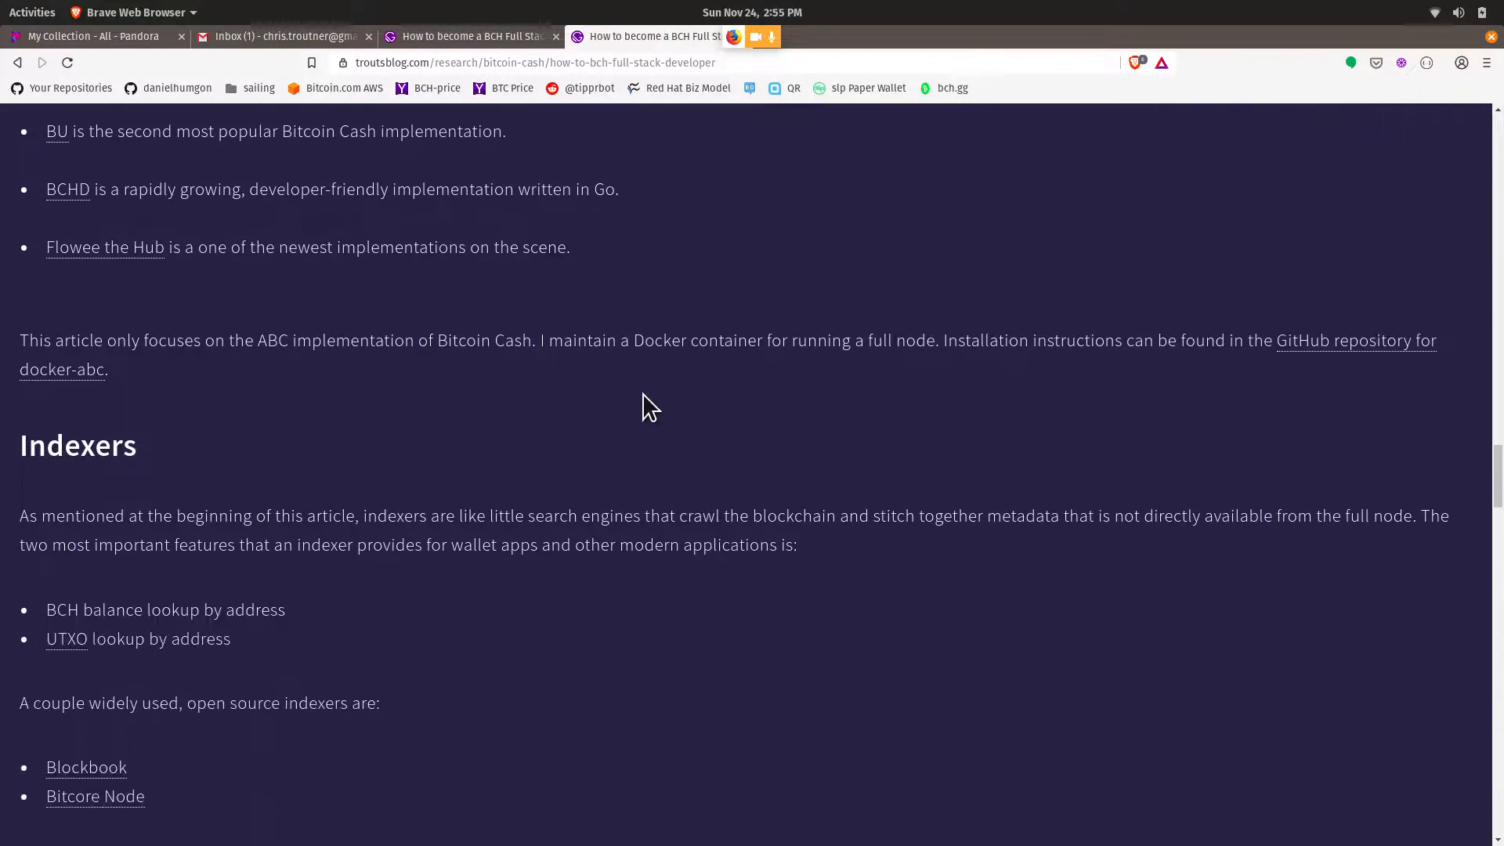
scroll("down", 3)
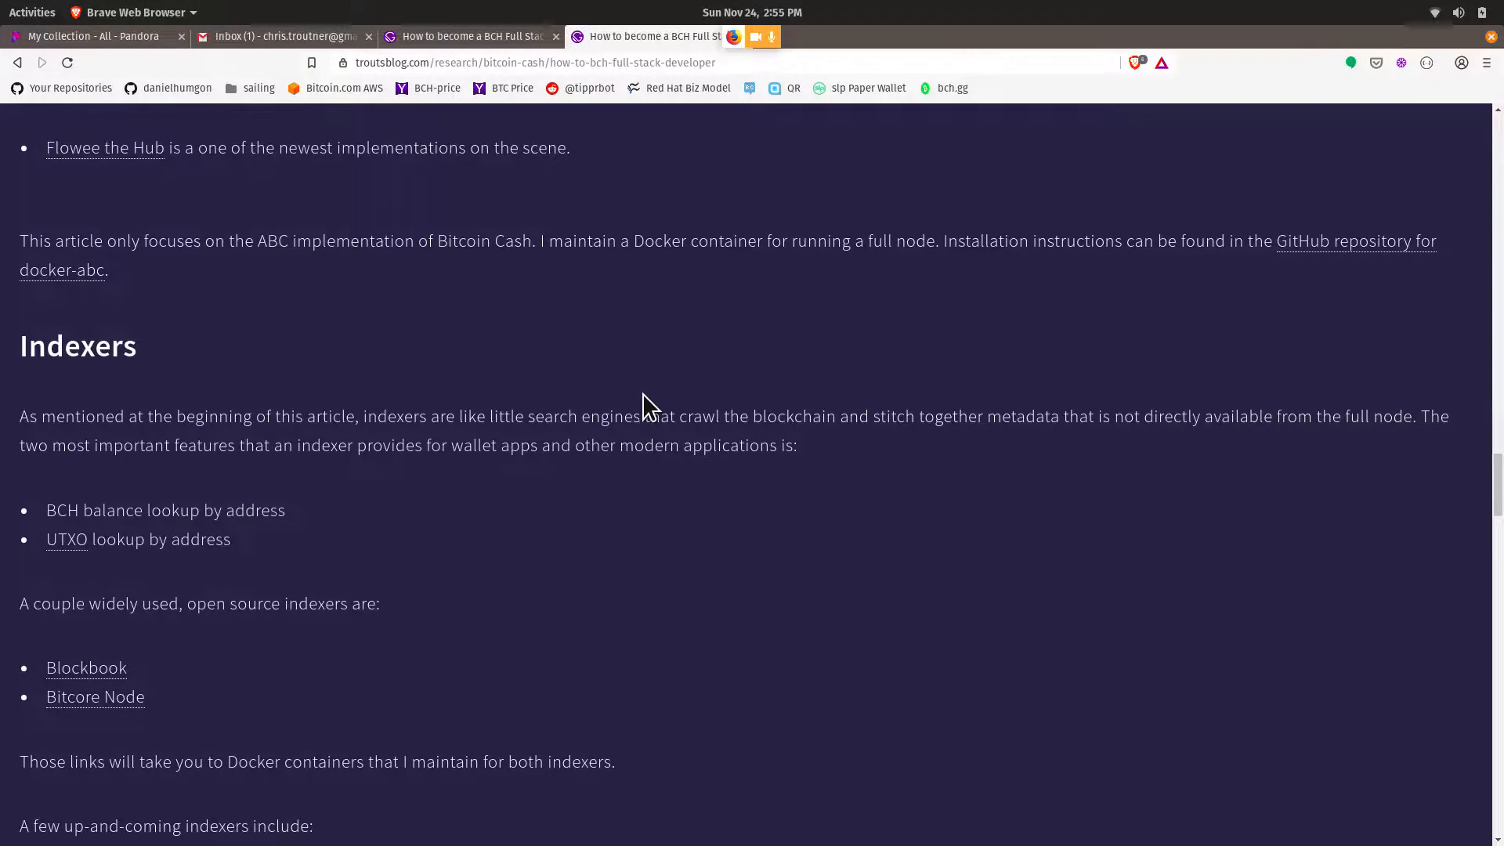
scroll("down", 3)
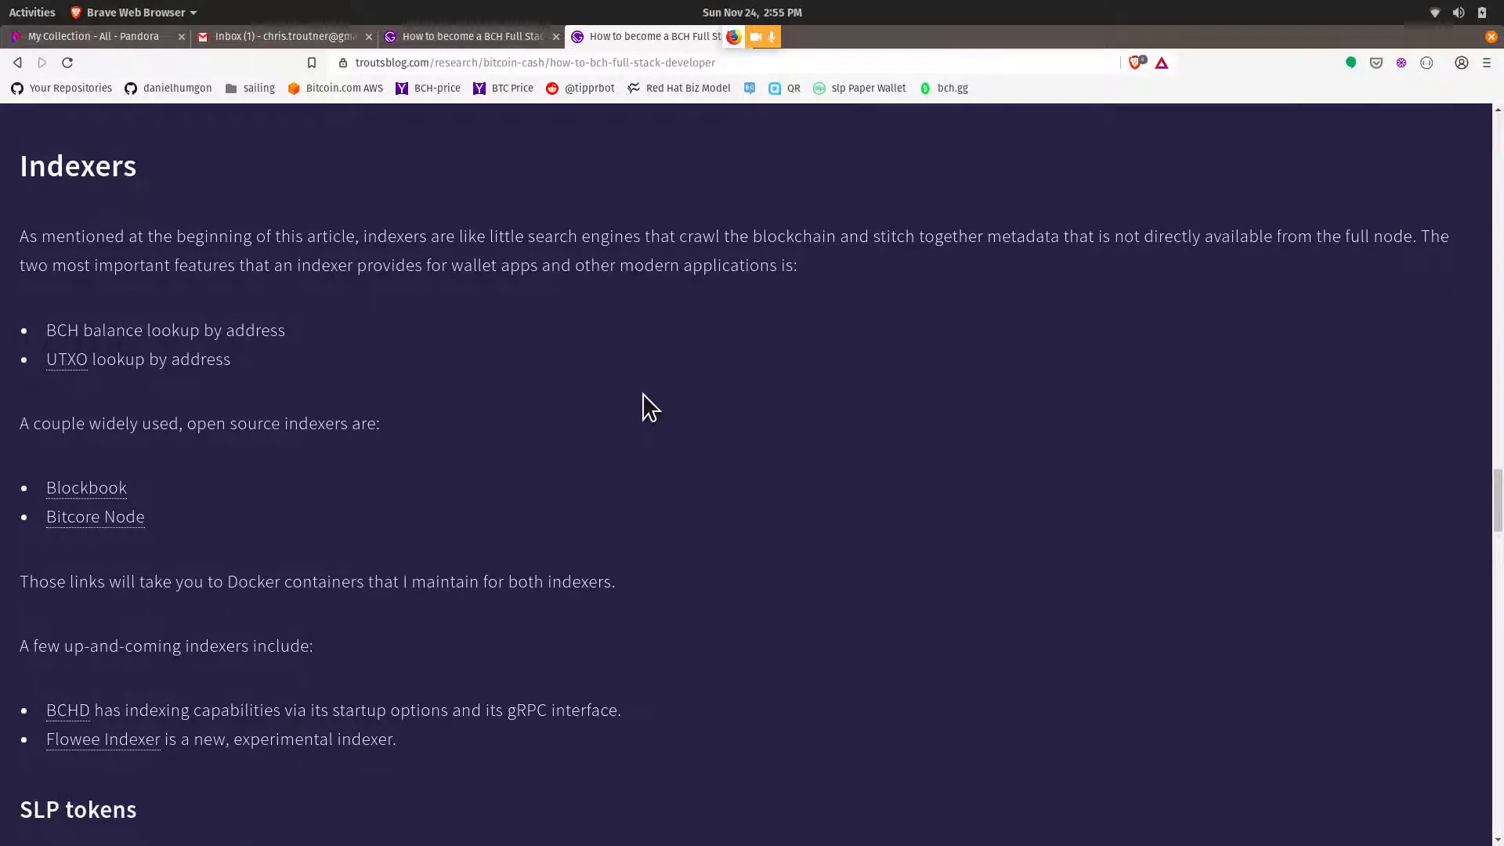
scroll("down", 3)
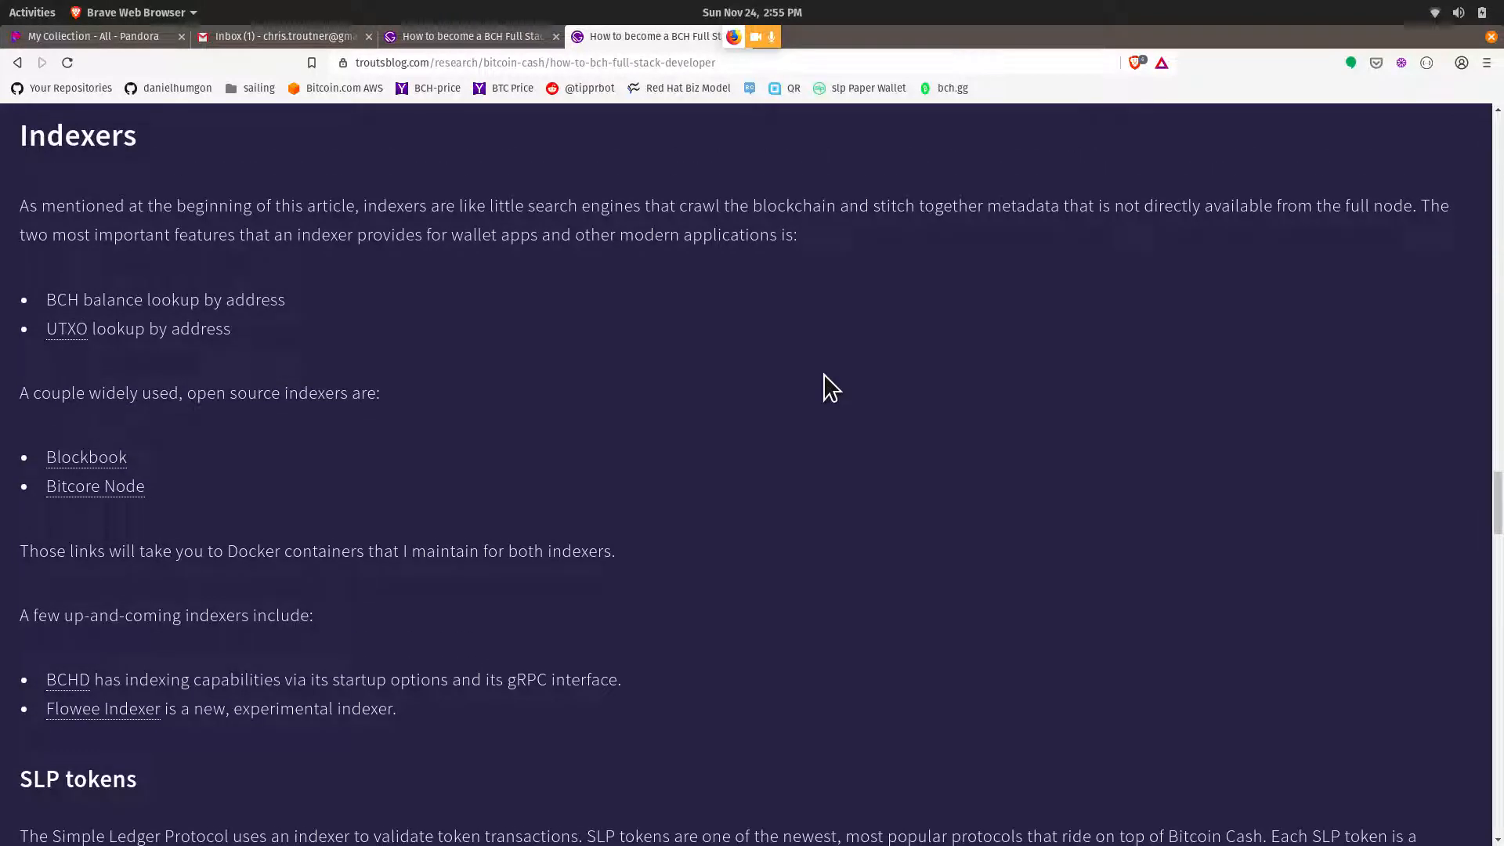
scroll("down", 3)
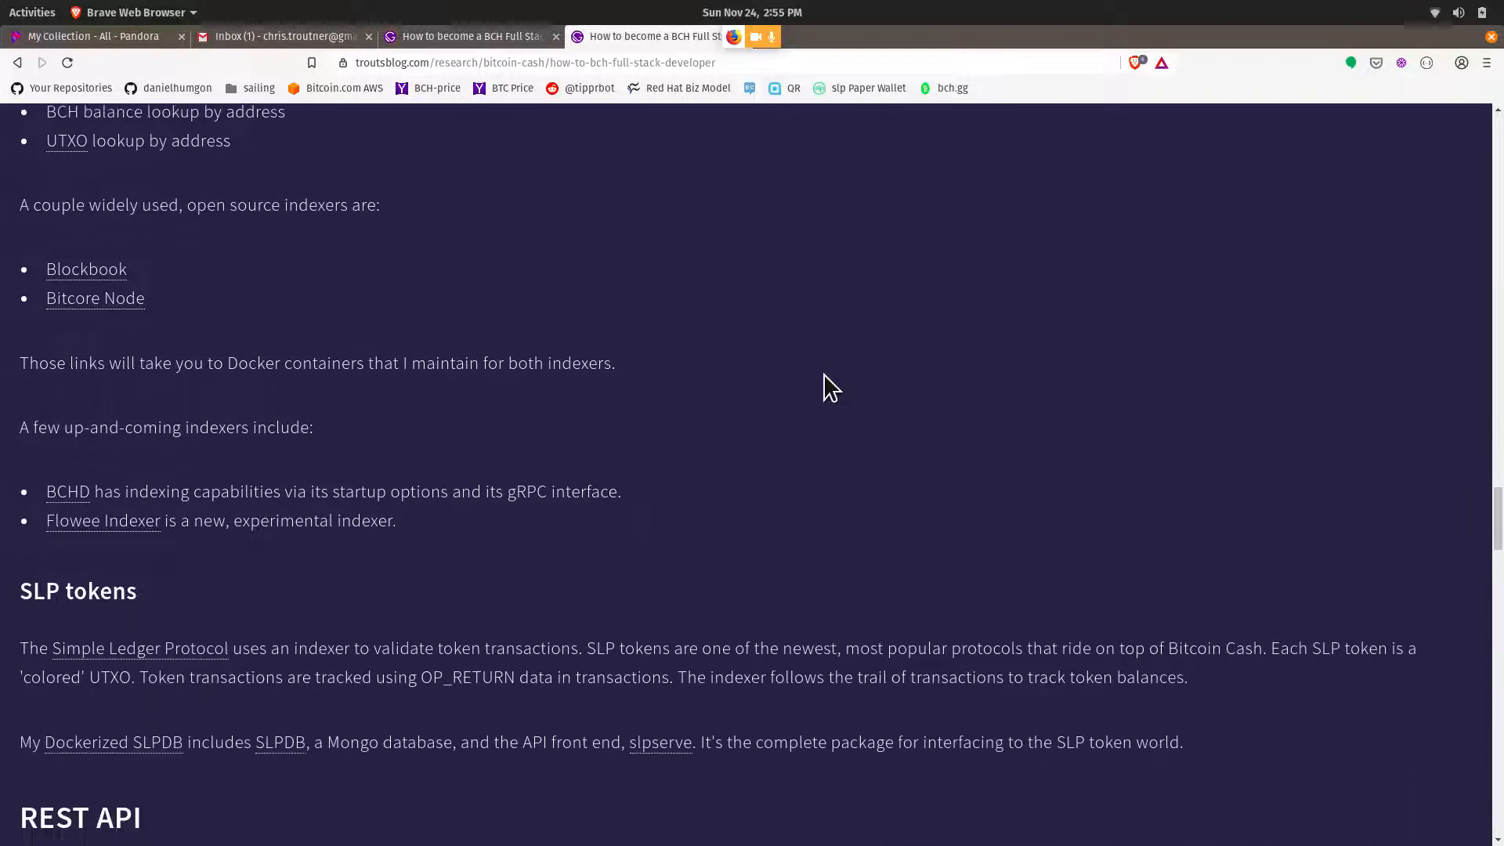
scroll("down", 3)
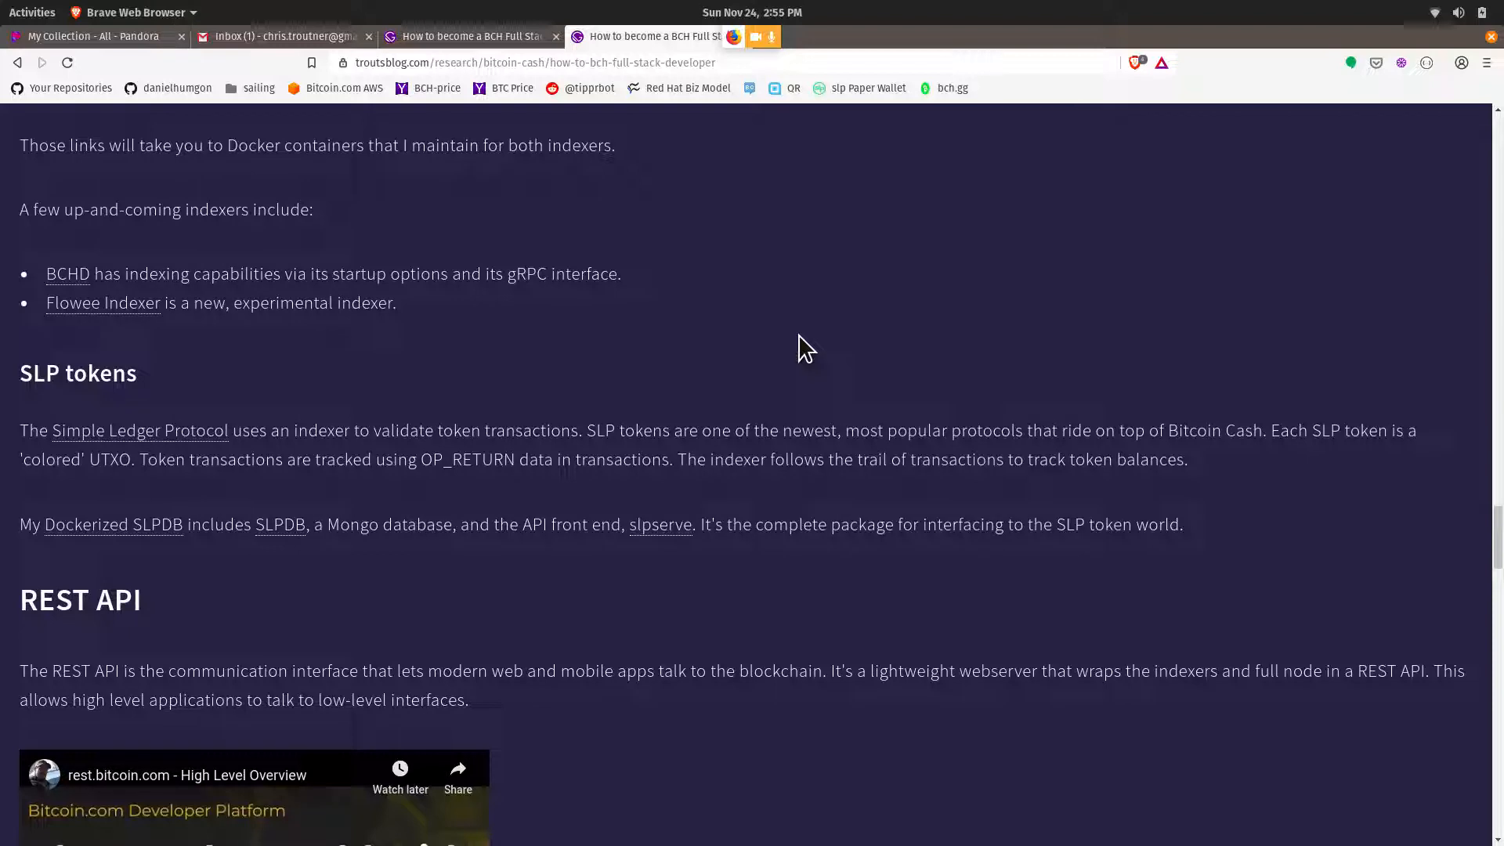
mouse_move(414, 347)
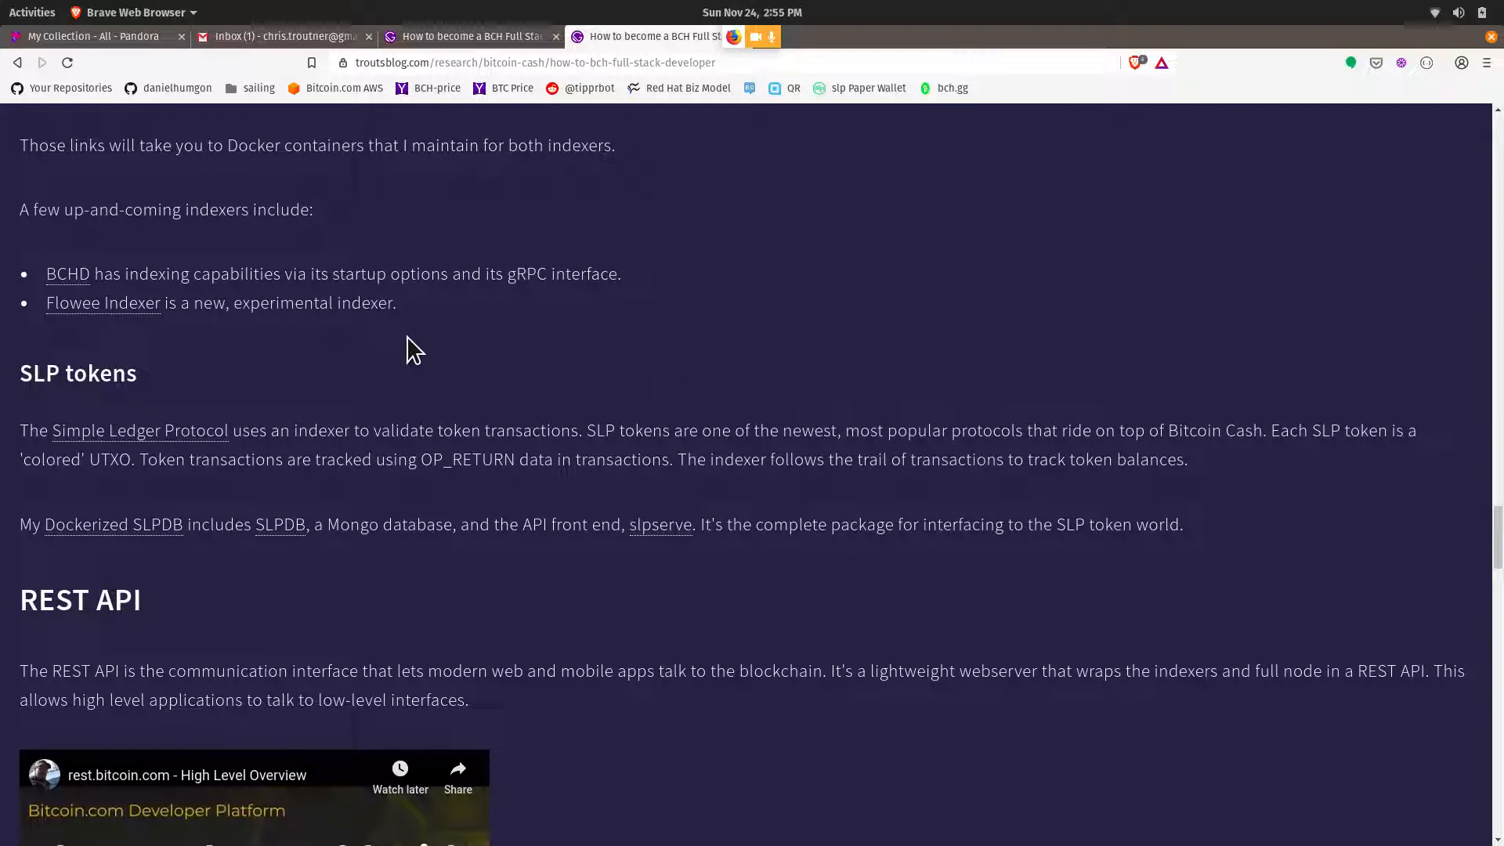
mouse_move(720, 391)
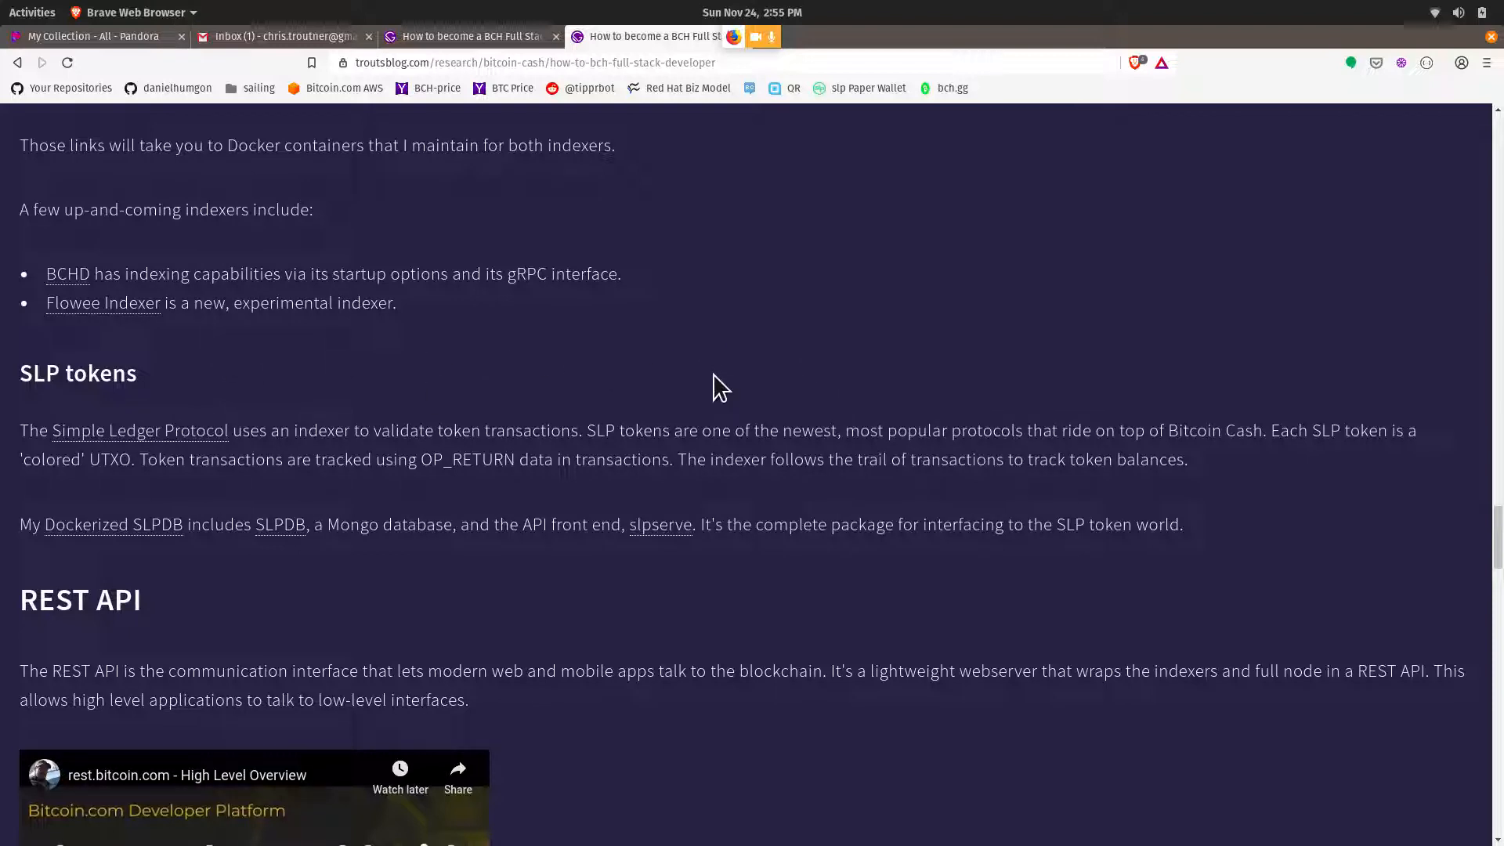
mouse_move(841, 420)
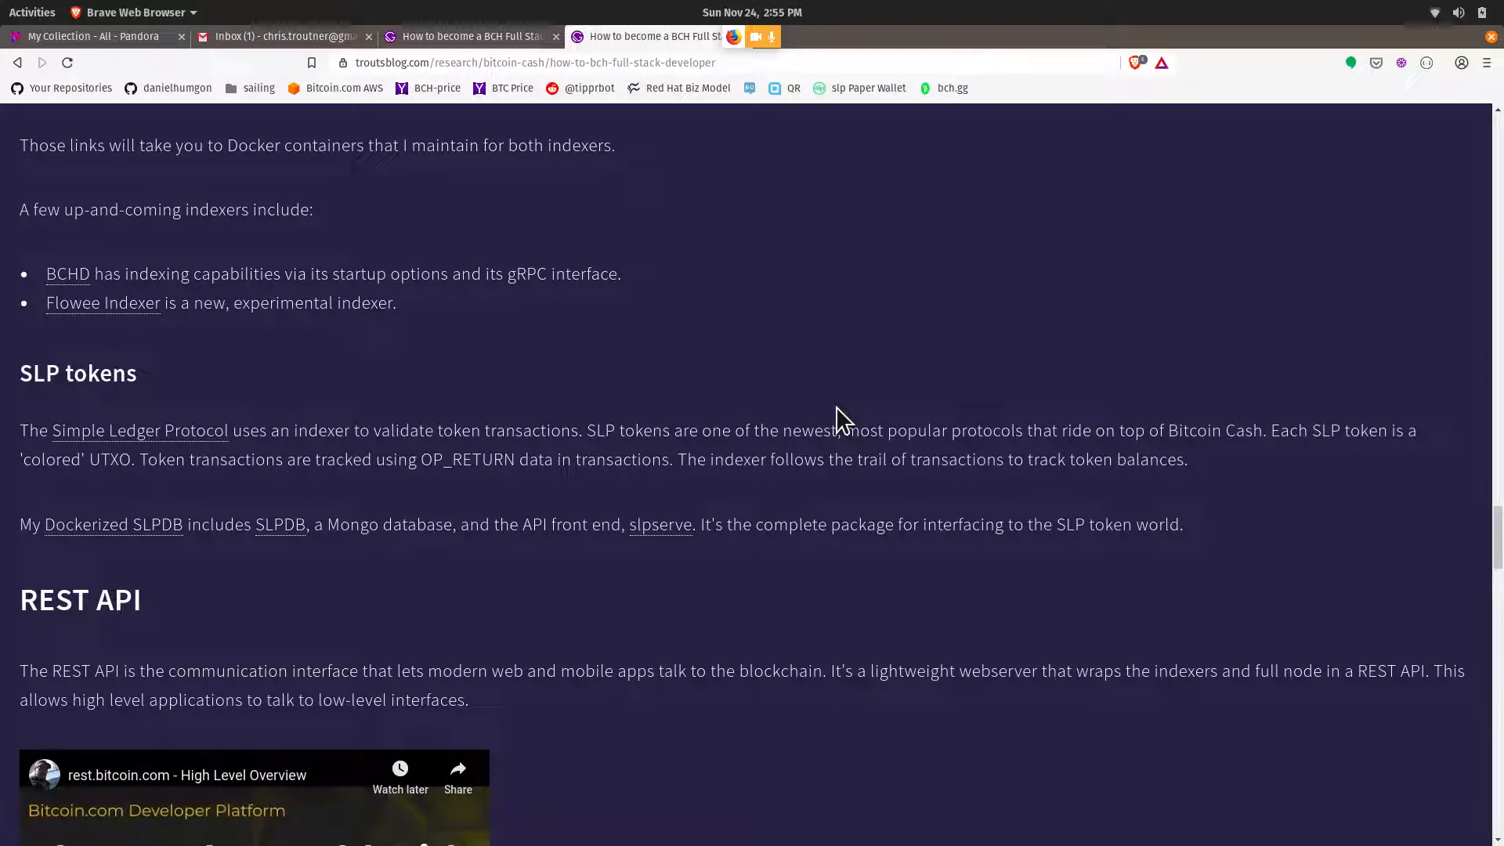
- Scroll past 'REST API', 'JavaScript Libraries' and 'Applications' to the 'Minimum Viable Infrastructure' heading
scroll("down", 3)
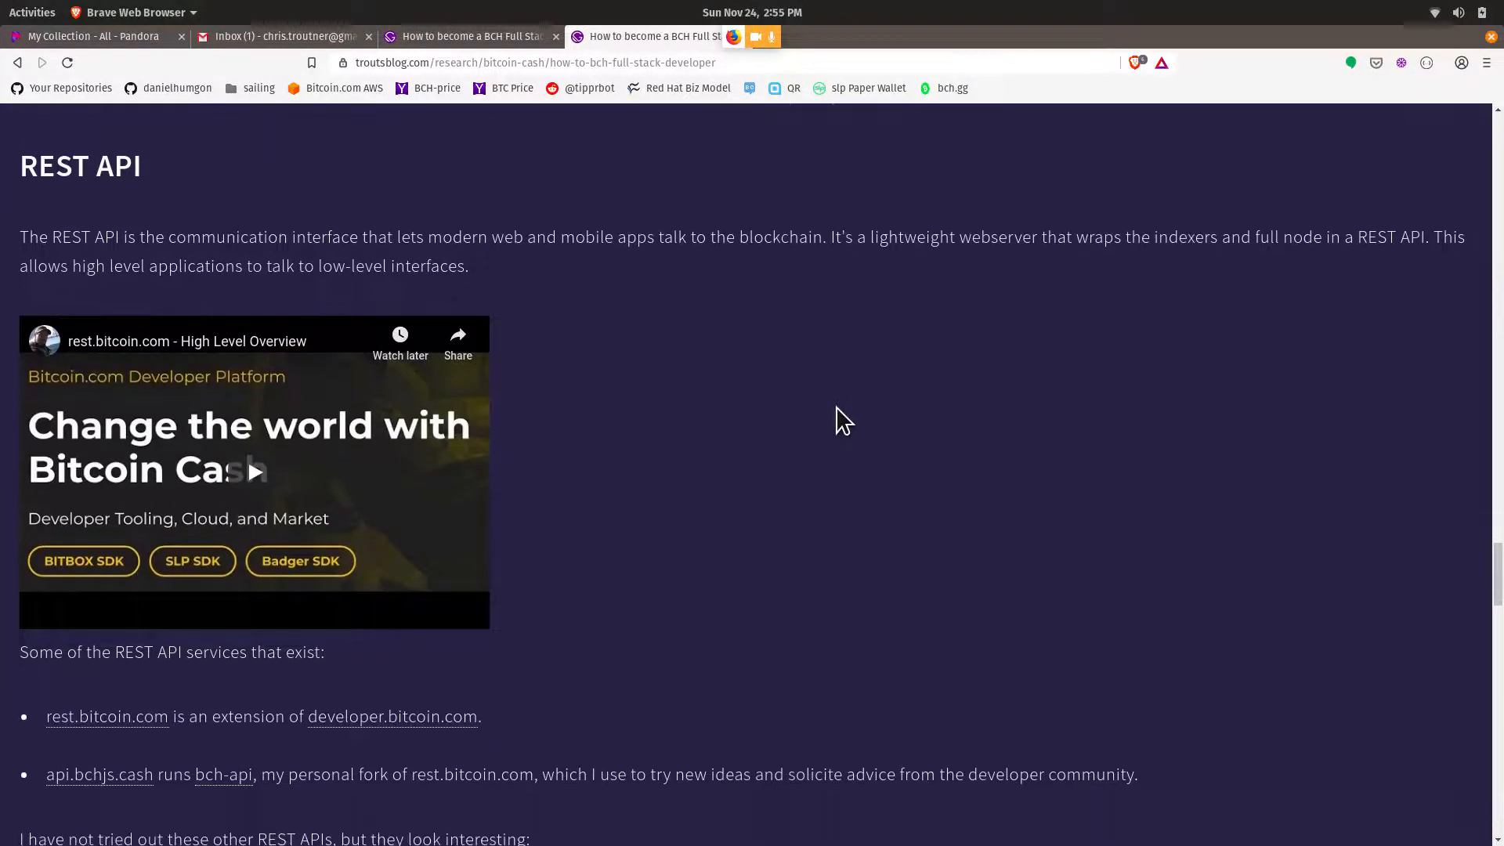
scroll("down", 3)
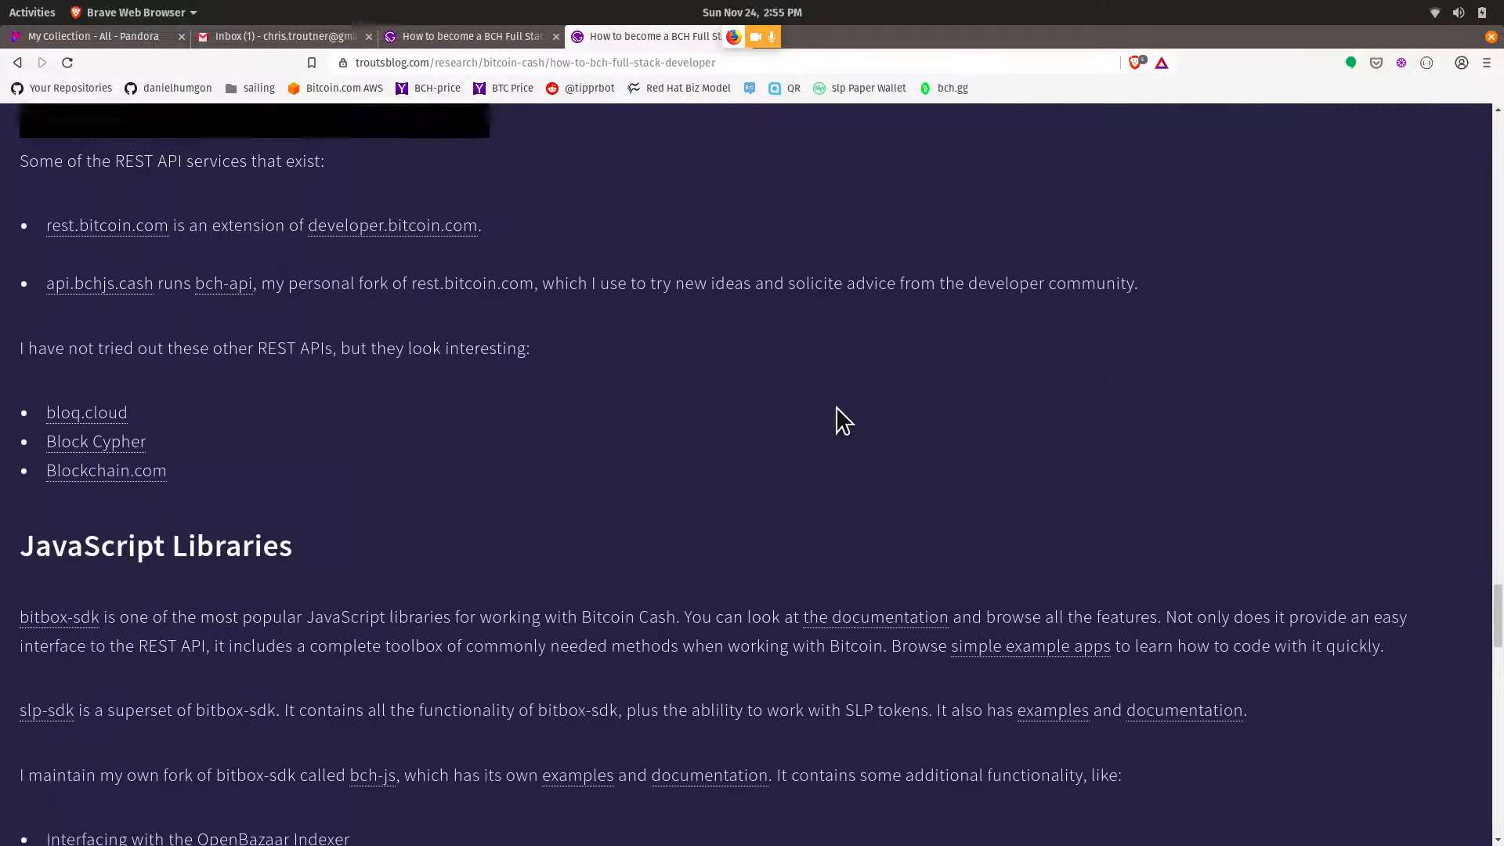
scroll("down", 3)
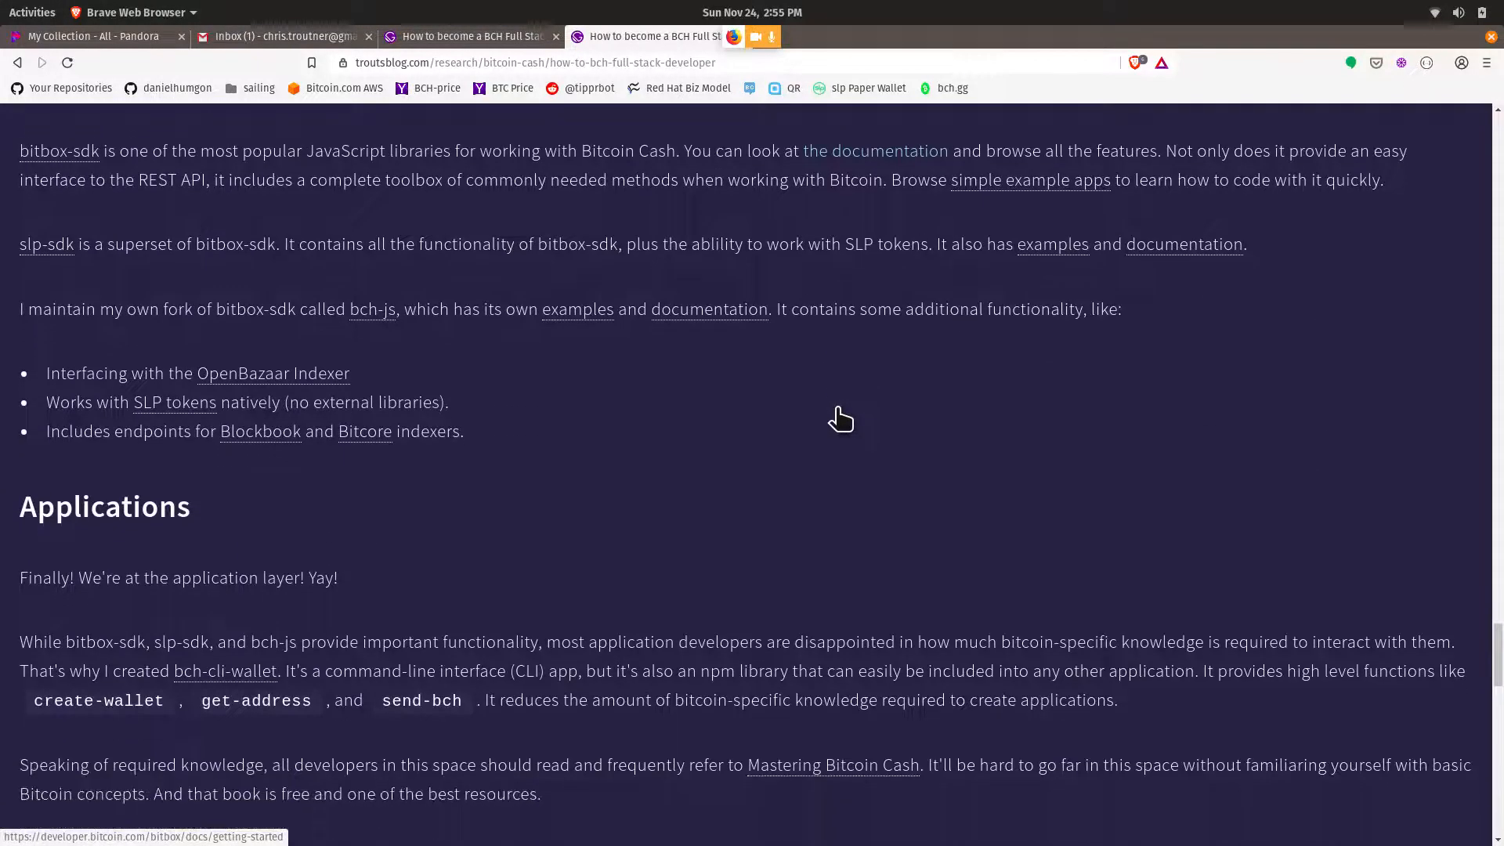
scroll("down", 3)
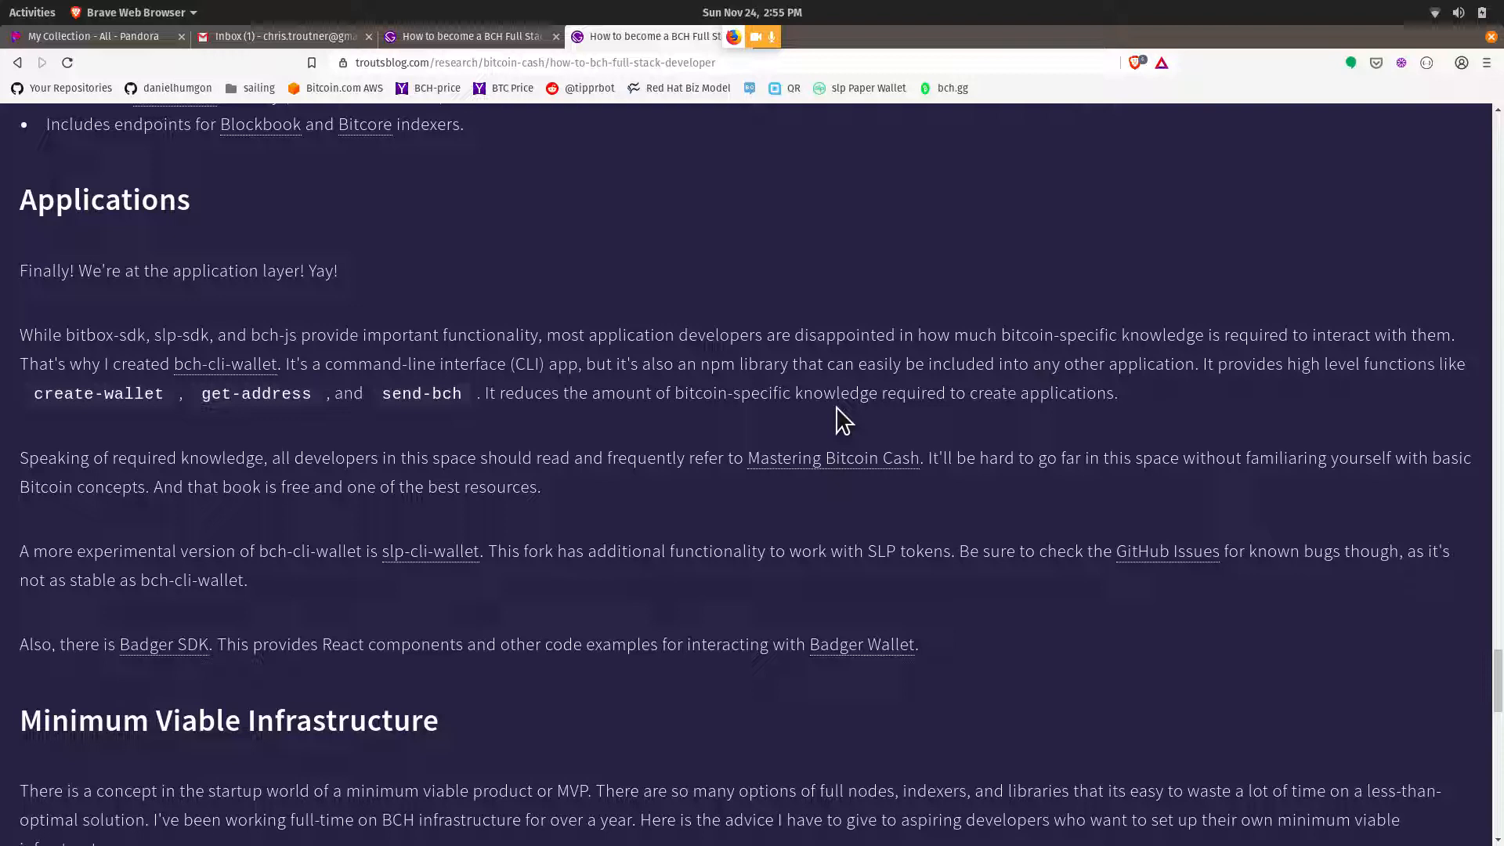
mouse_move(729, 657)
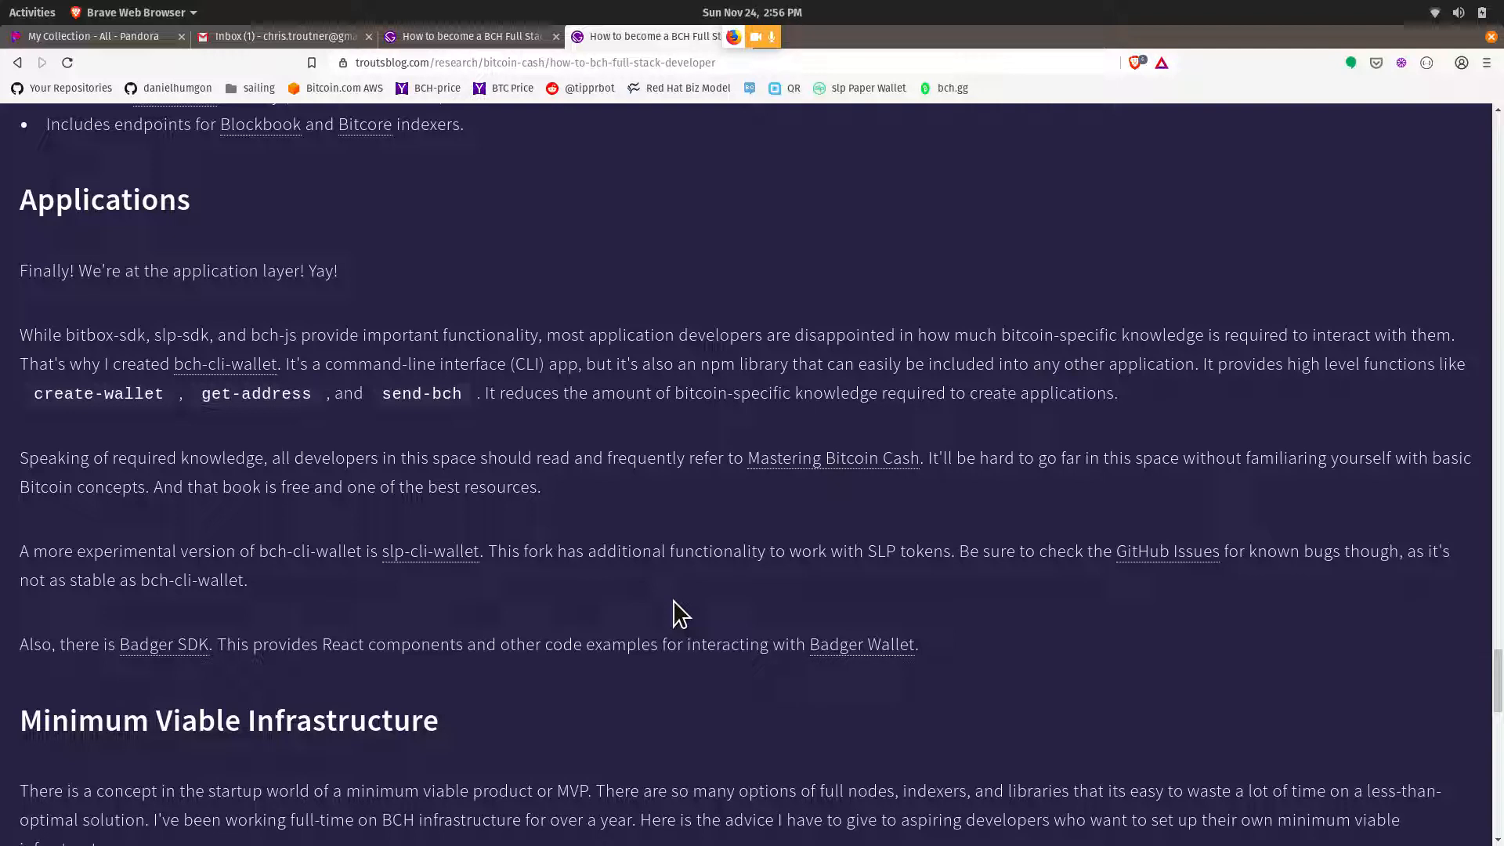
scroll("down", 3)
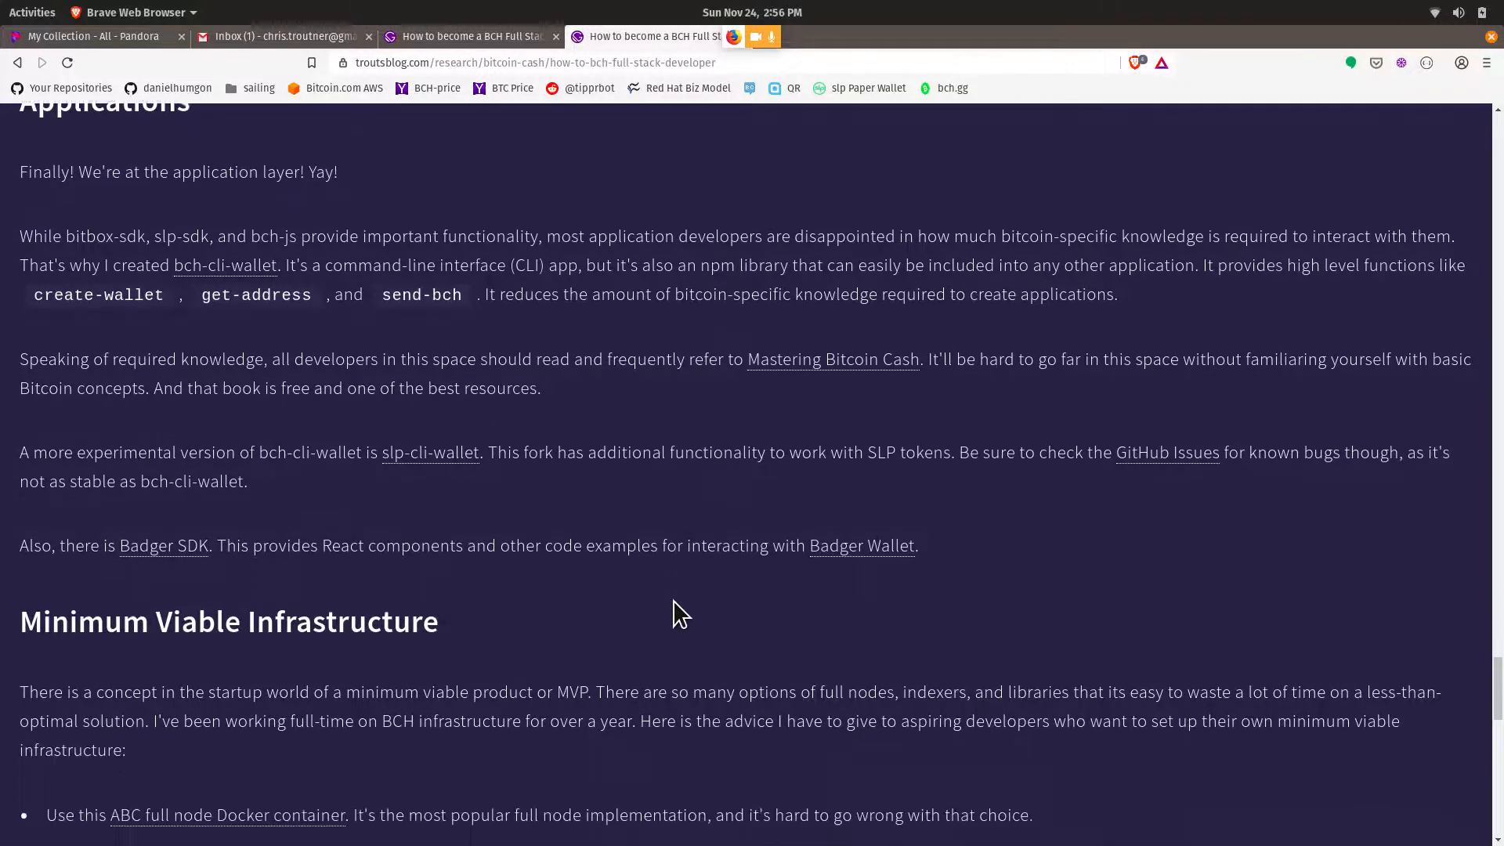
- Scroll through the Minimum Viable Infrastructure bullet list until 'Getting Support' appears
scroll("down", 3)
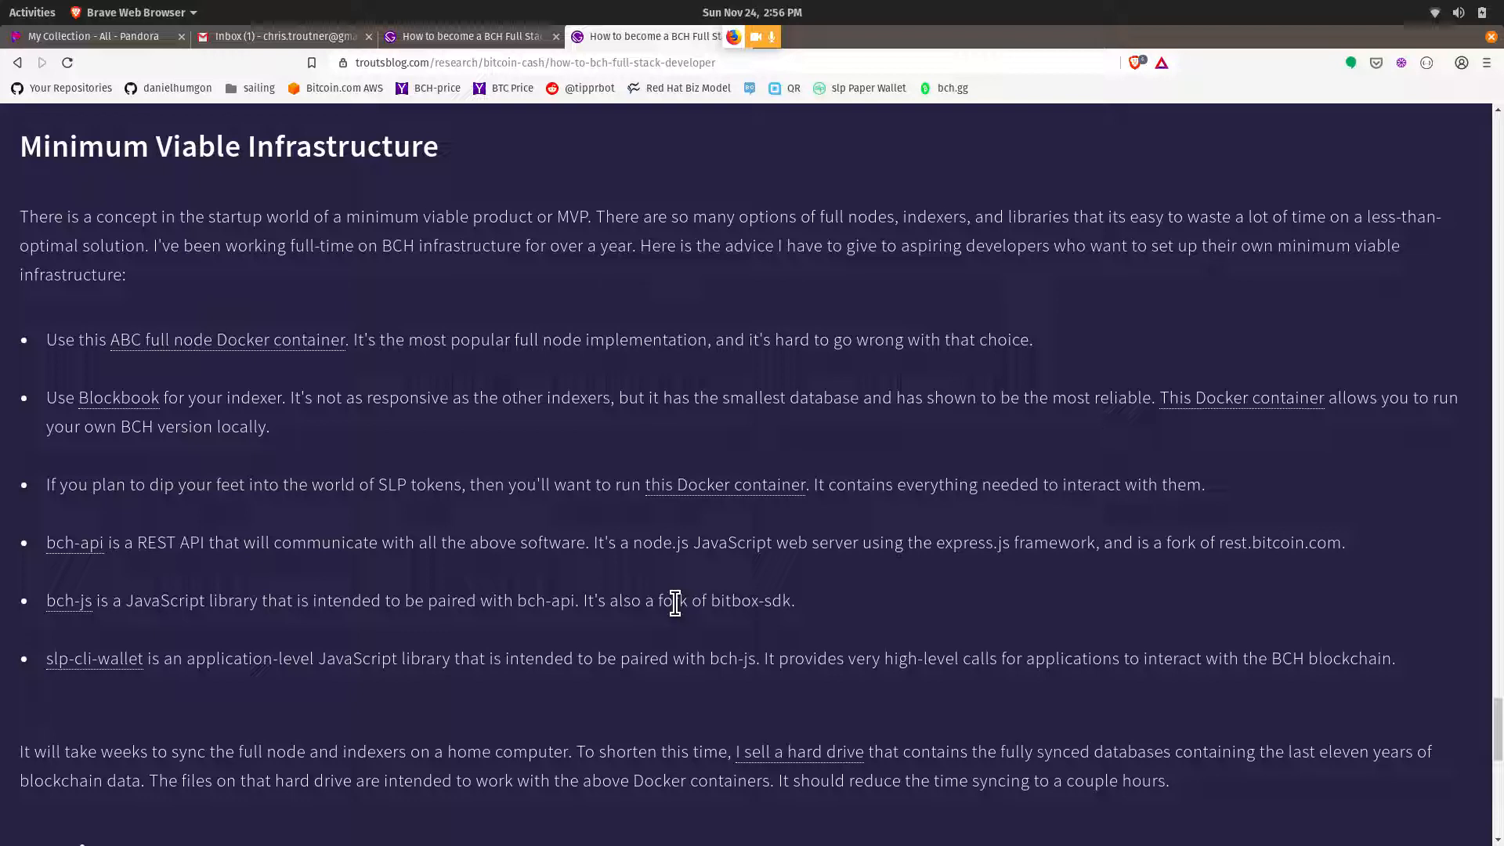
mouse_move(571, 638)
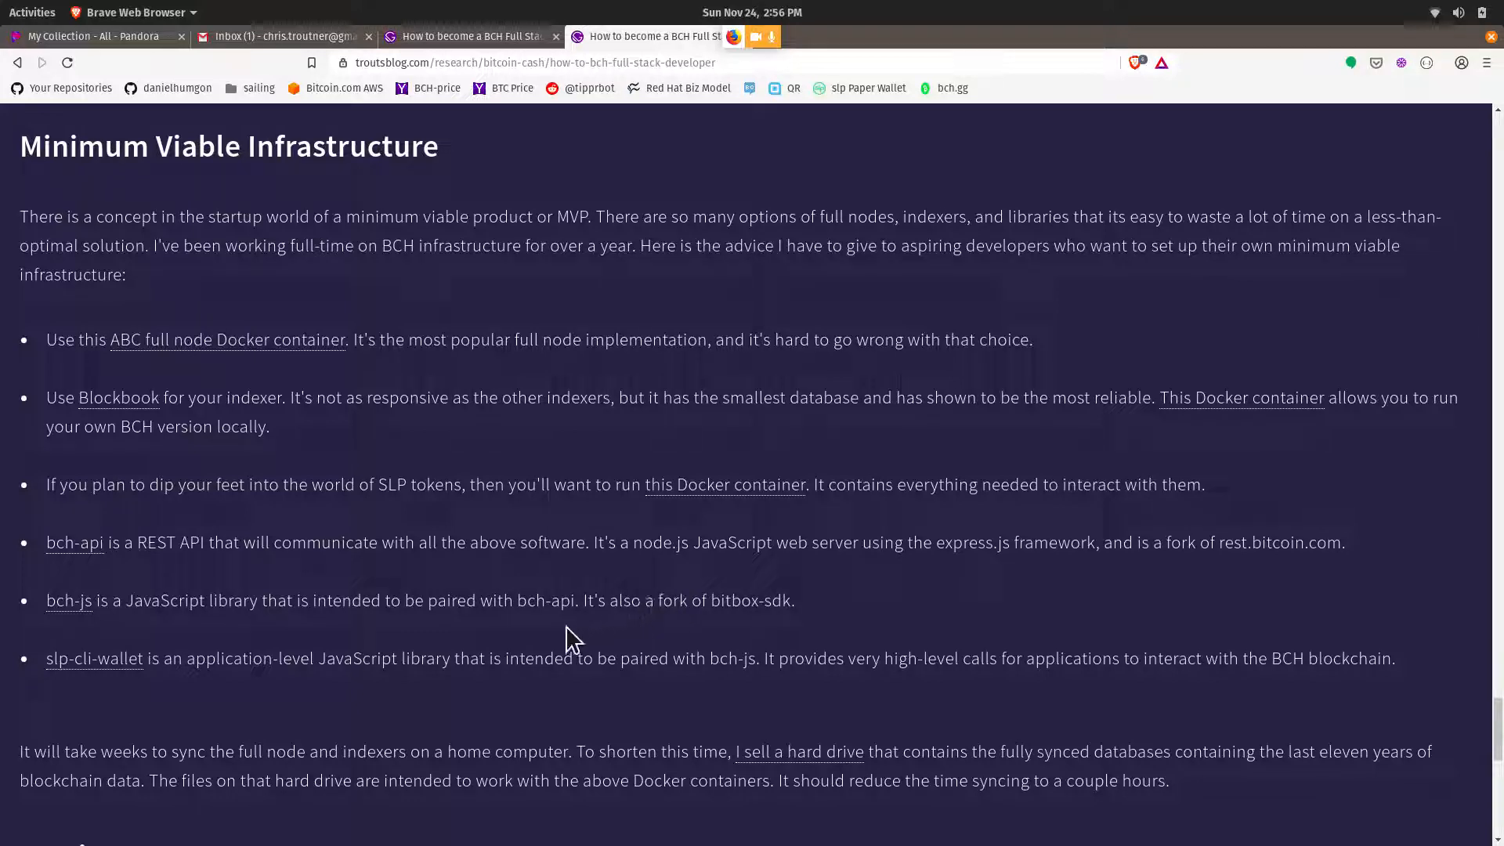
mouse_move(552, 642)
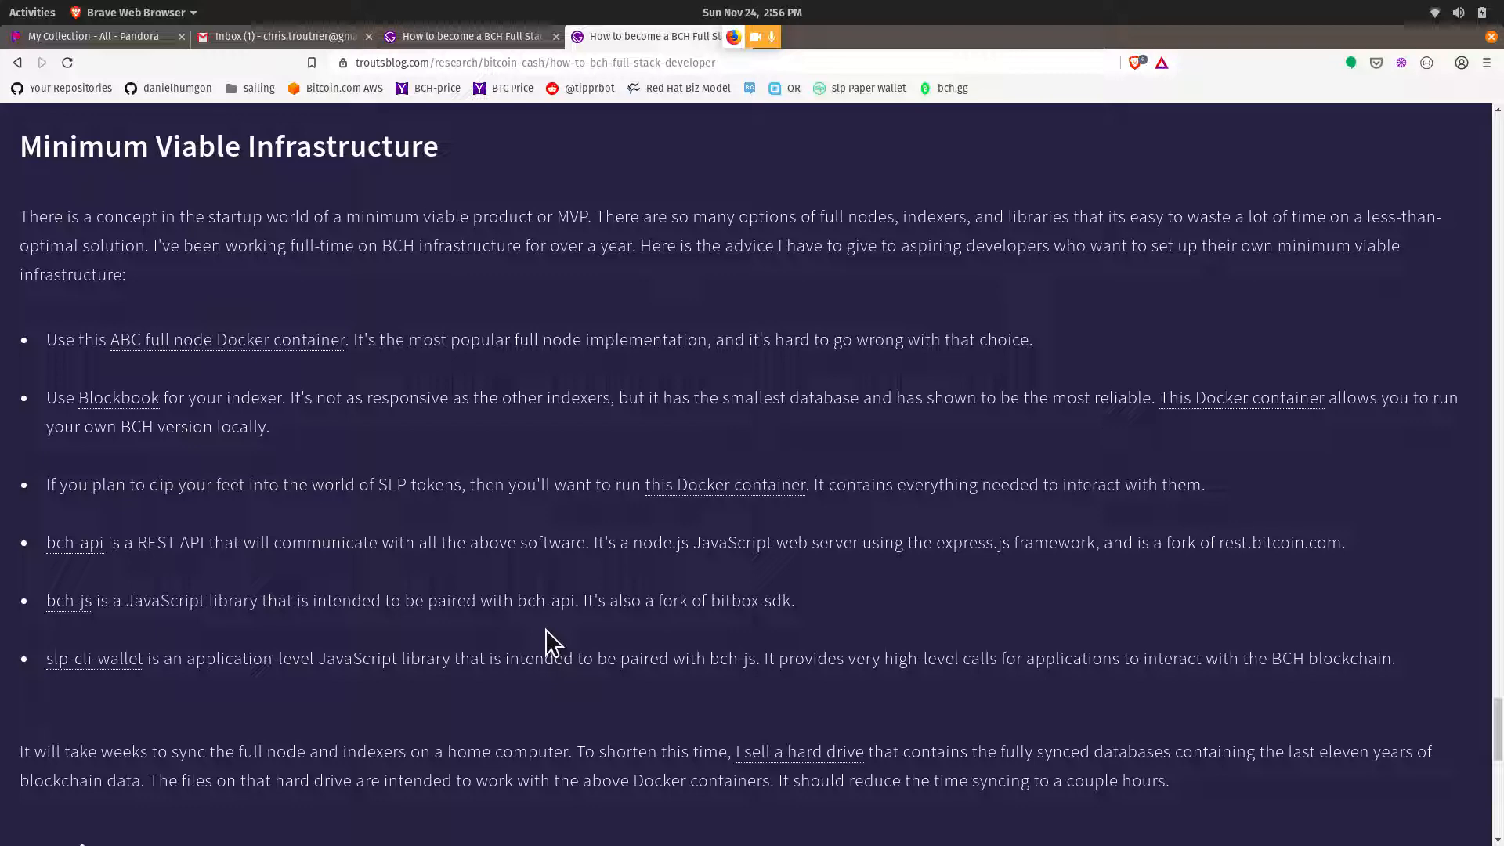
scroll("down", 3)
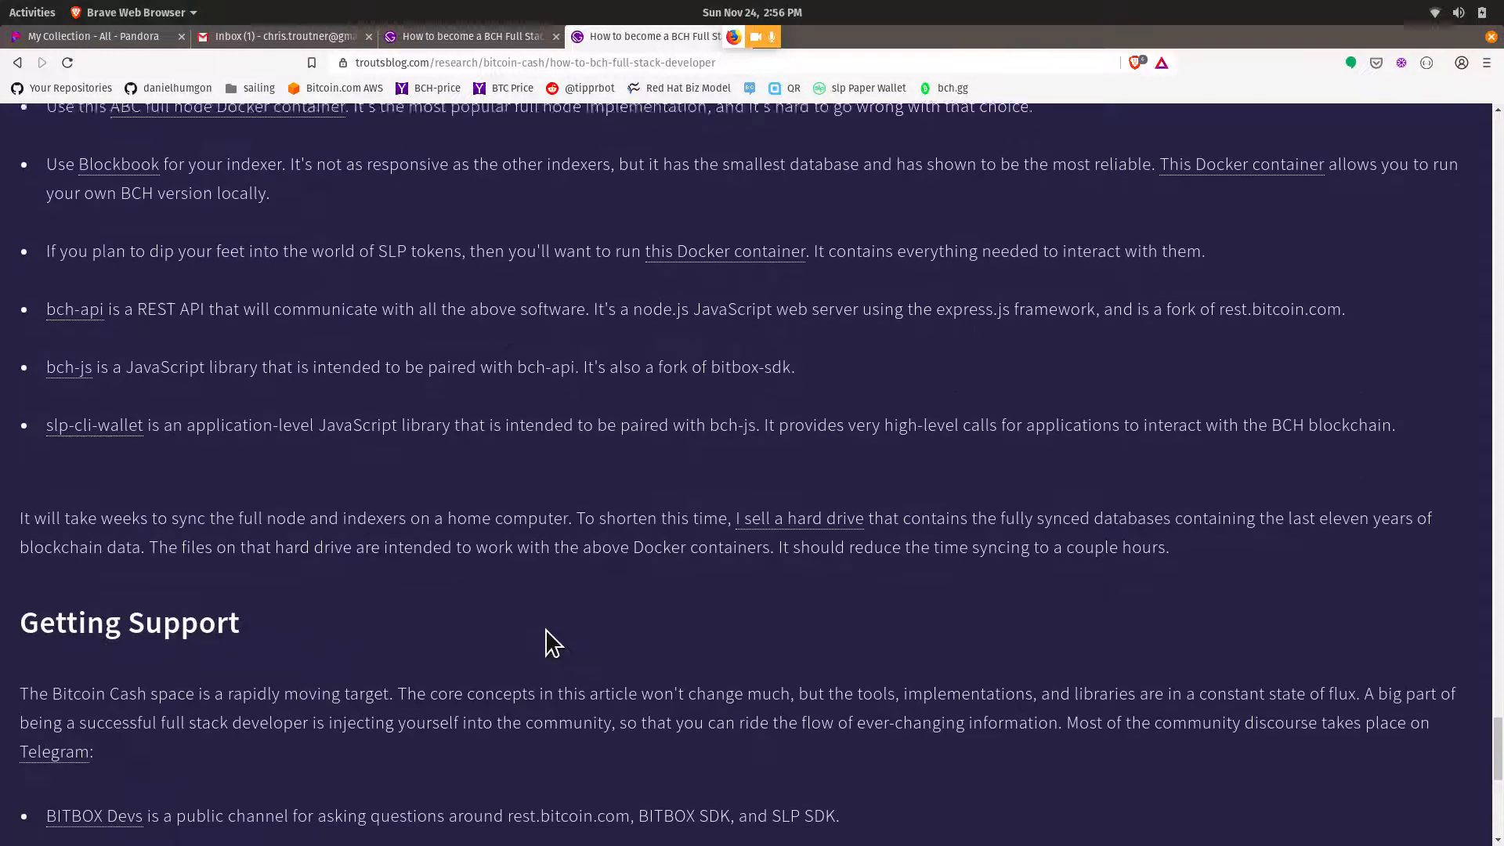
- Scroll to the article's end, showing the Getting Support channels and 'I can't wait to see what you build!'
scroll("down", 3)
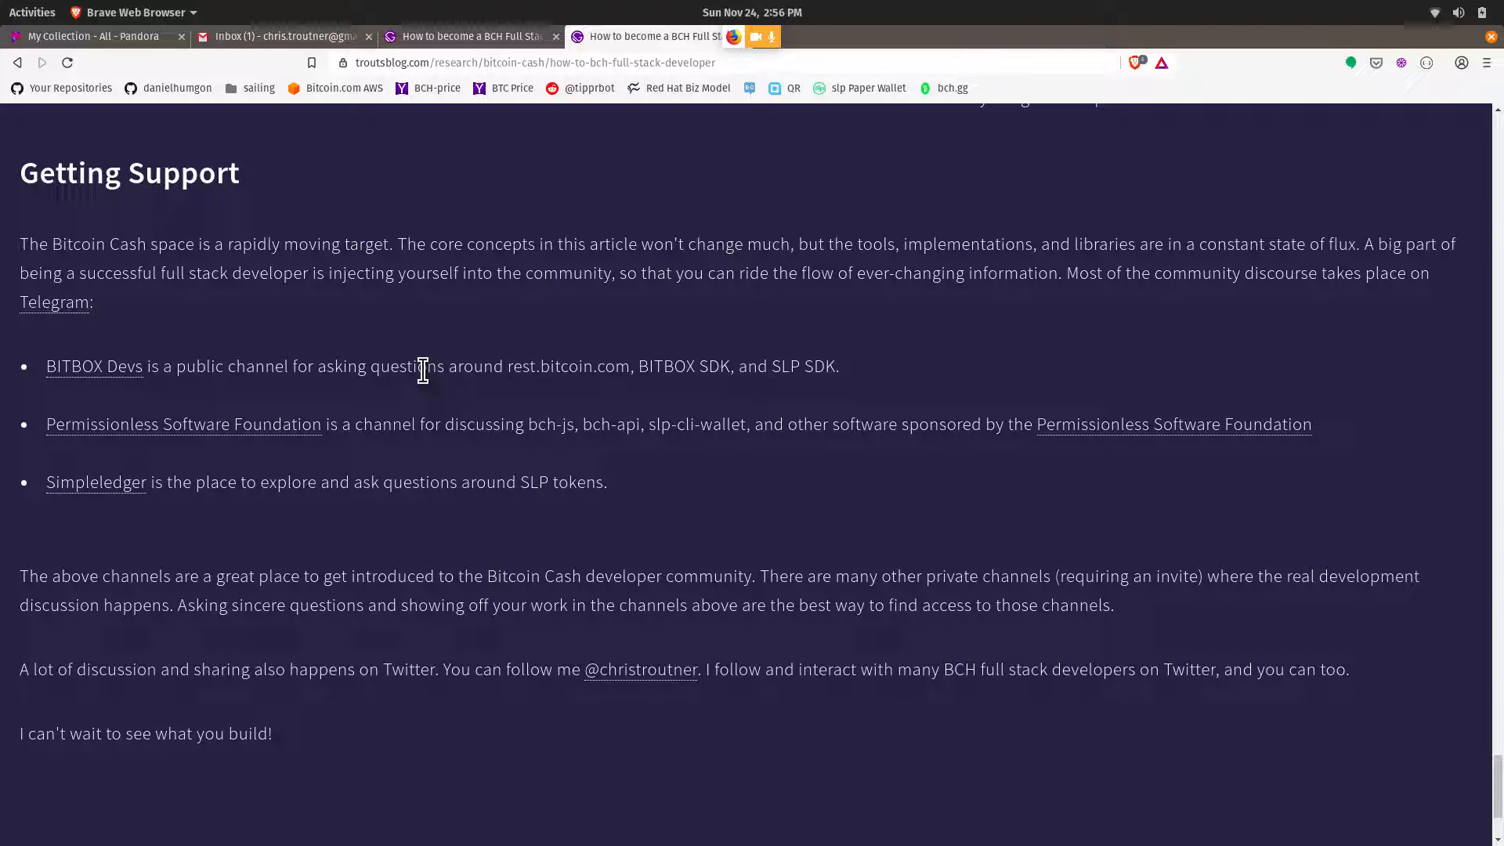
scroll("down", 3)
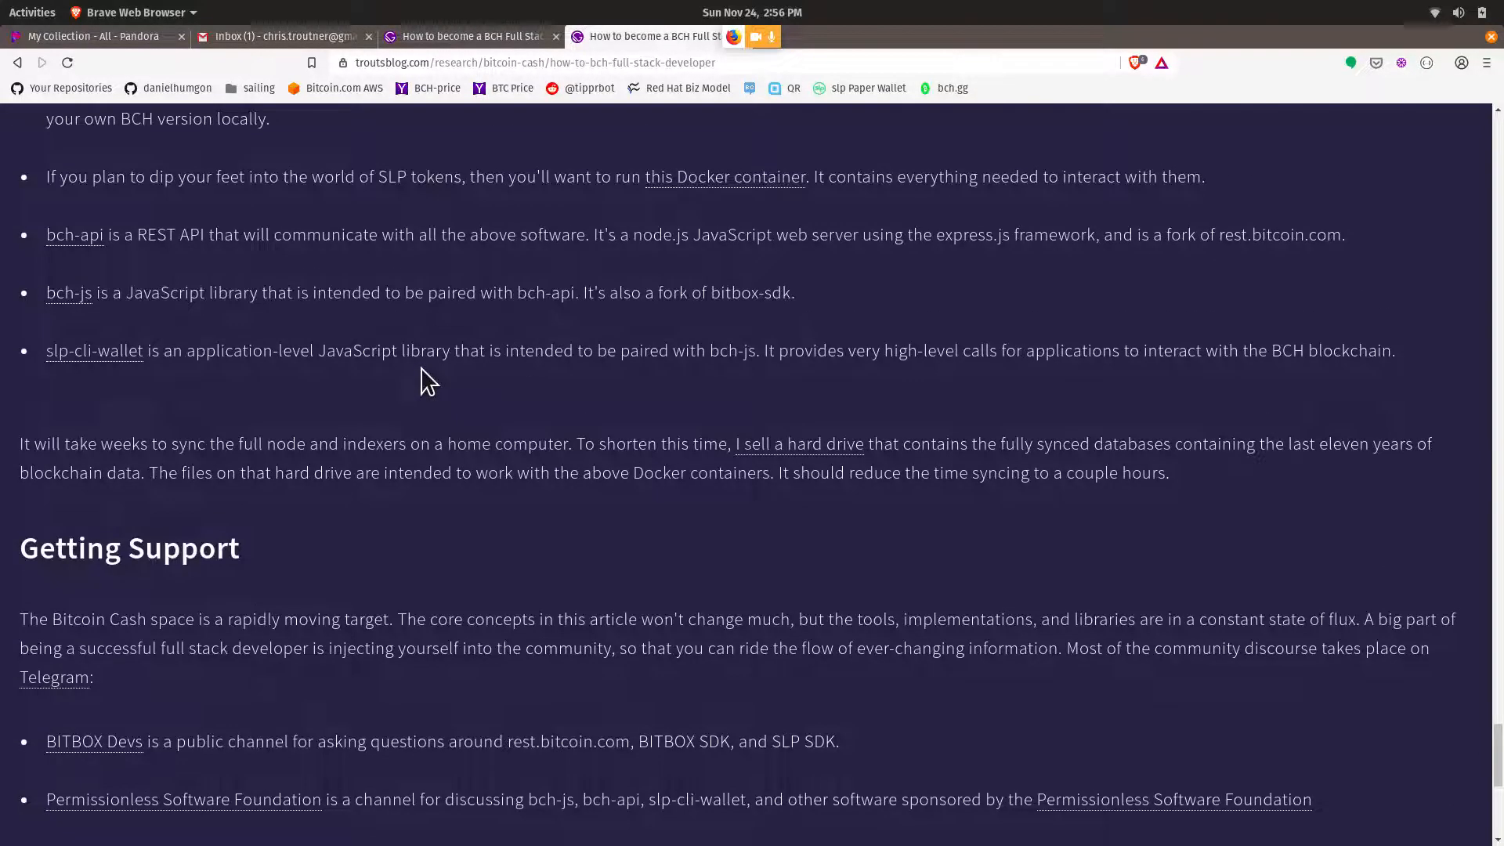
scroll("down", 3)
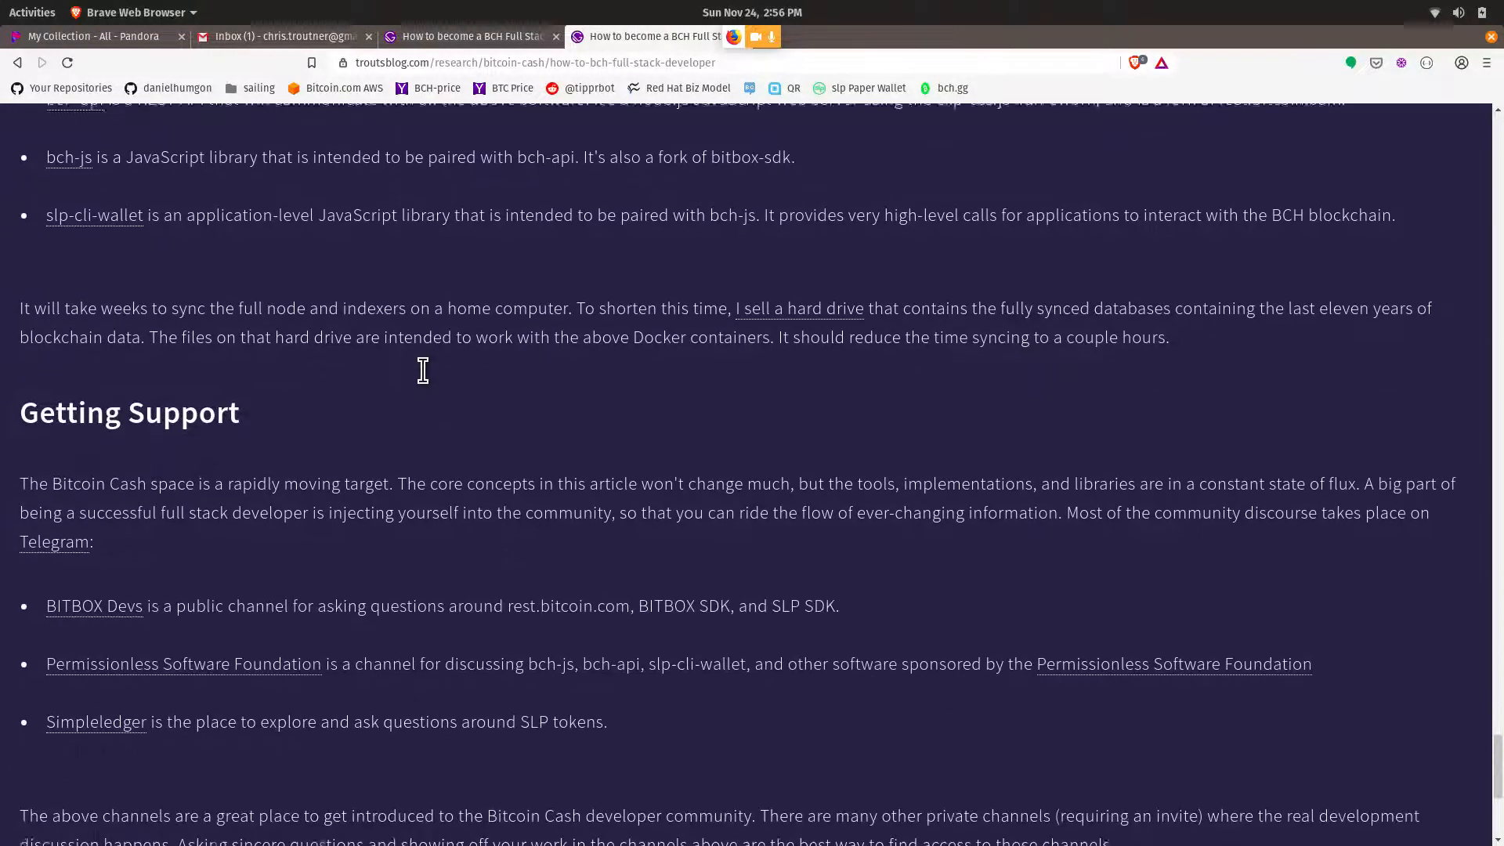
scroll("down", 3)
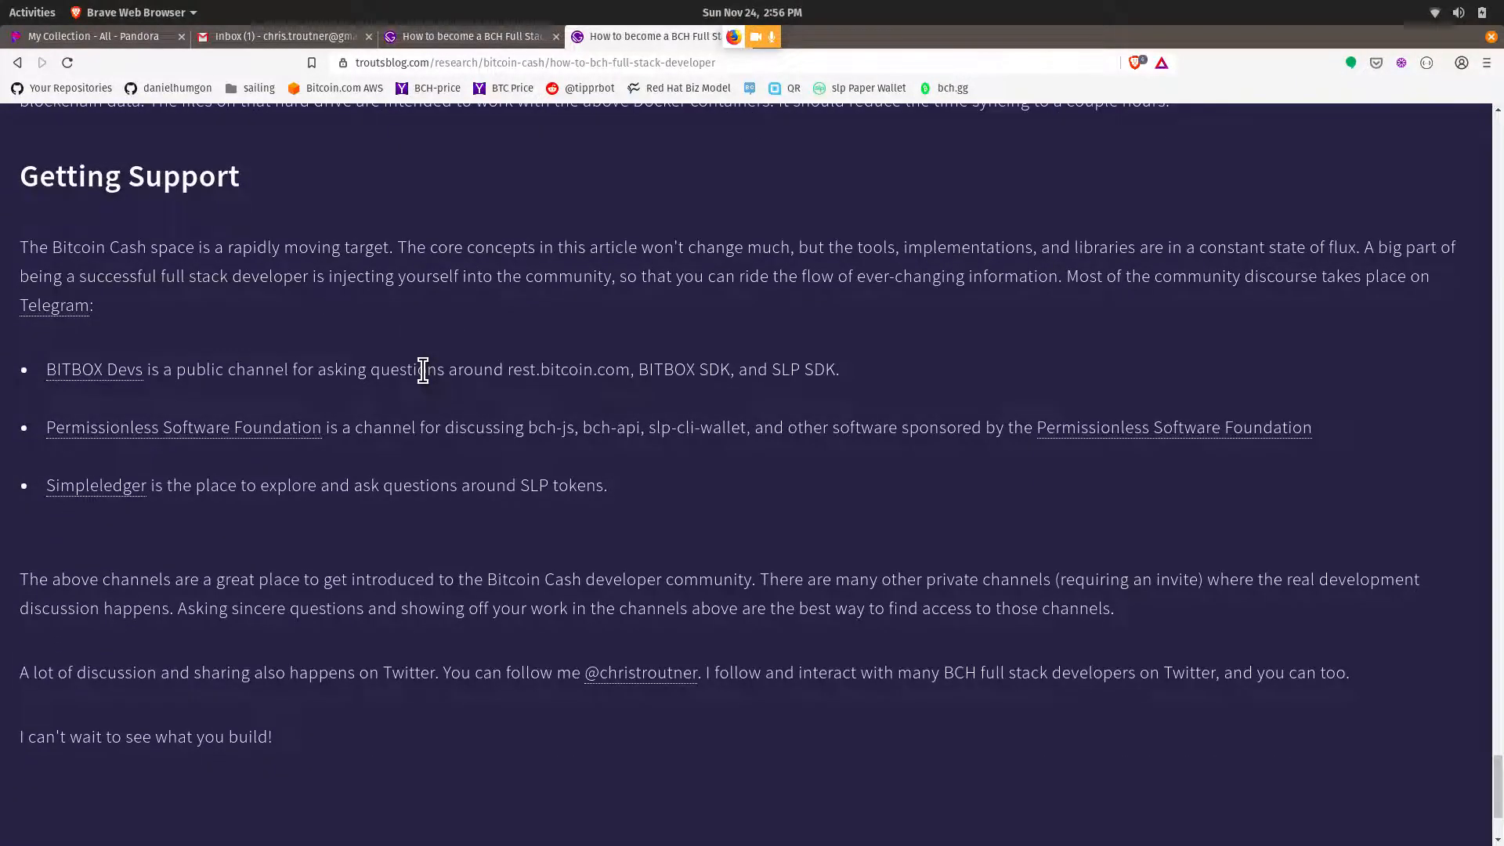